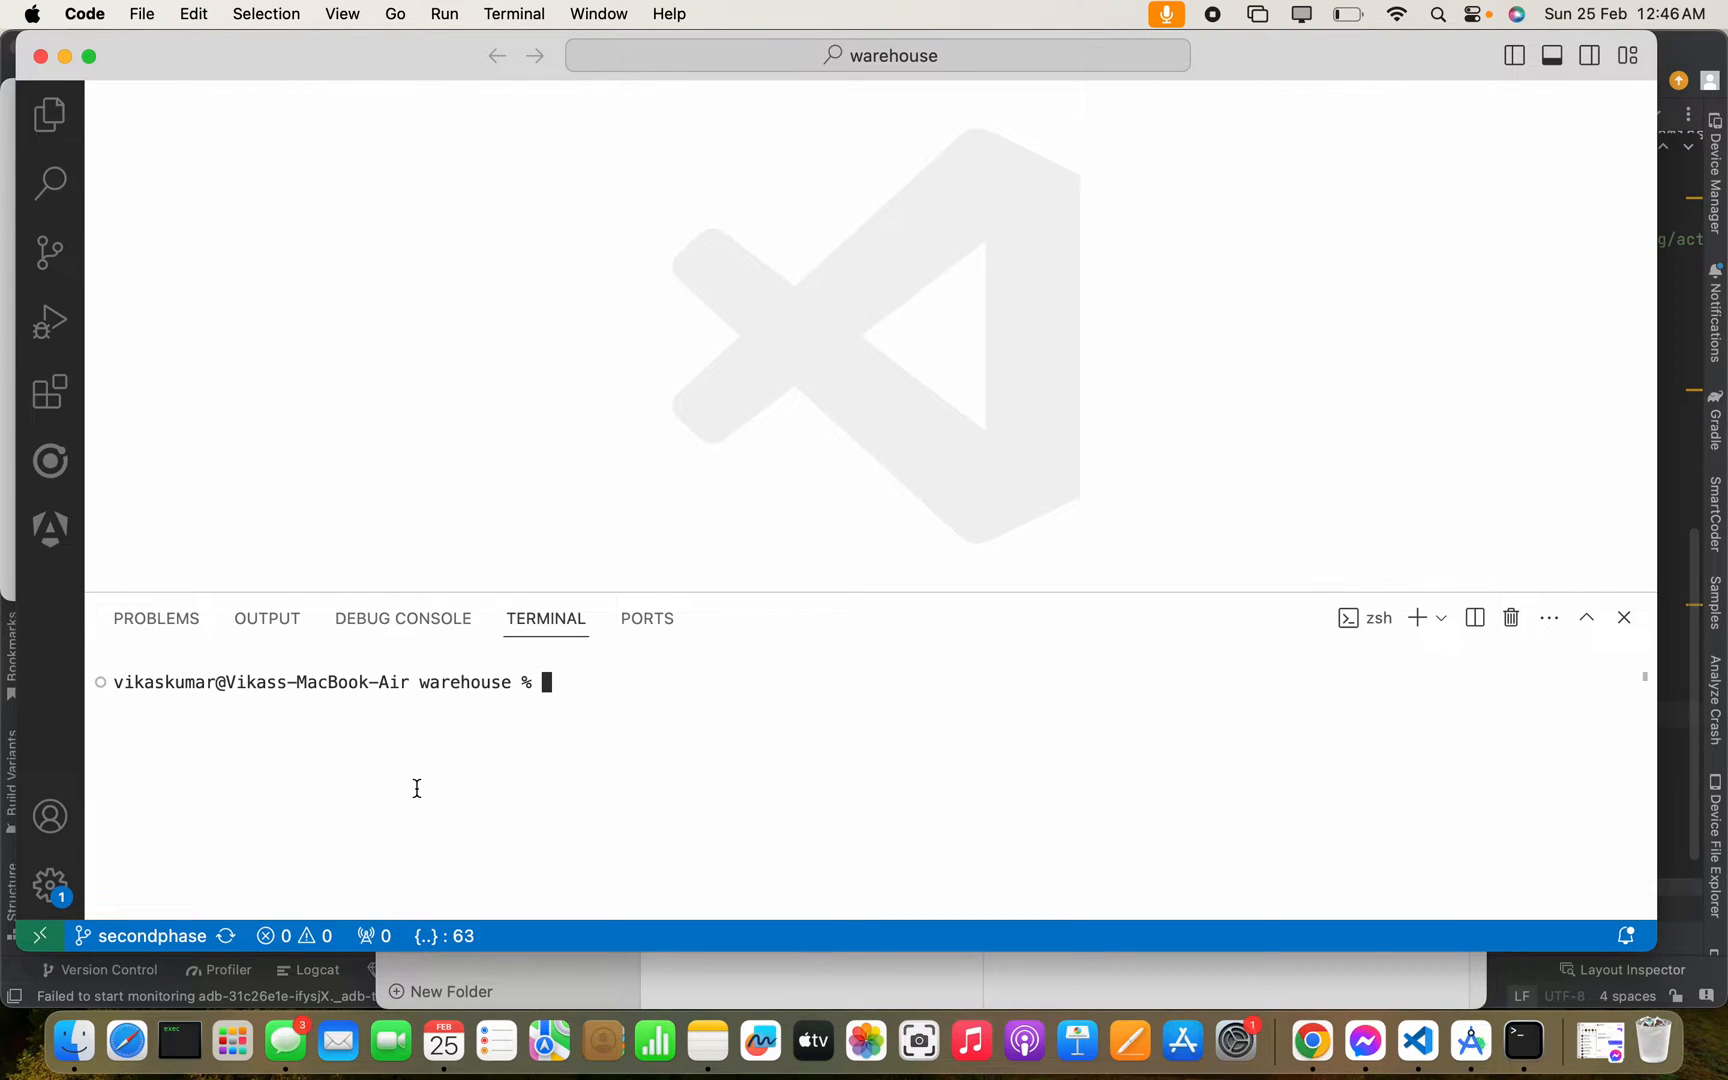
mouse_move(151, 936)
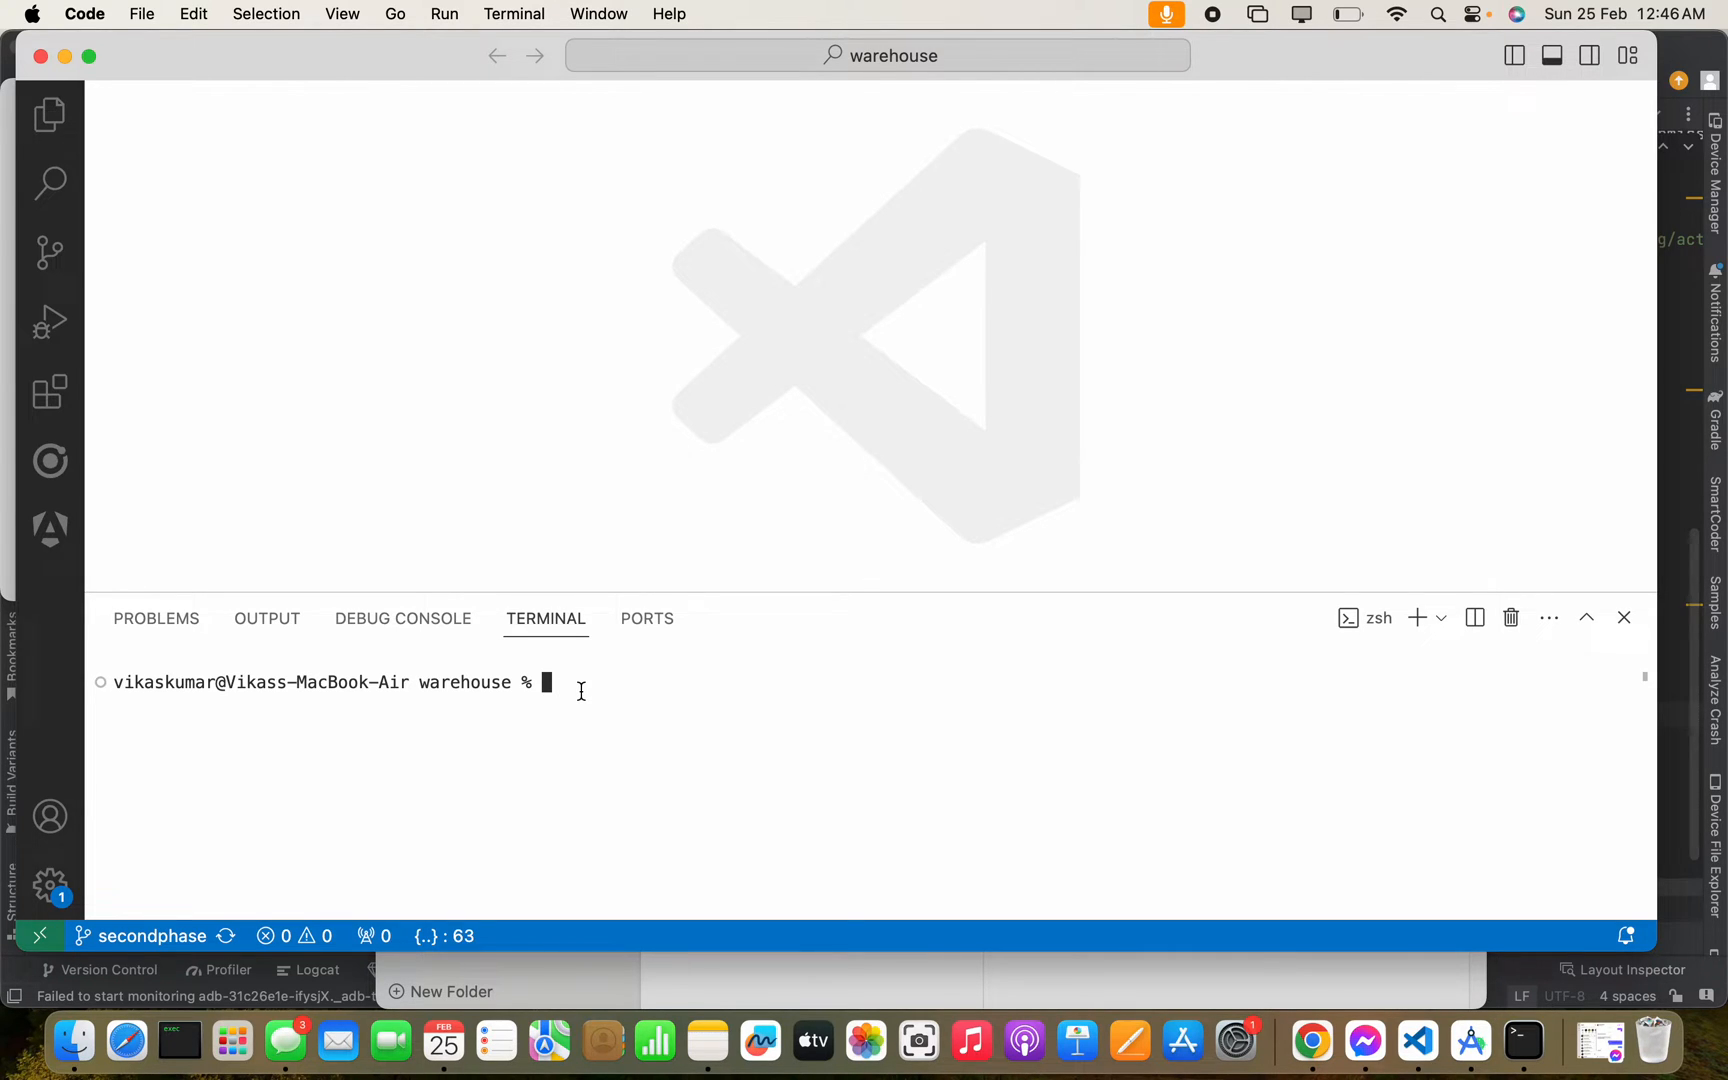
Run 'git branch test' in the integrated terminal to create the test branch.
text(git)
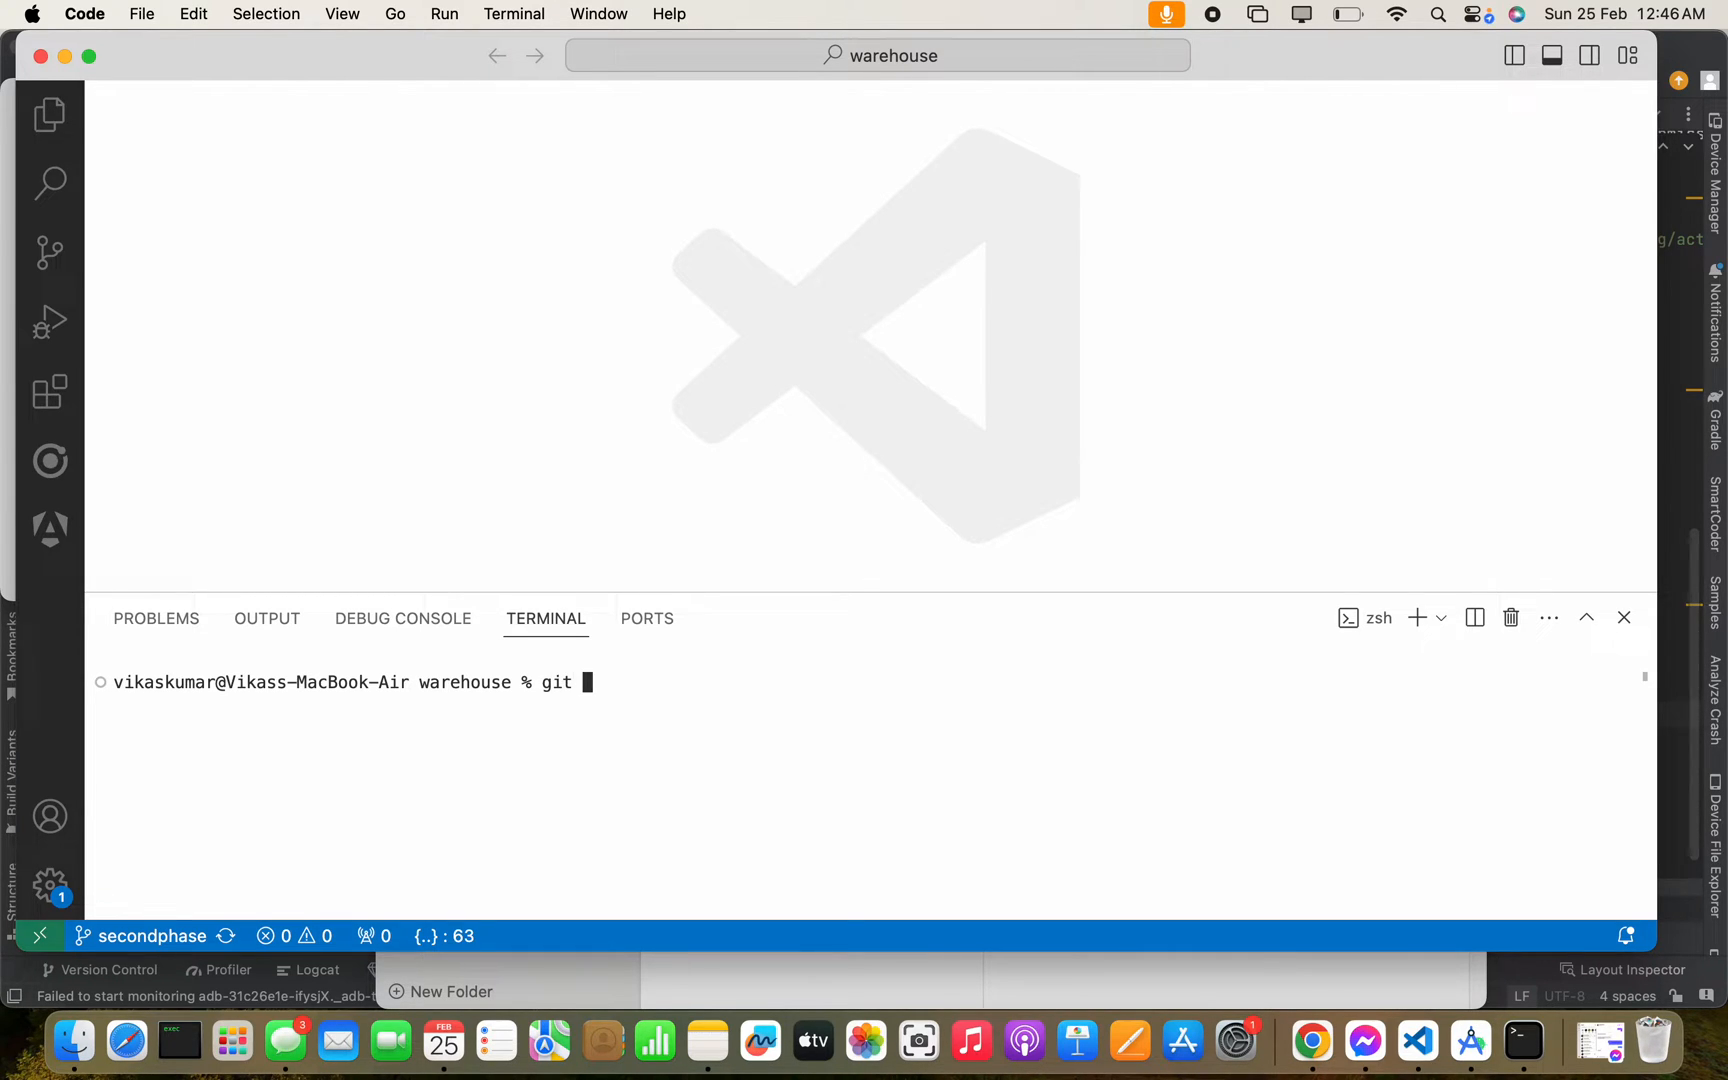
text(b)
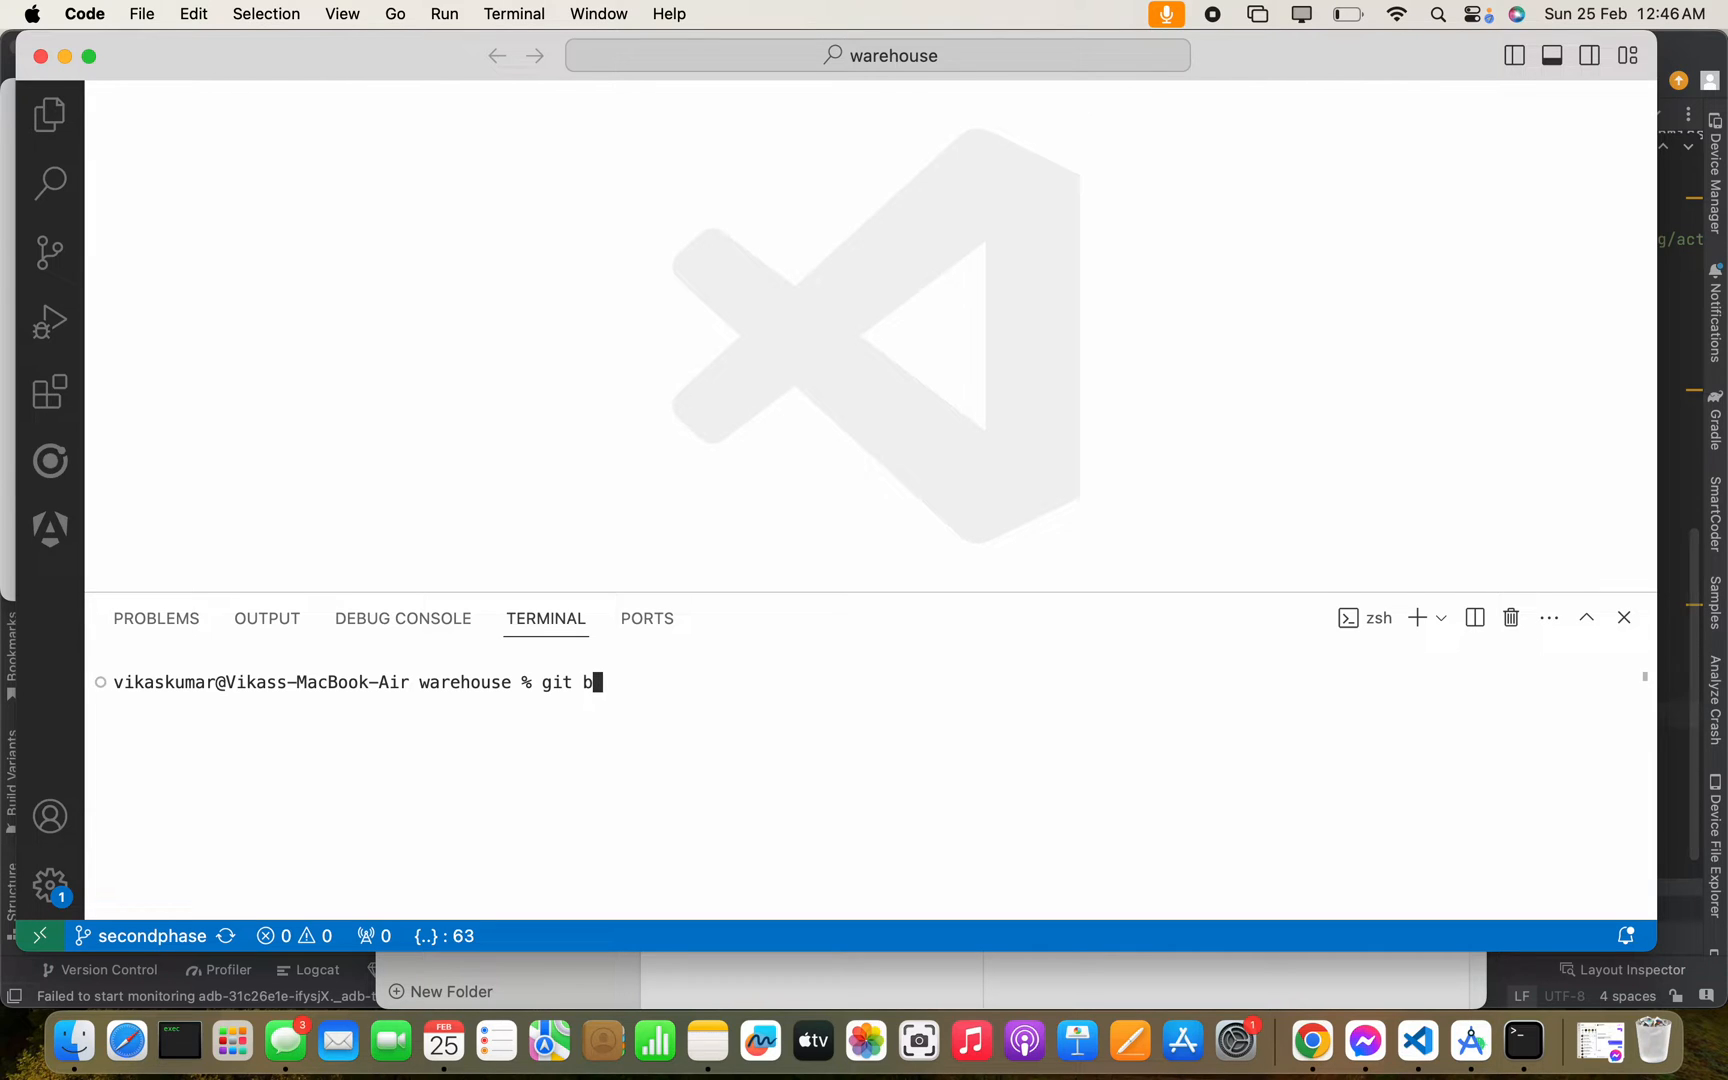
text(ranch t)
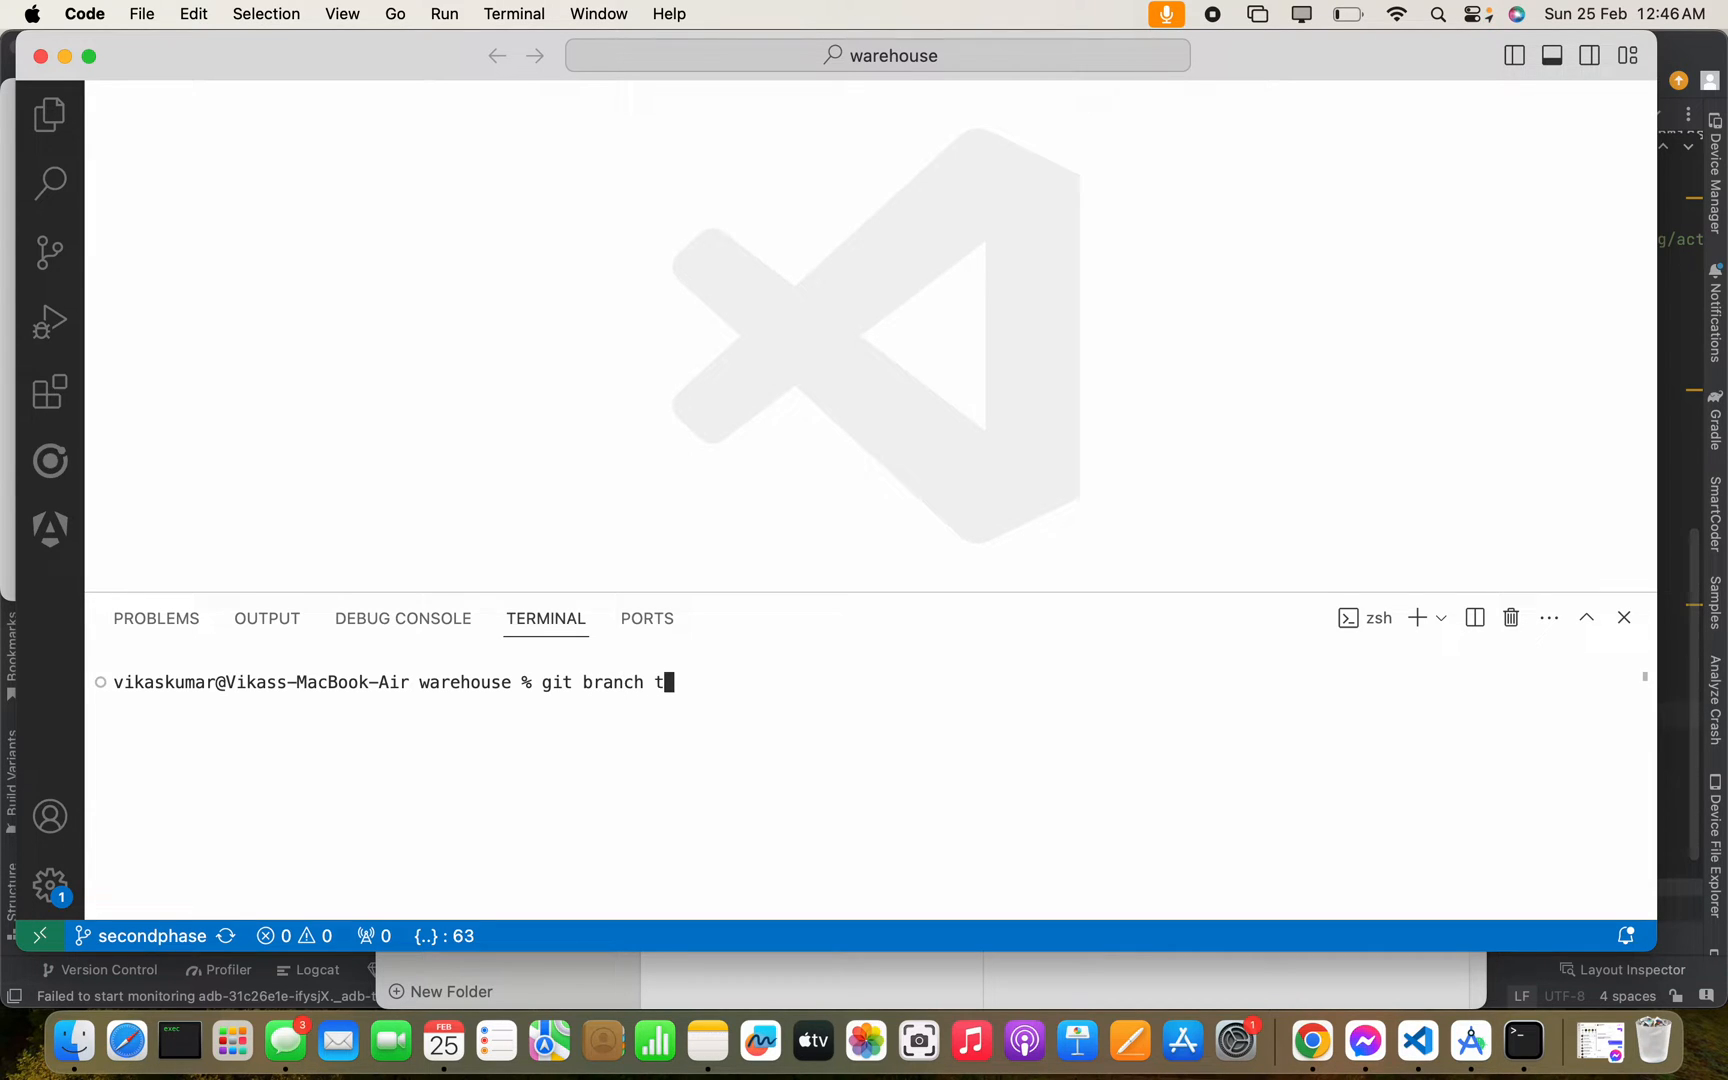
text(est)
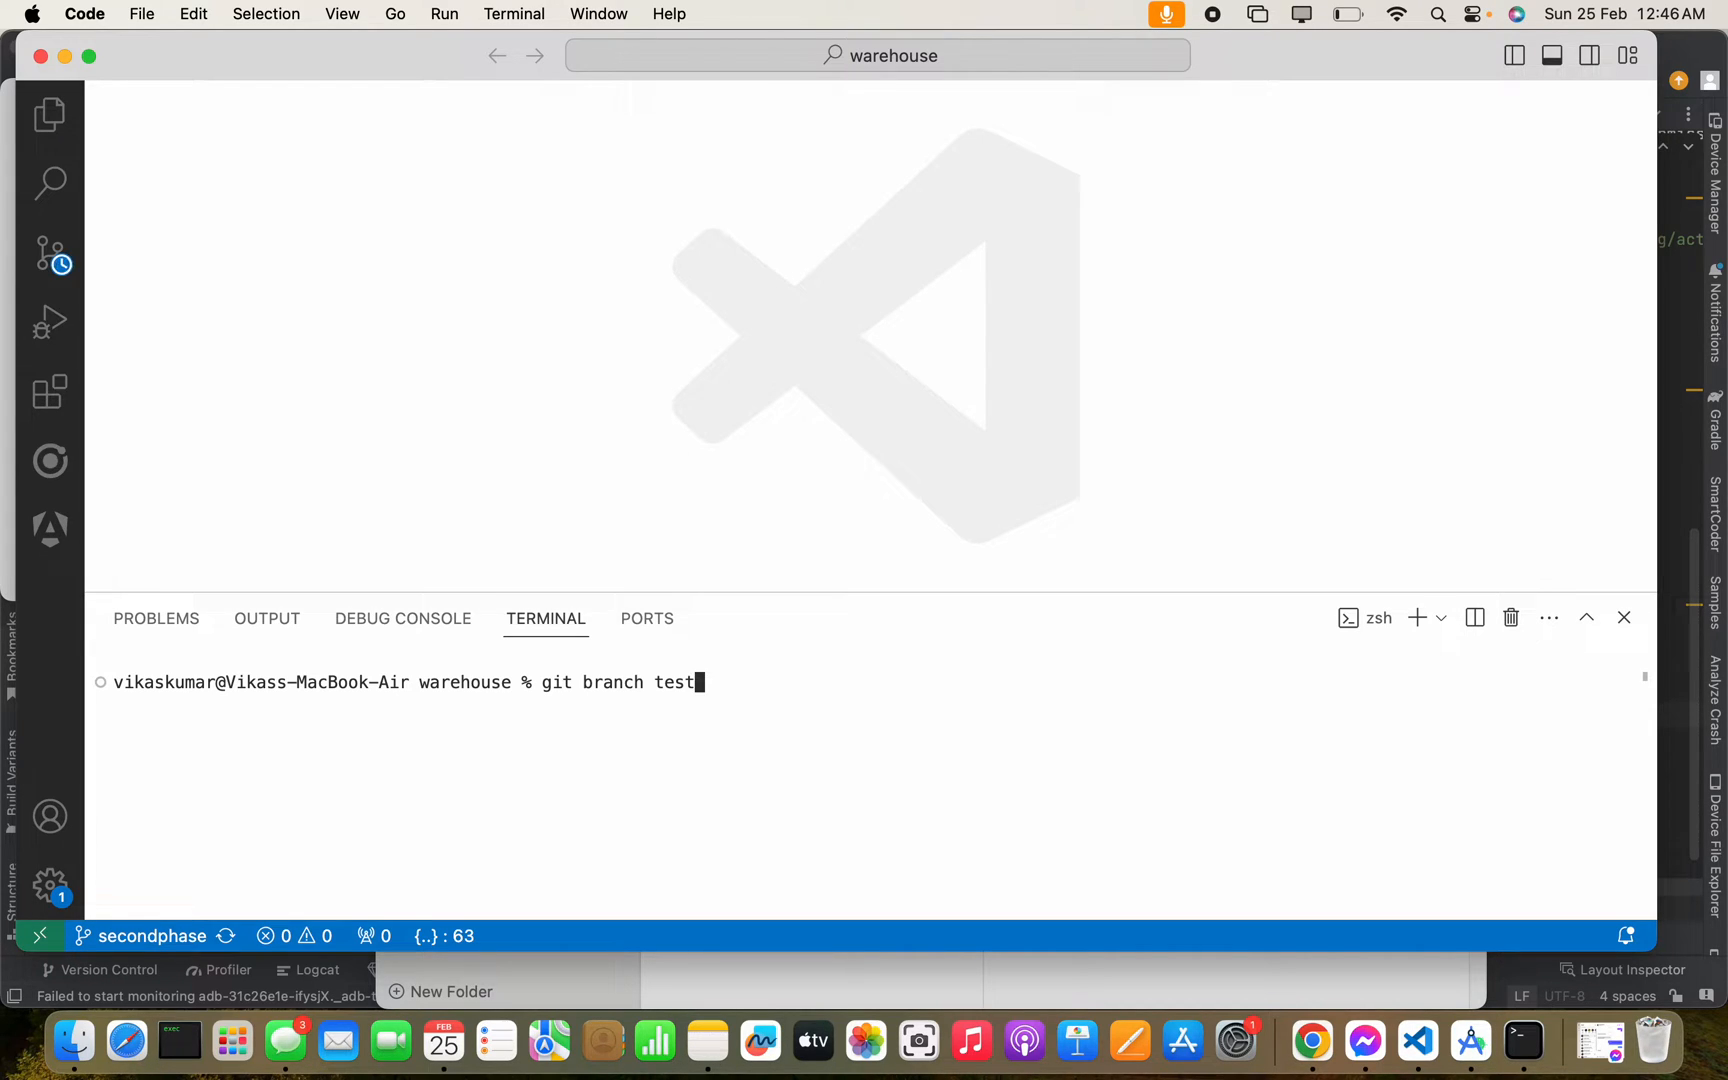
key(Return)
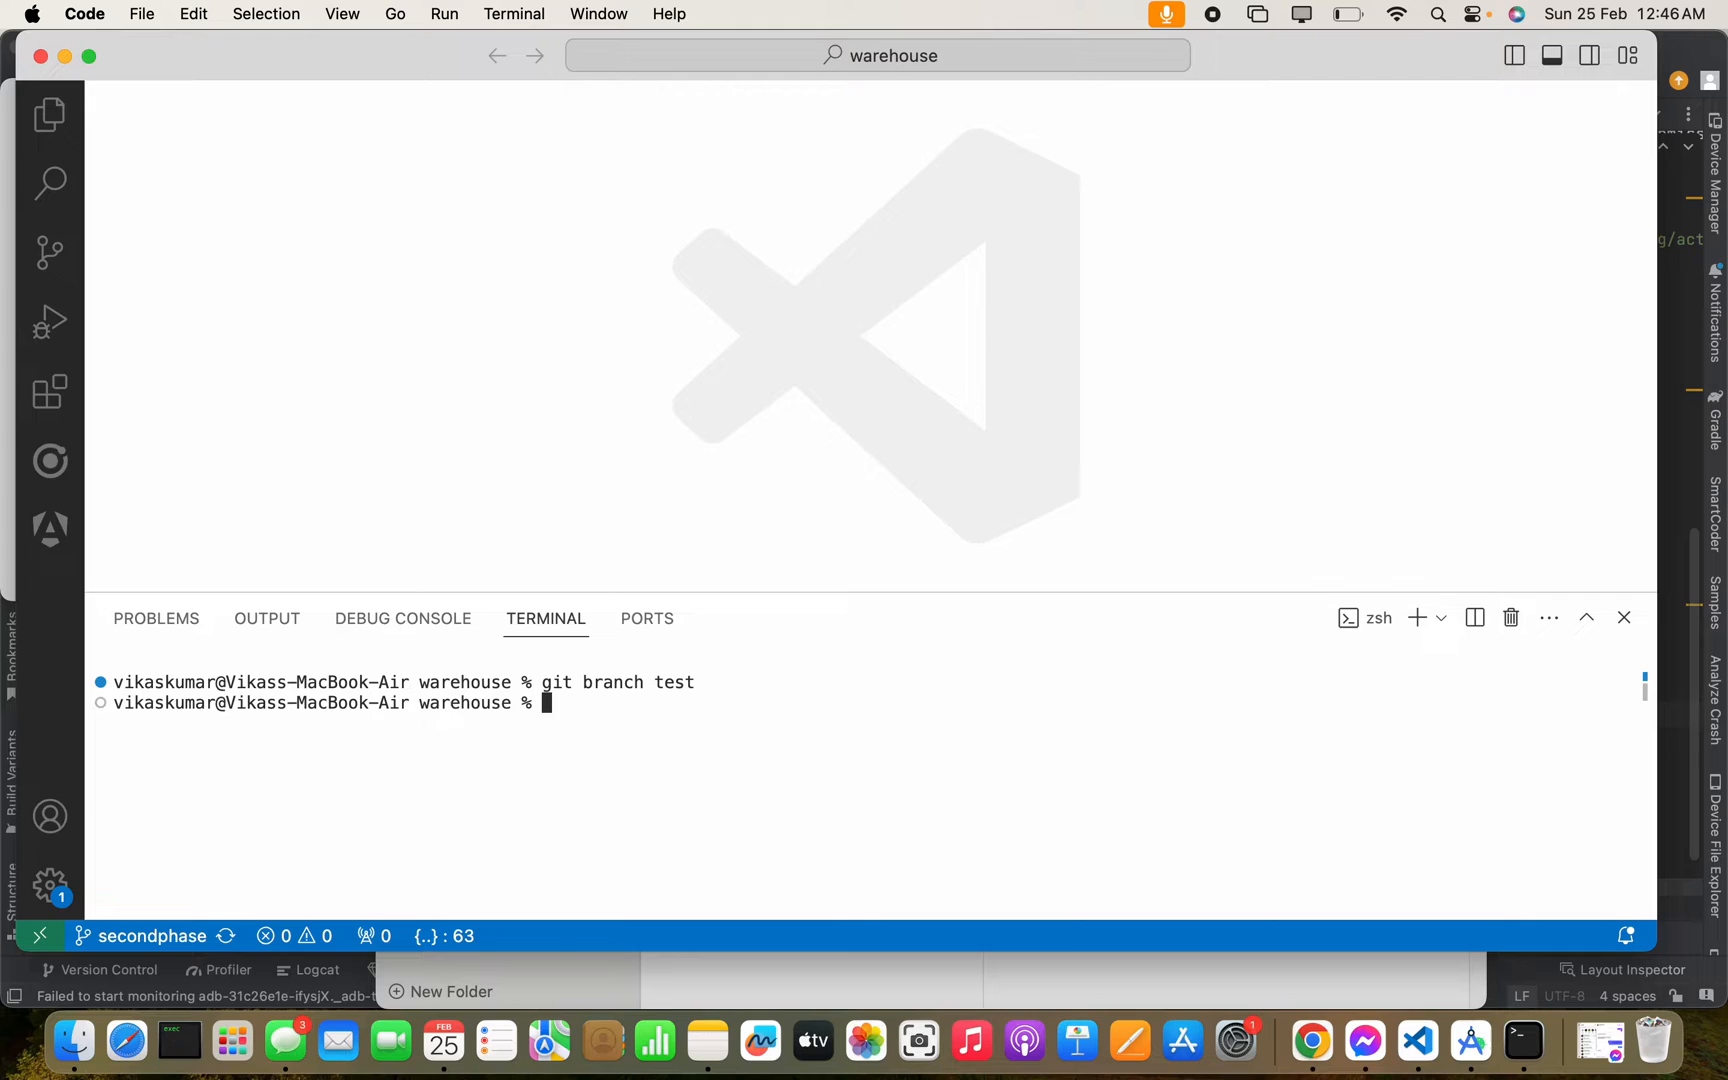
Run 'git branch -r' to show remote branches origin/HEAD, origin/master and origin/secondphase.
text(gi)
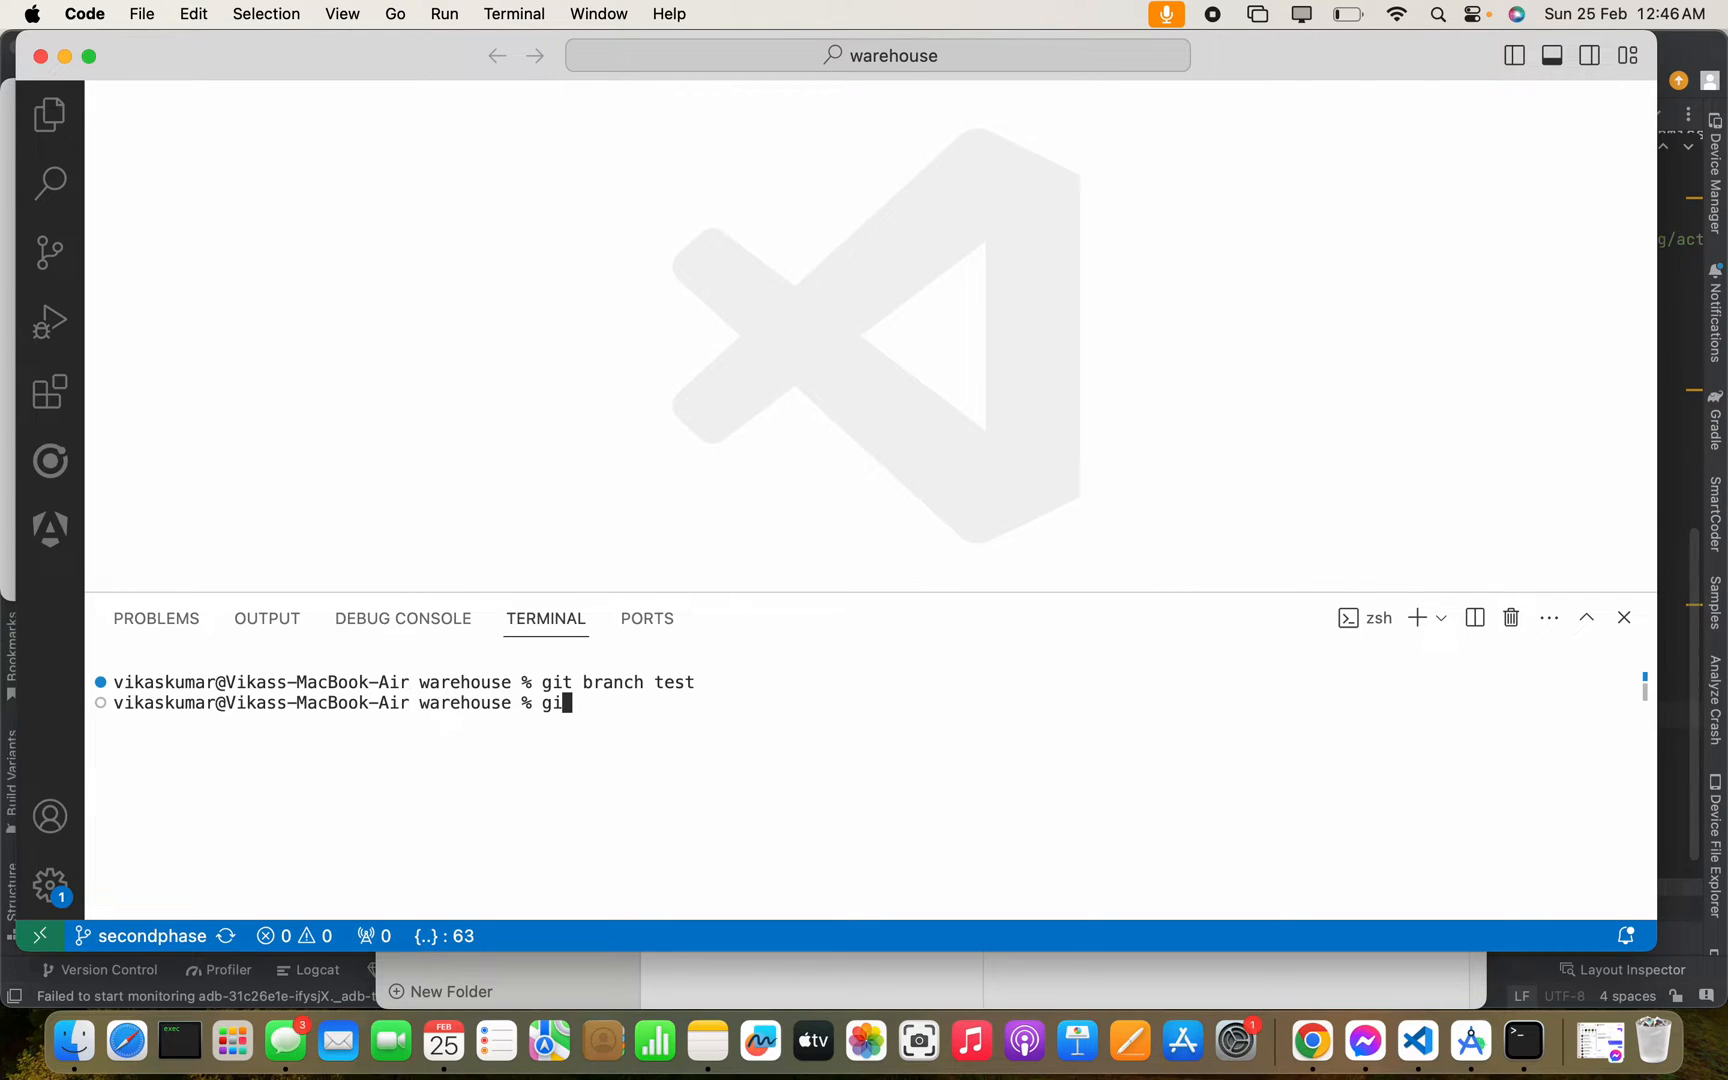
text(b)
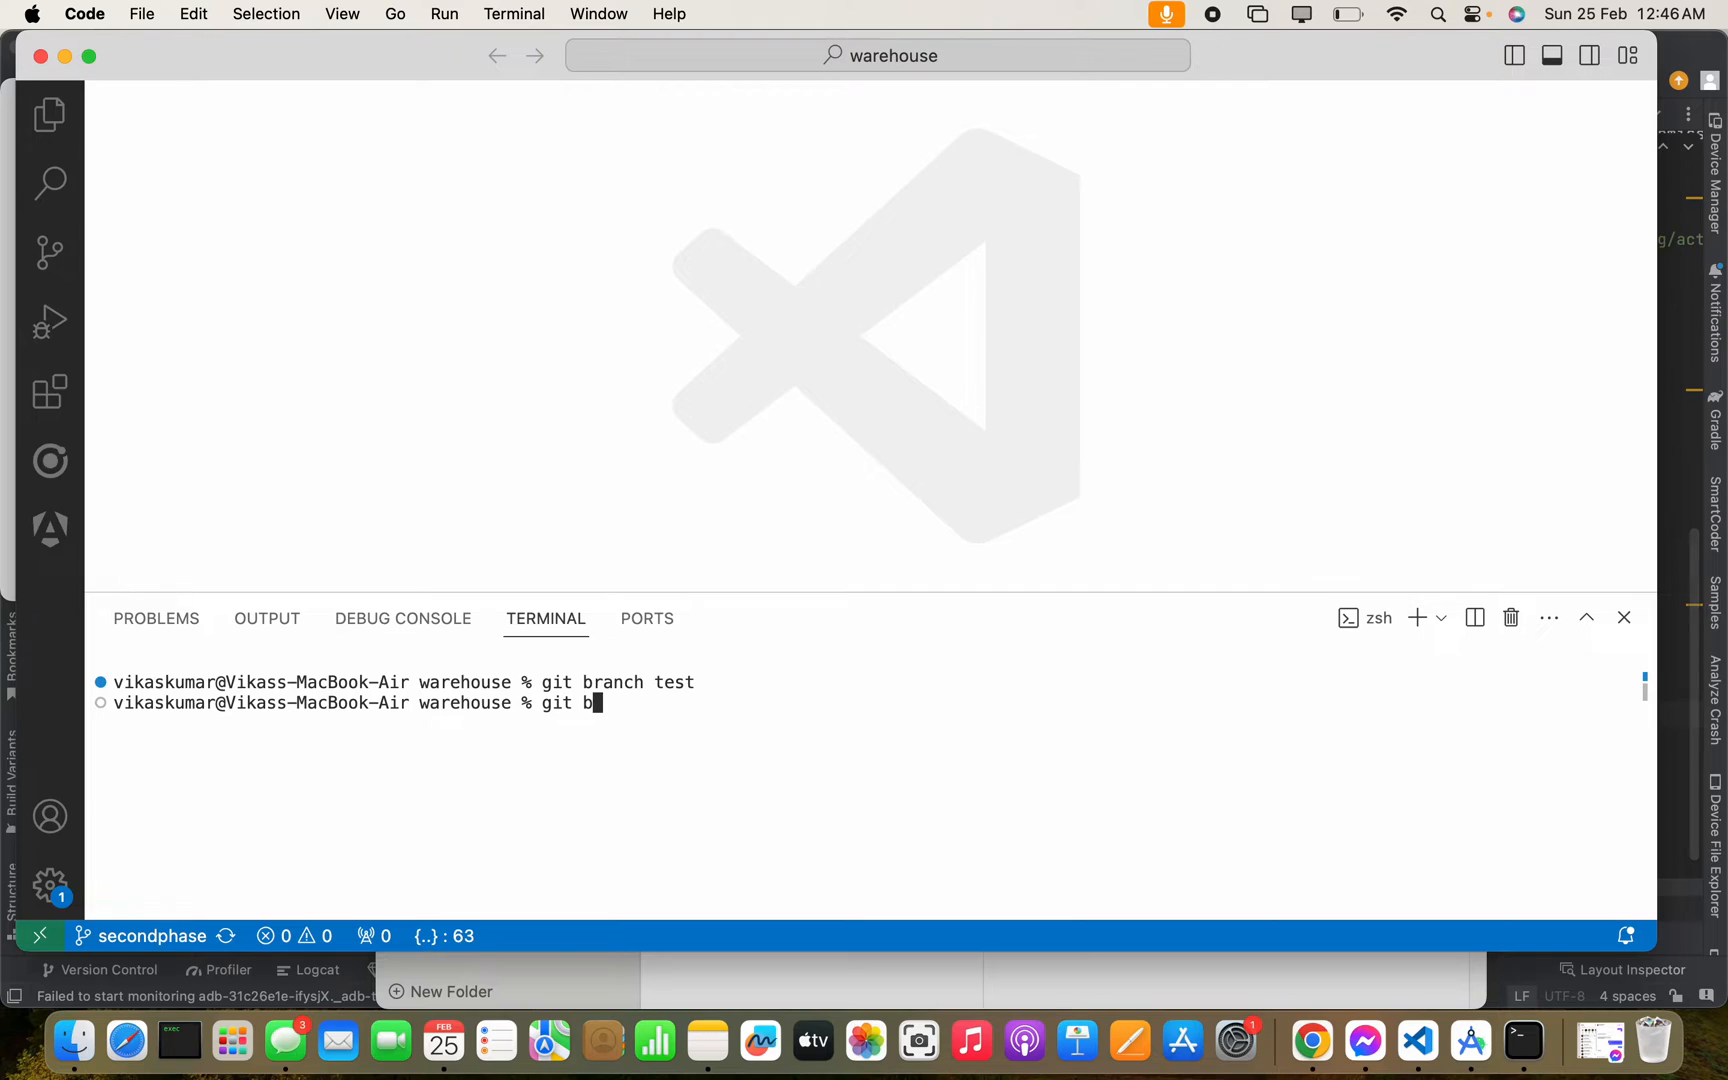
text(ranch -)
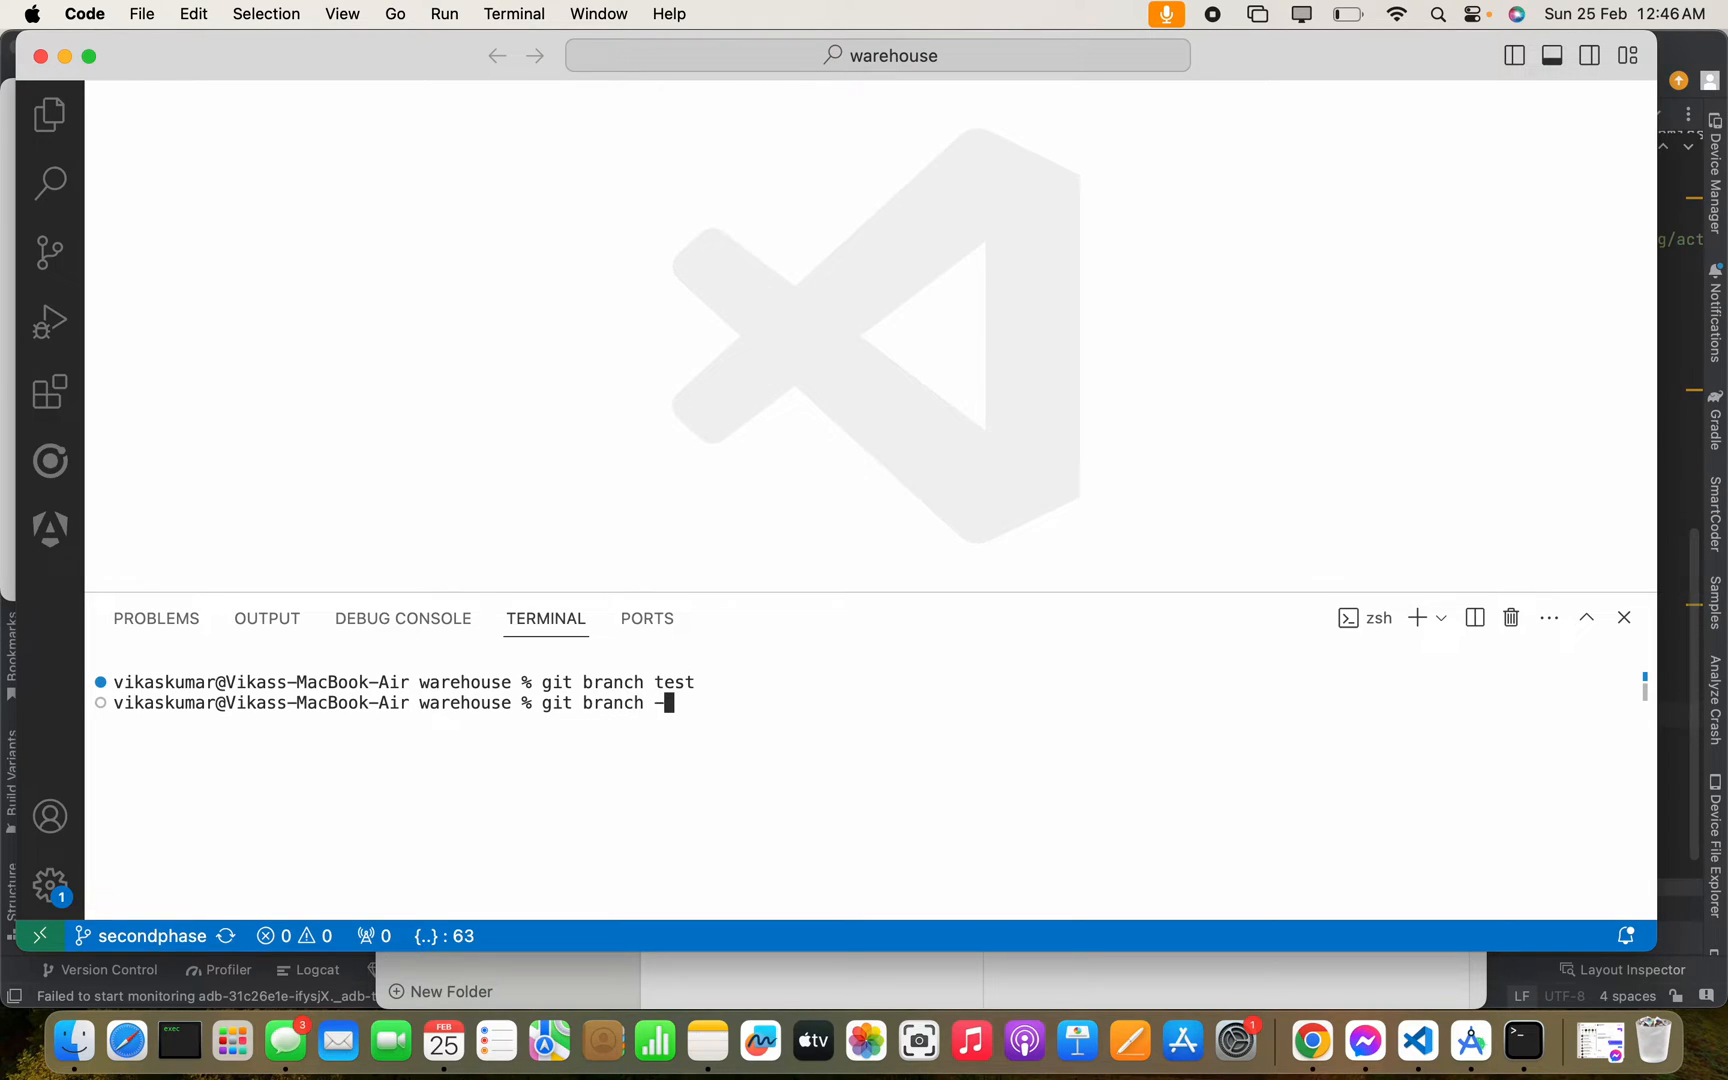
key(Return)
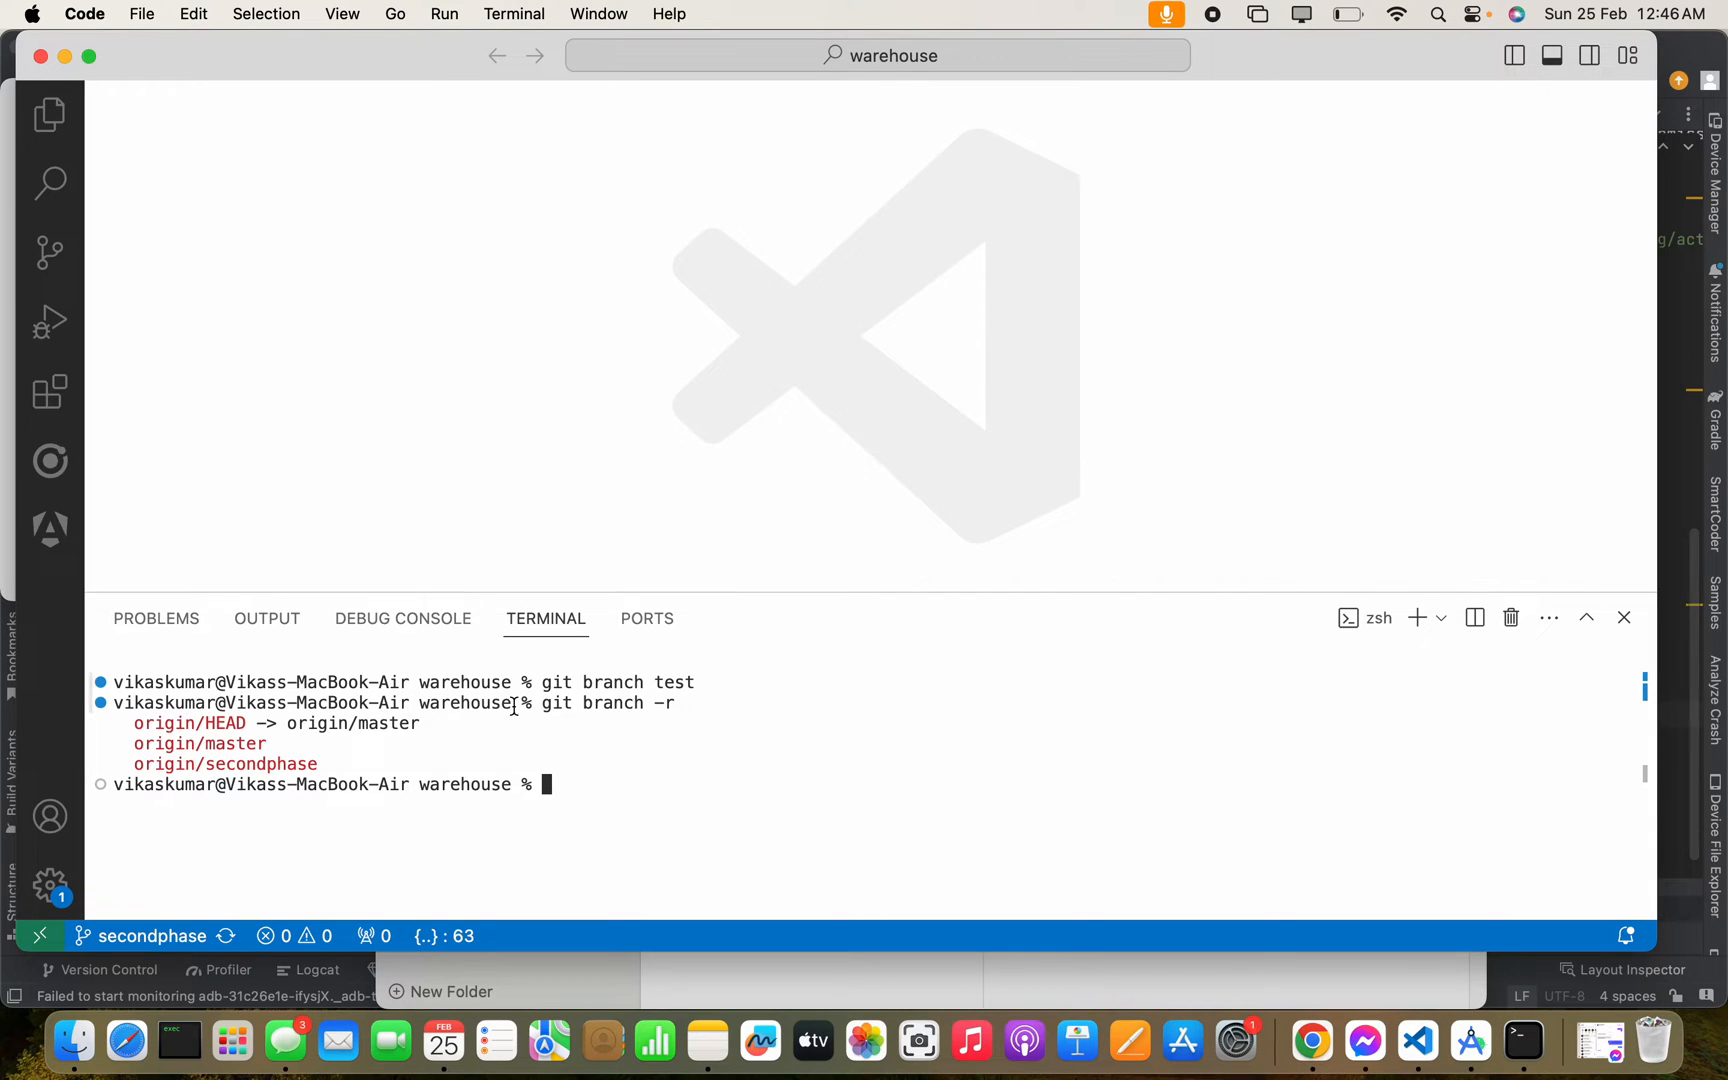
mouse_move(333, 763)
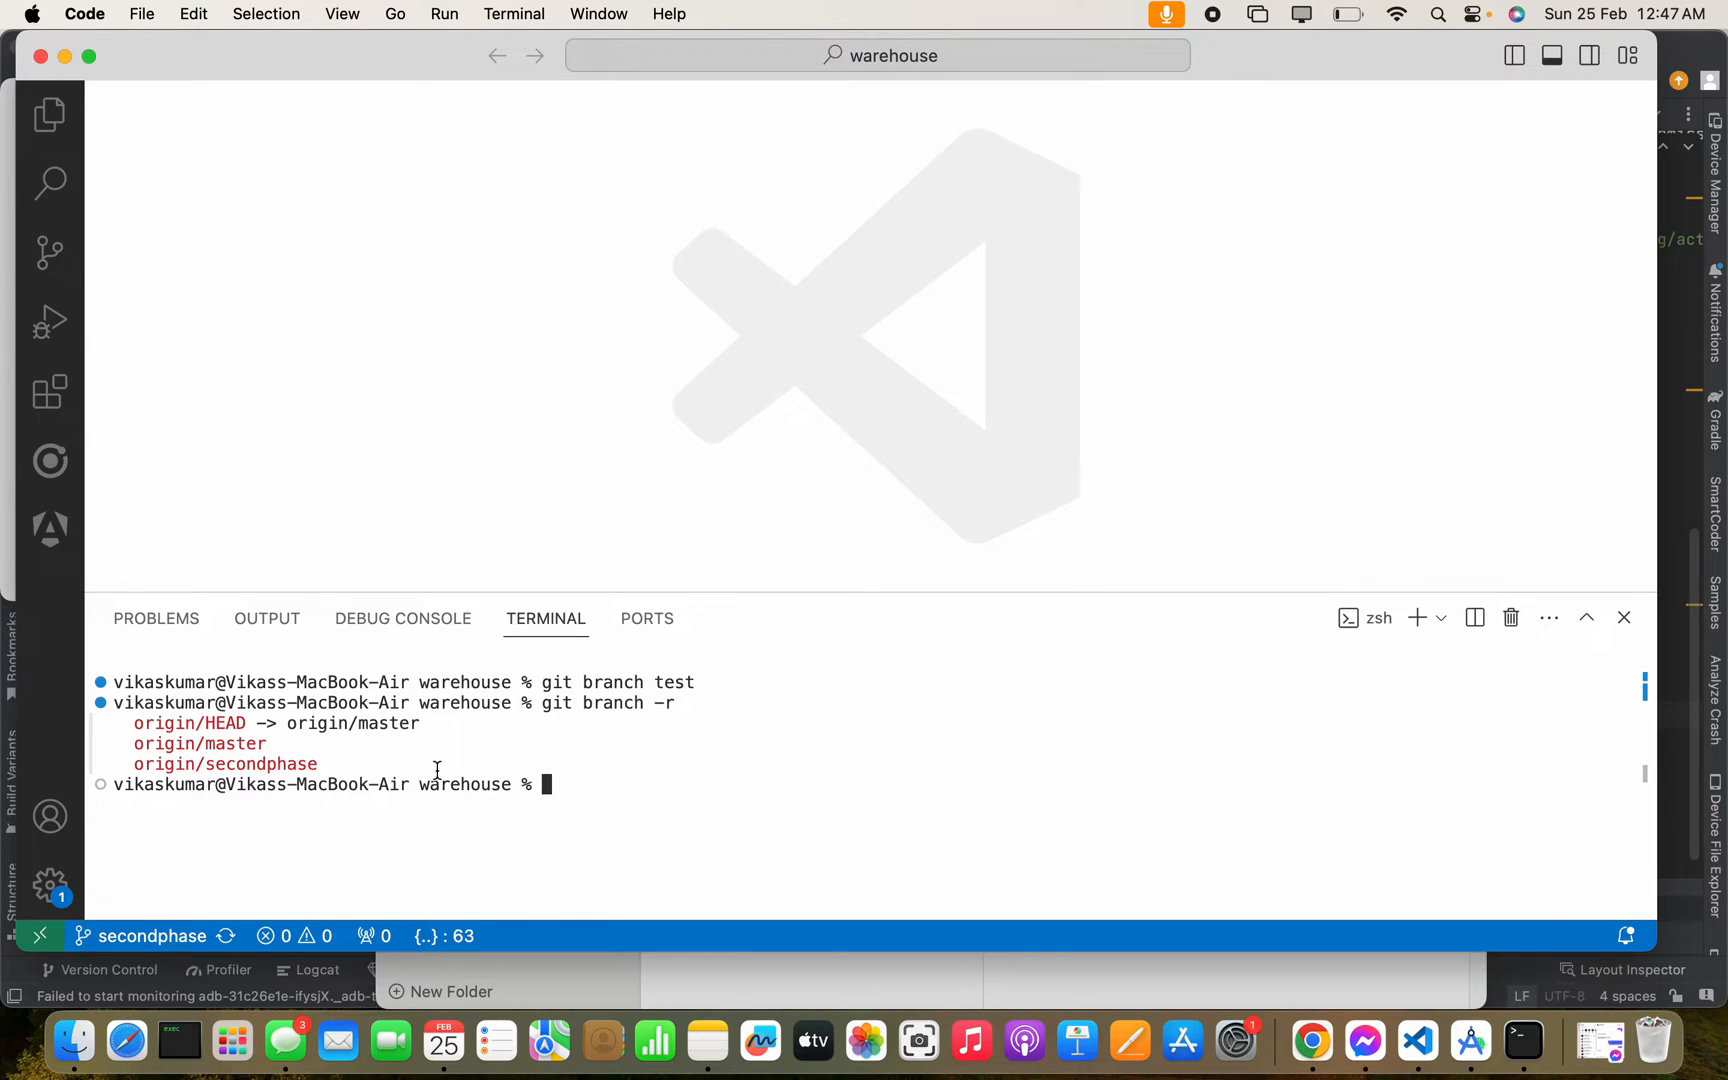
Run 'git branch -a' showing master, secondphase and test, then highlight the command.
text(g)
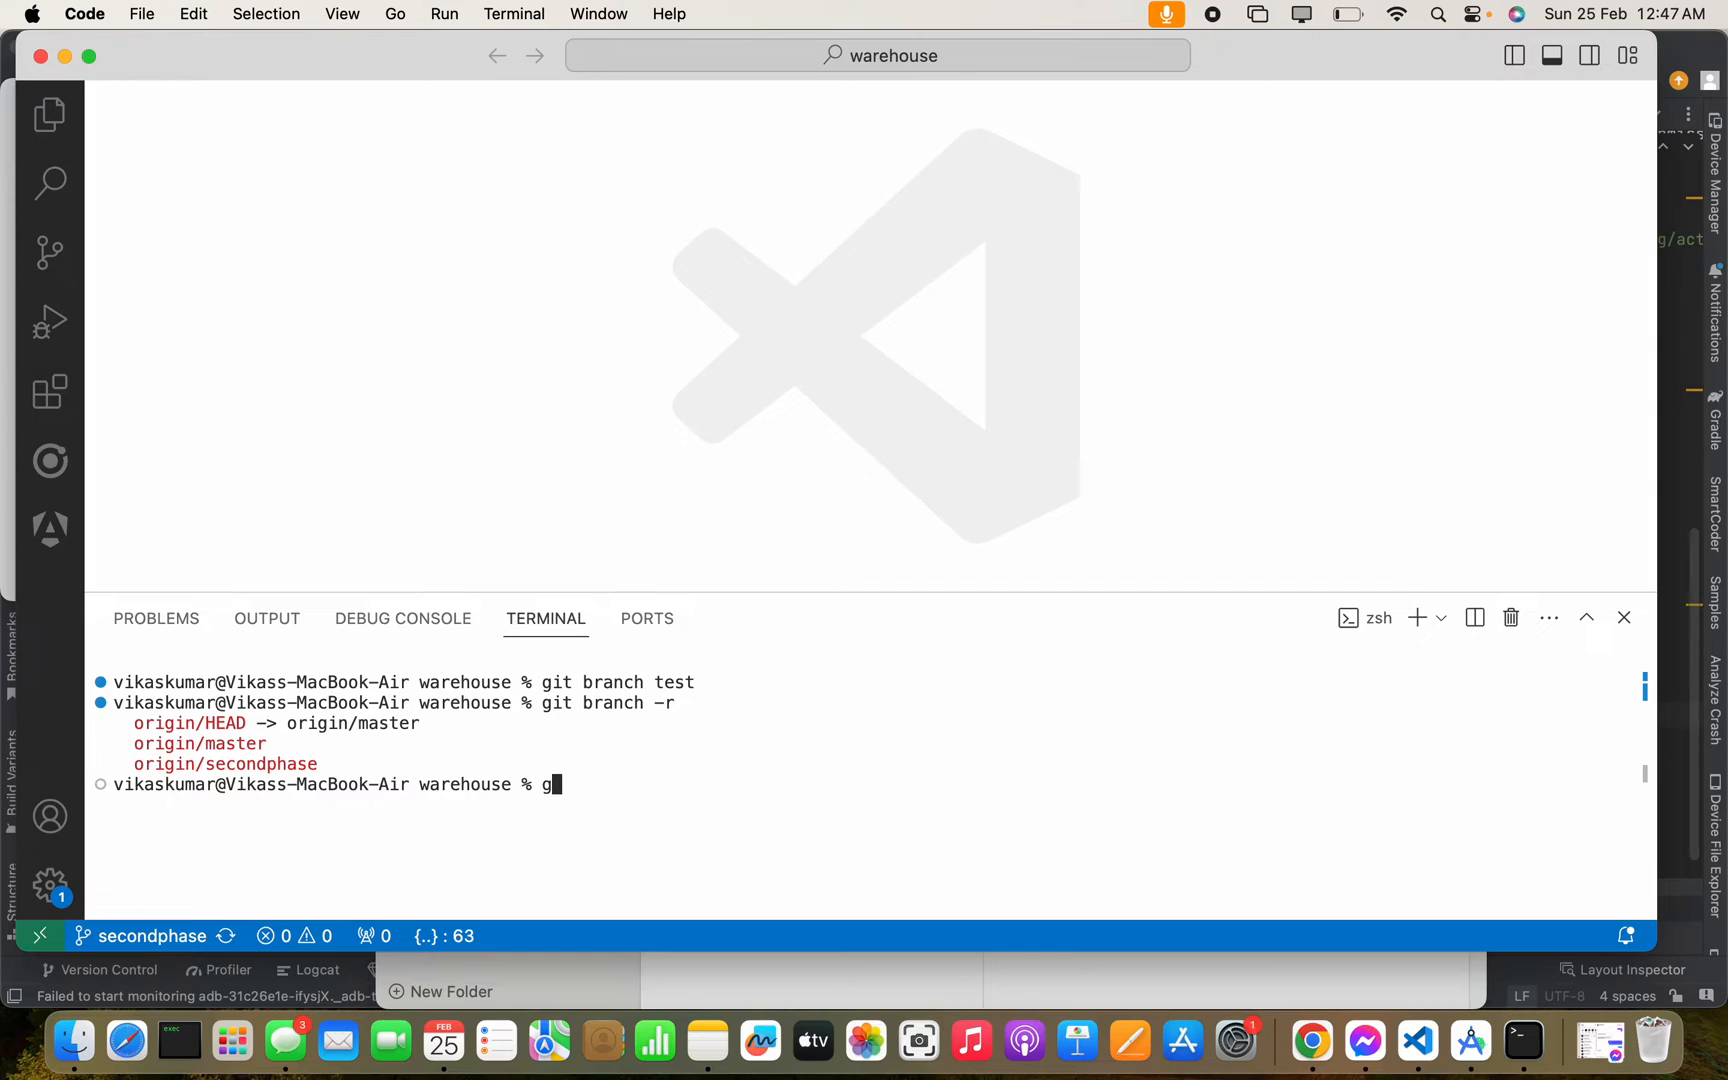
text(it bra)
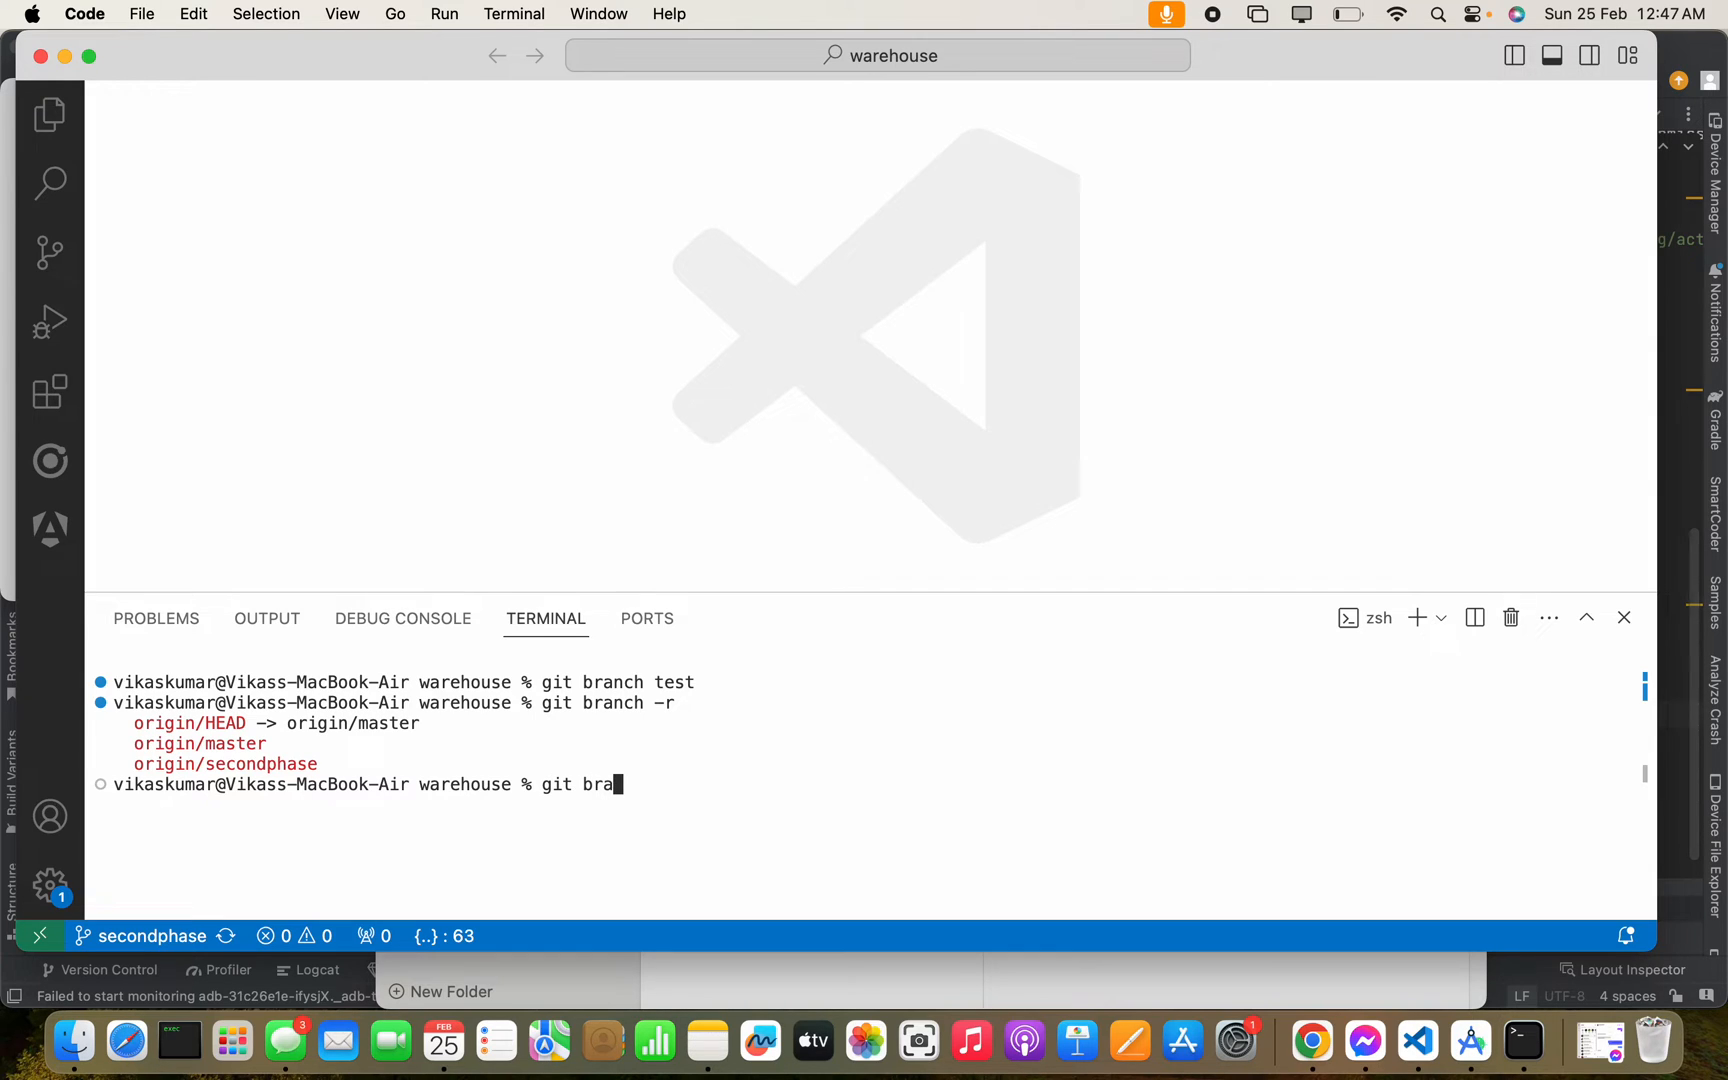
text(nch -a)
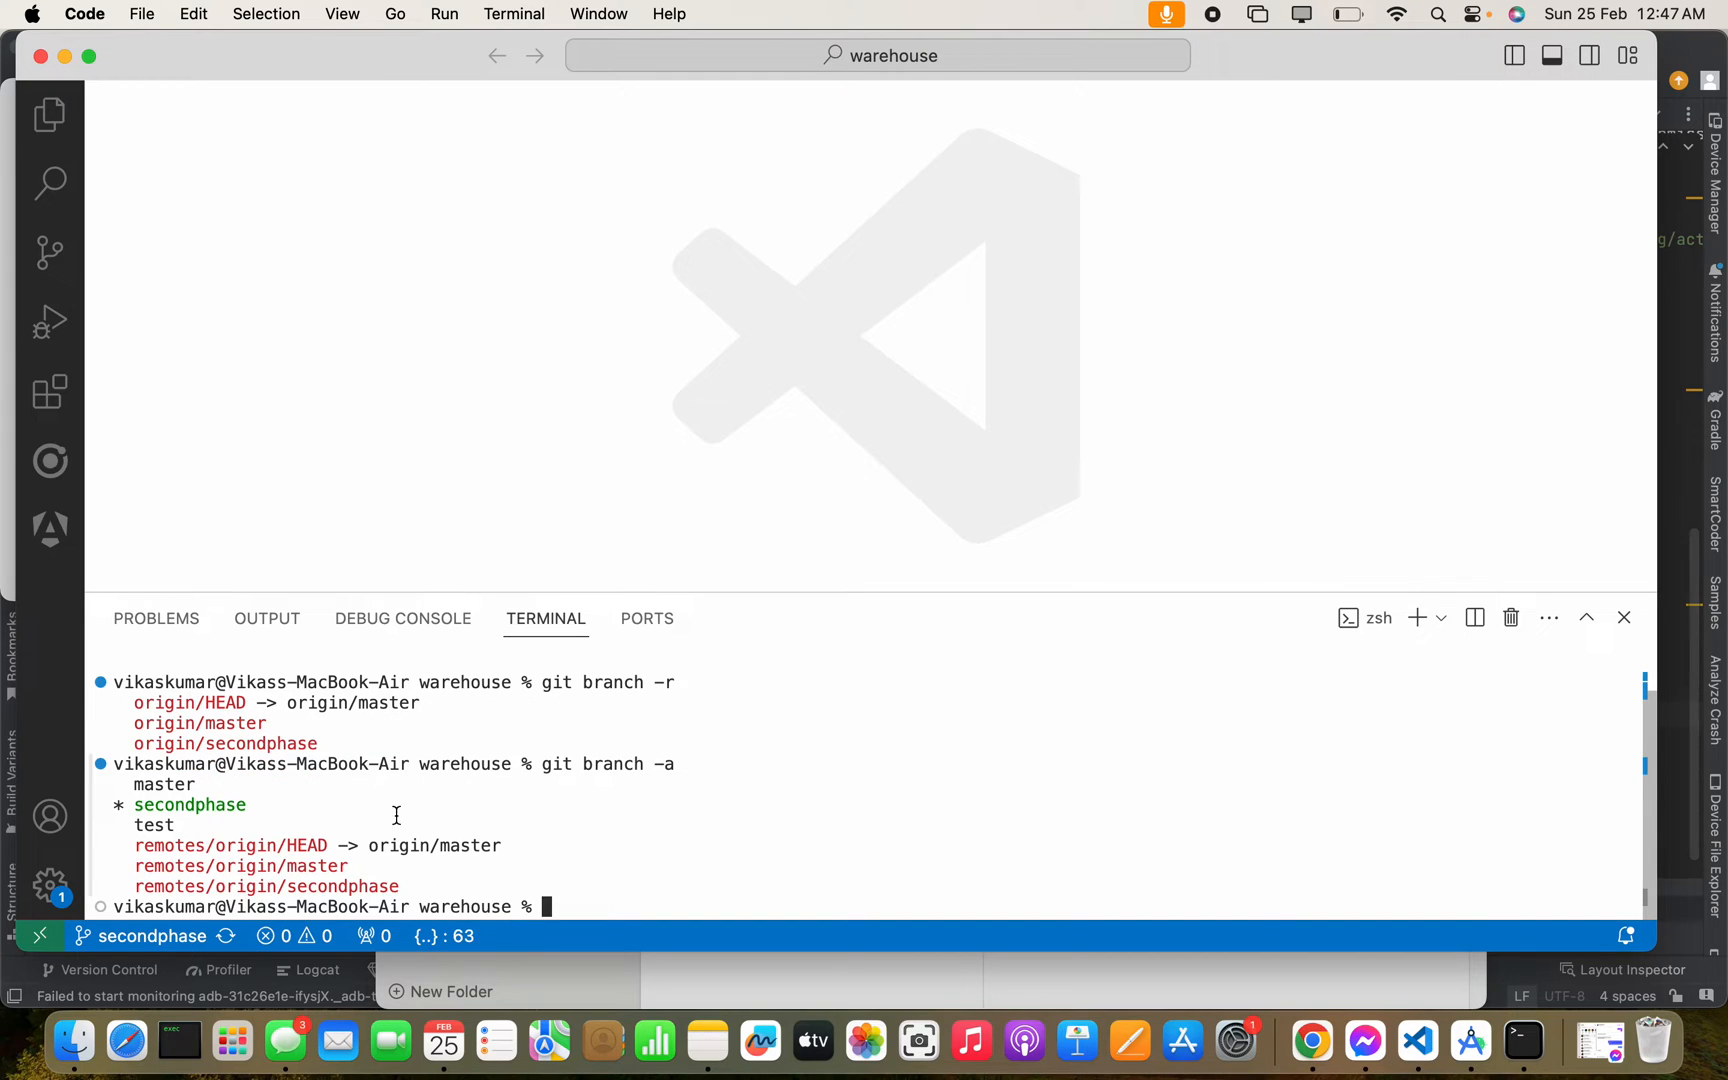
mouse_move(218, 827)
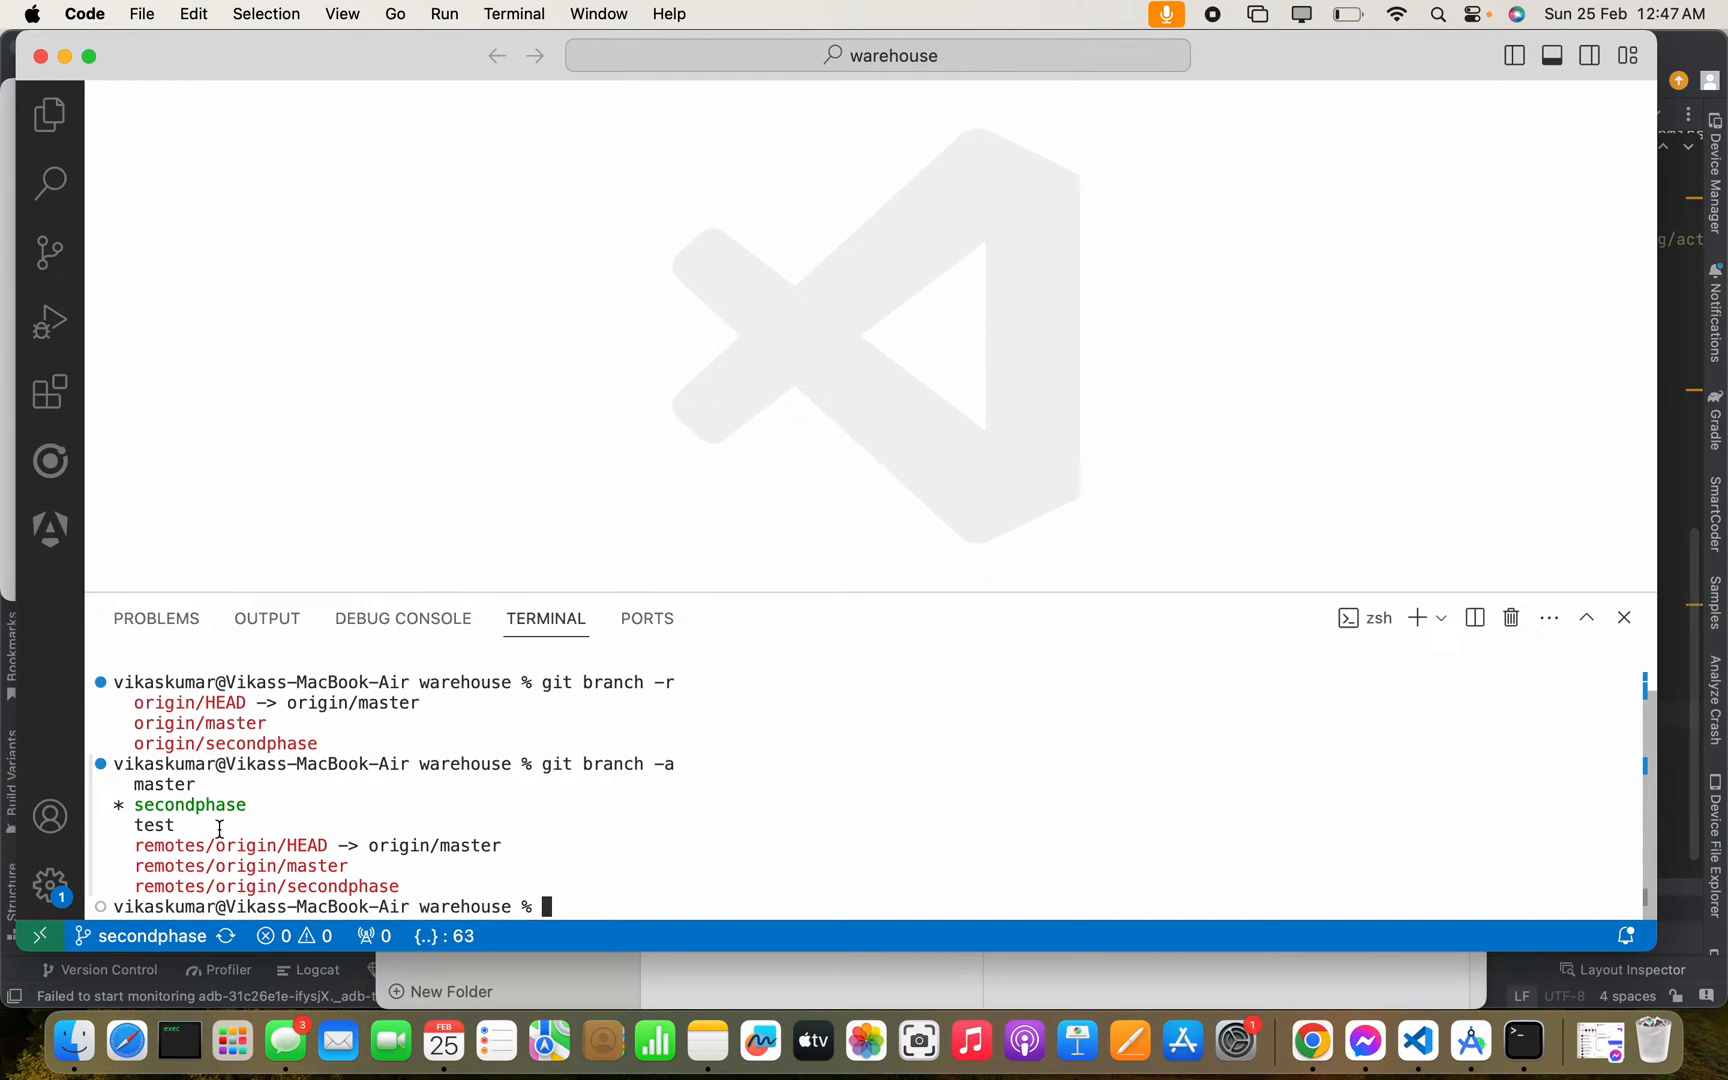
mouse_move(543, 771)
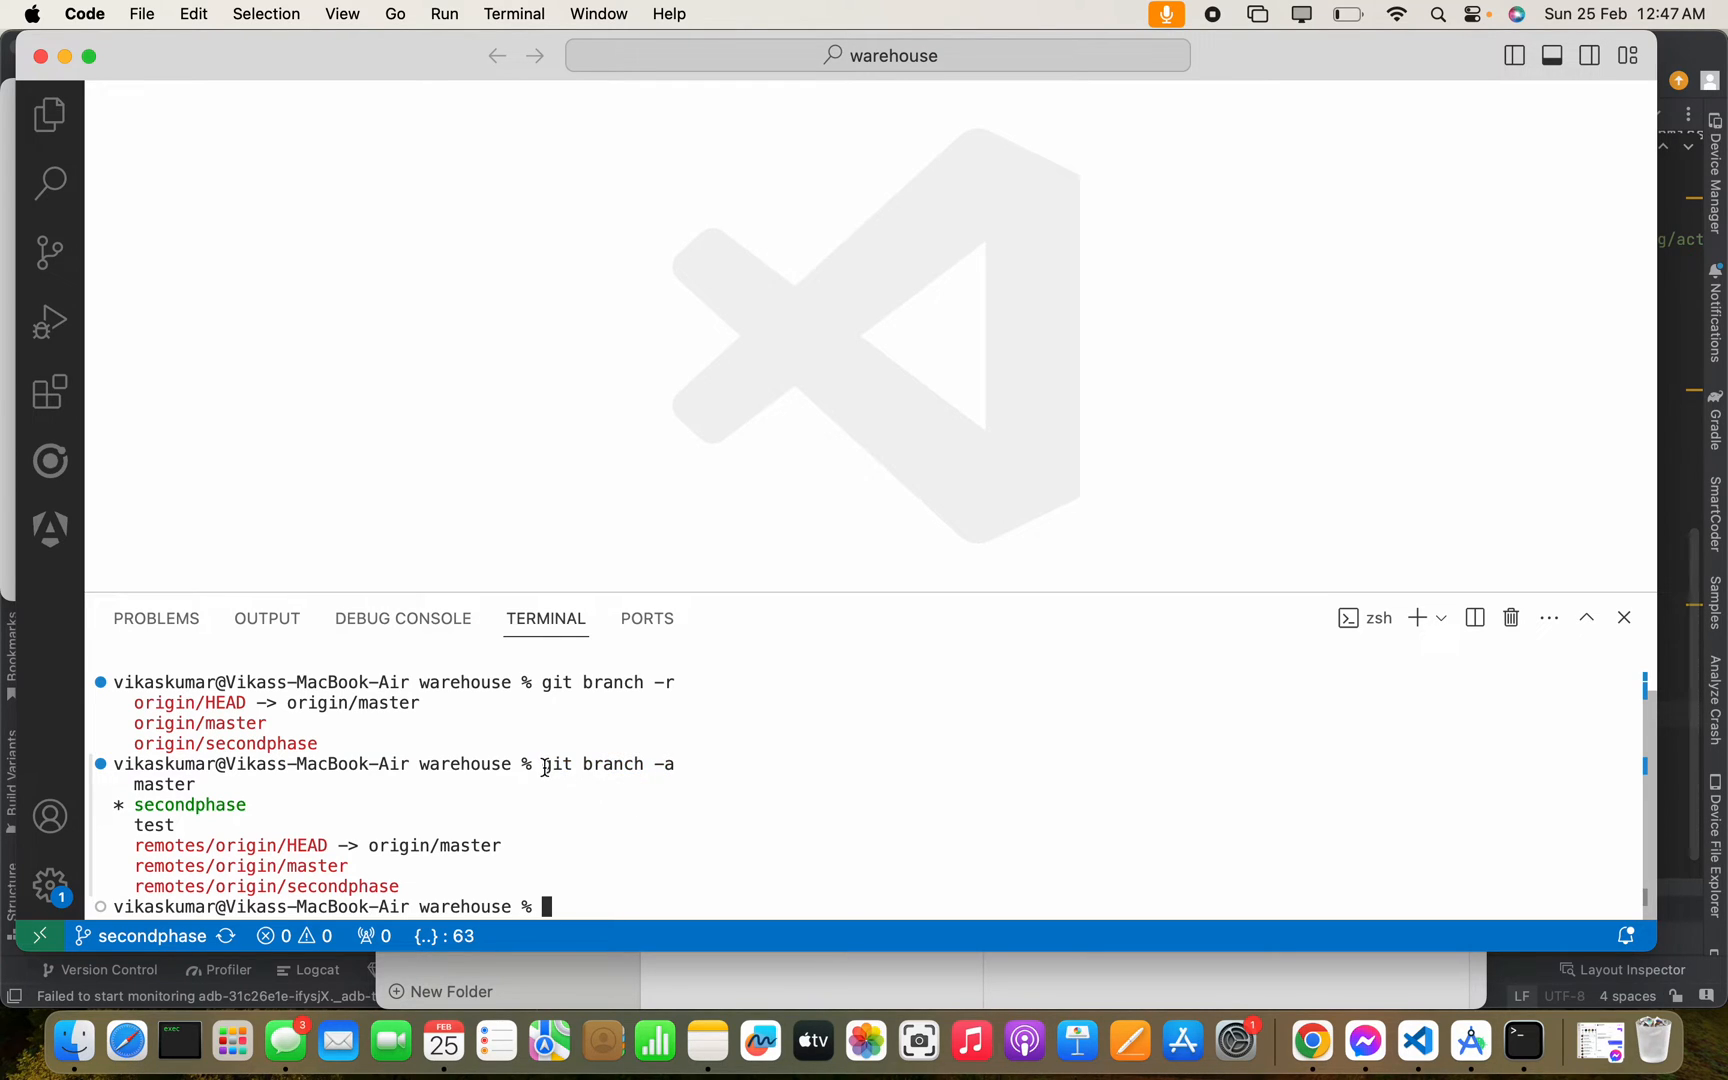
double_click(592, 763)
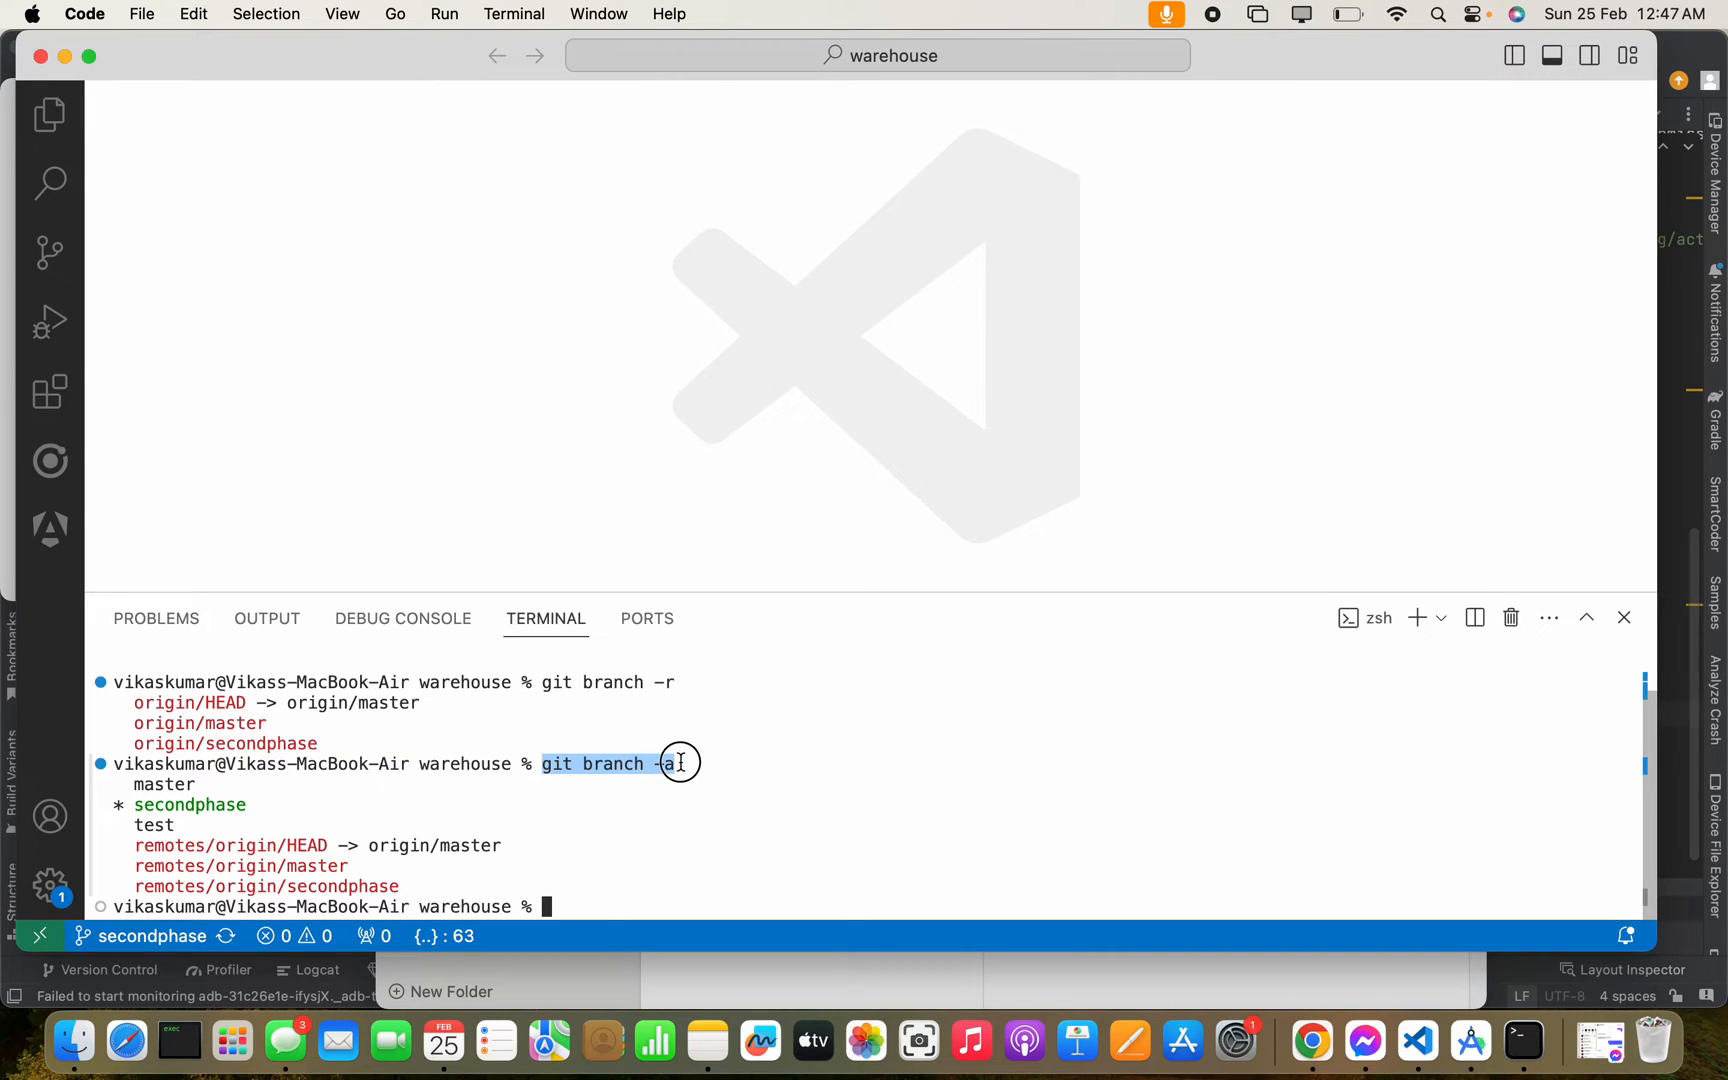
mouse_move(683, 764)
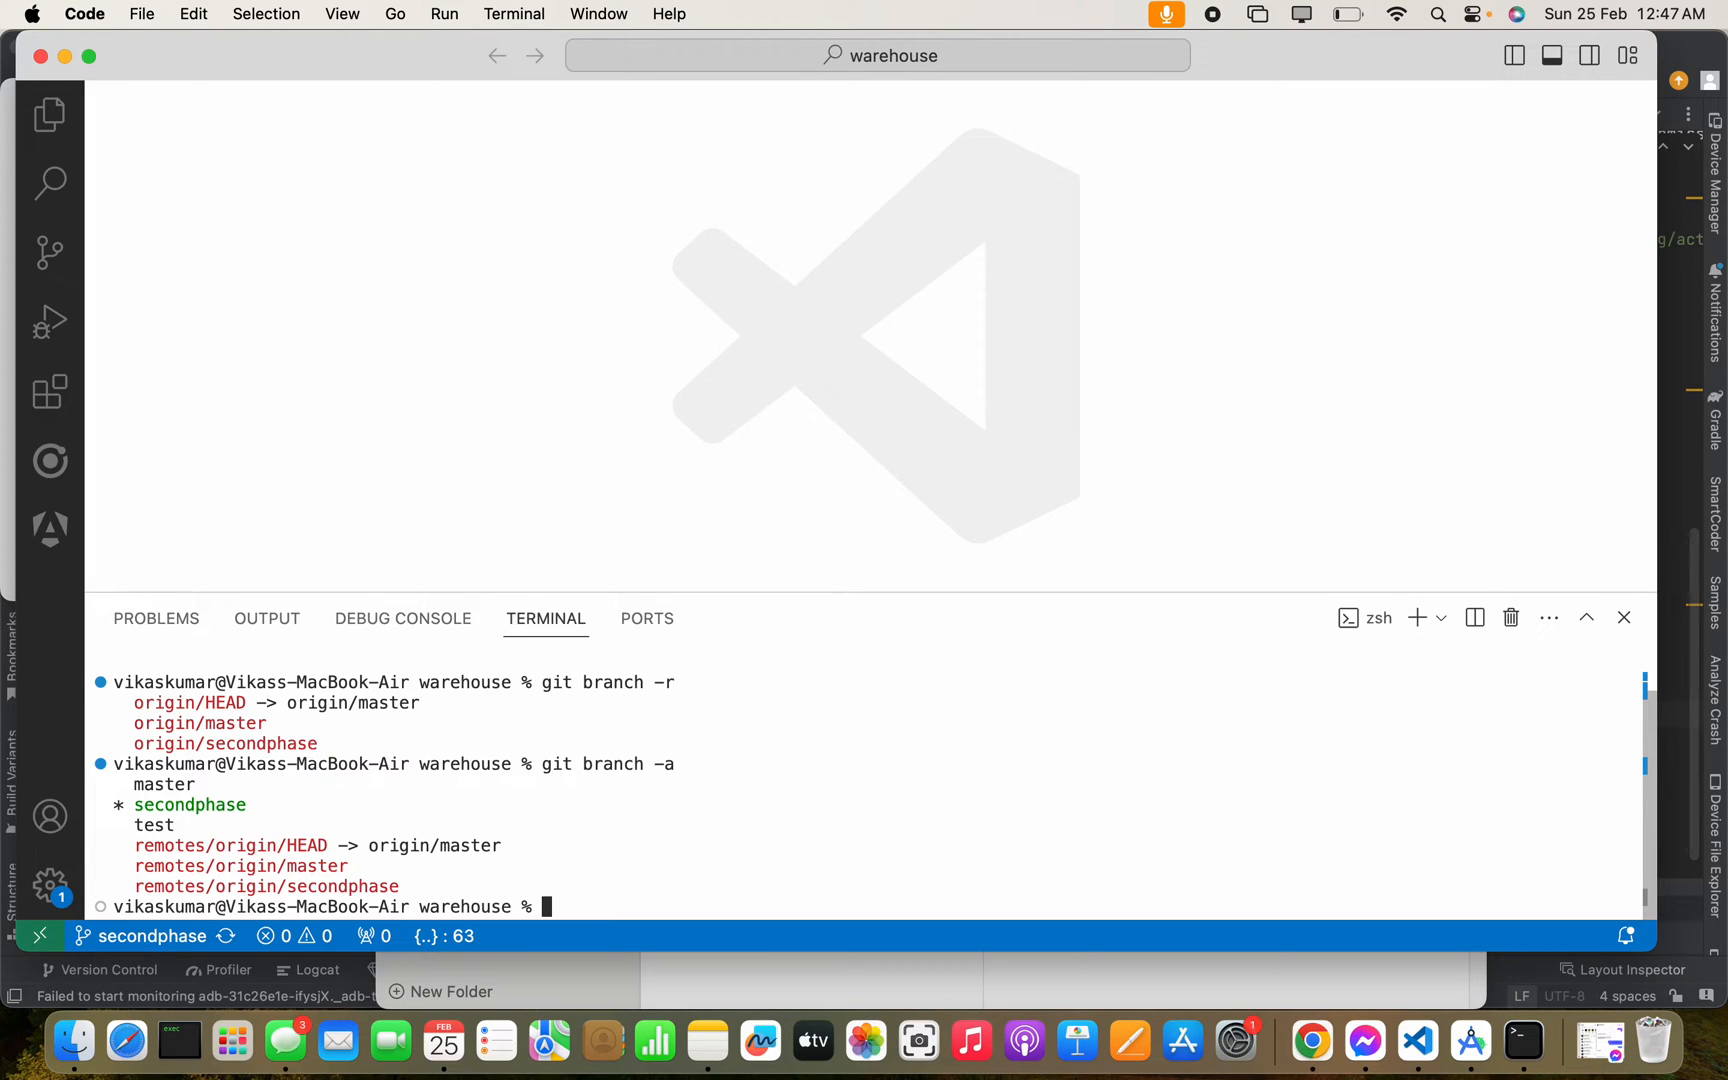
Try the misspelled 'git swich test' command, which fails.
text(git)
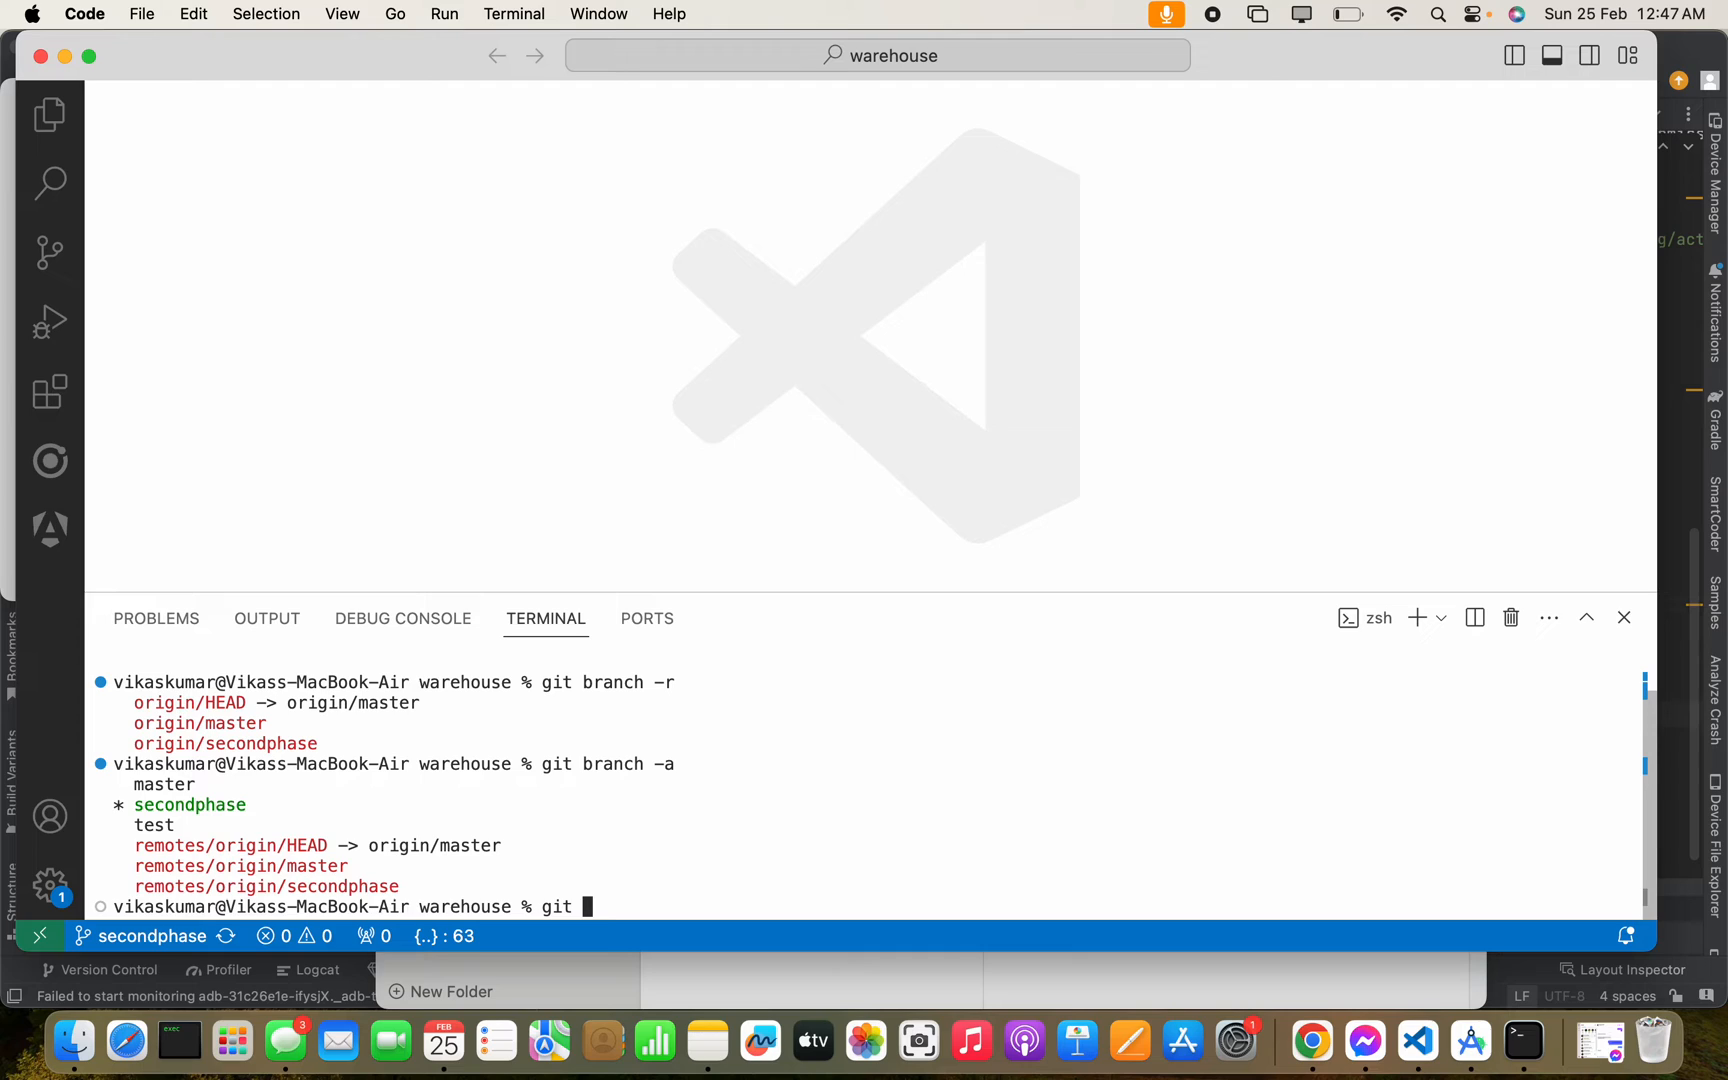
text(swich)
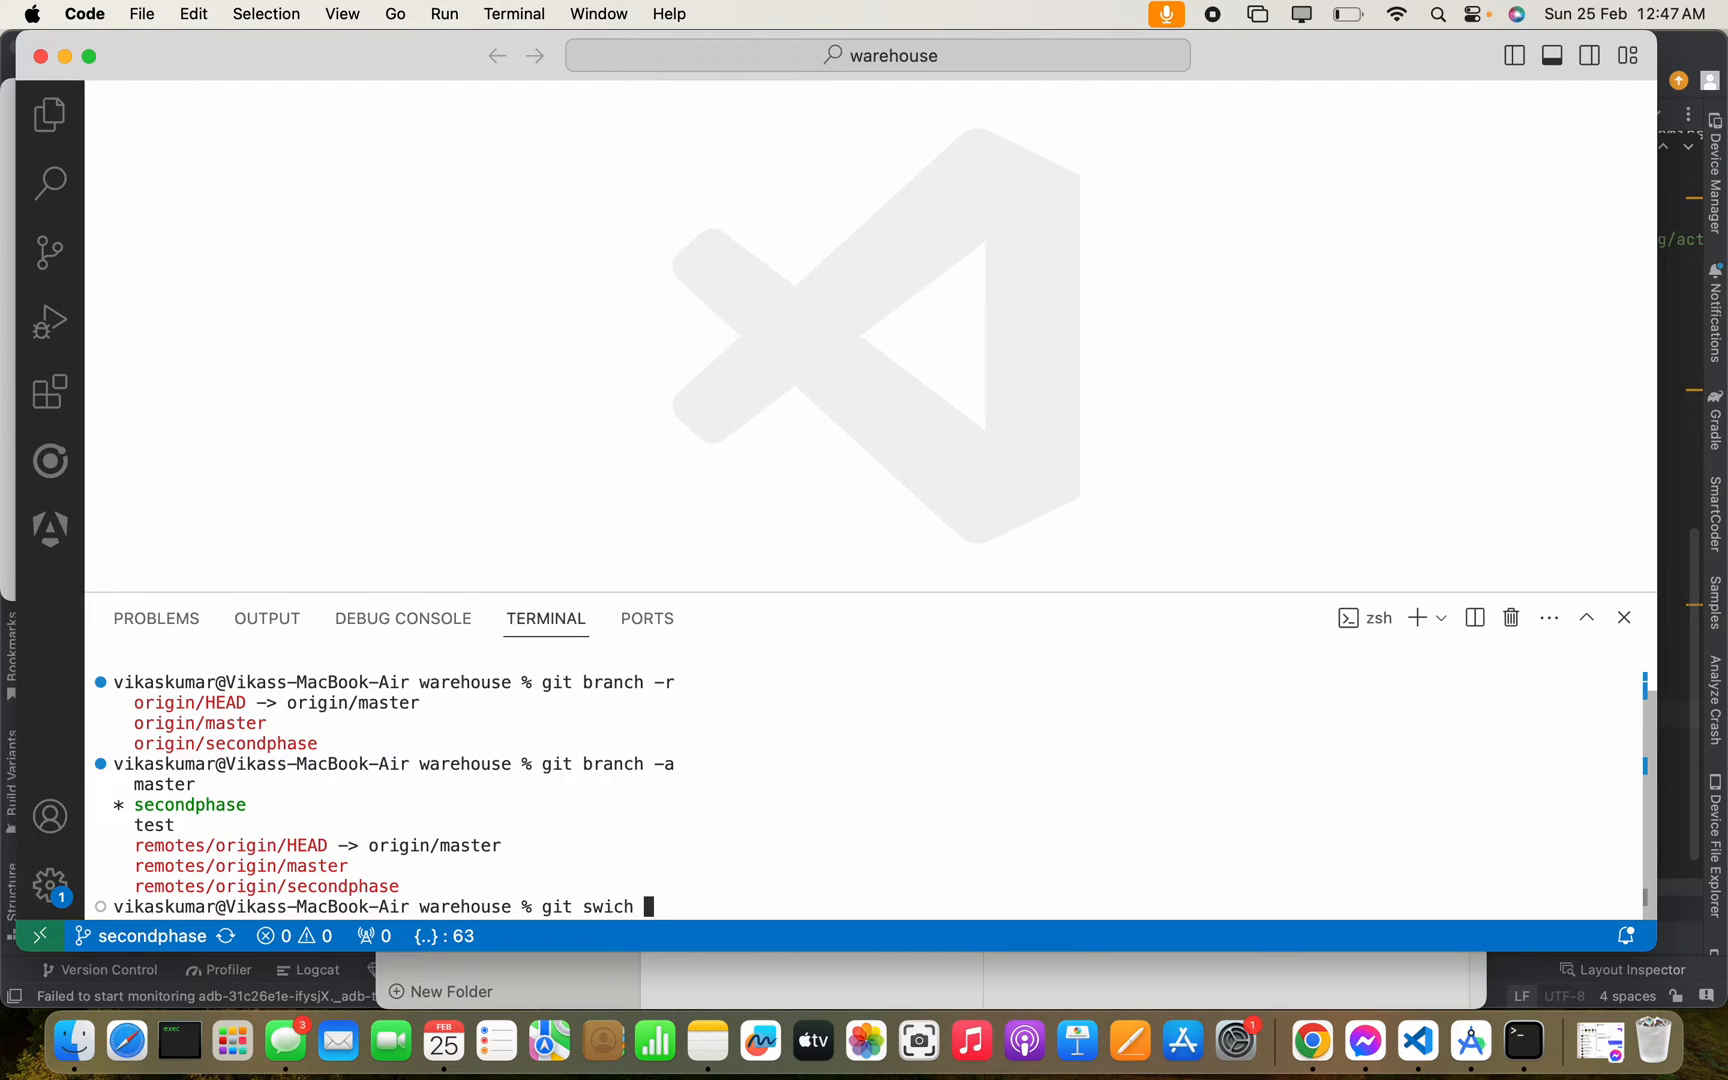
text(test')
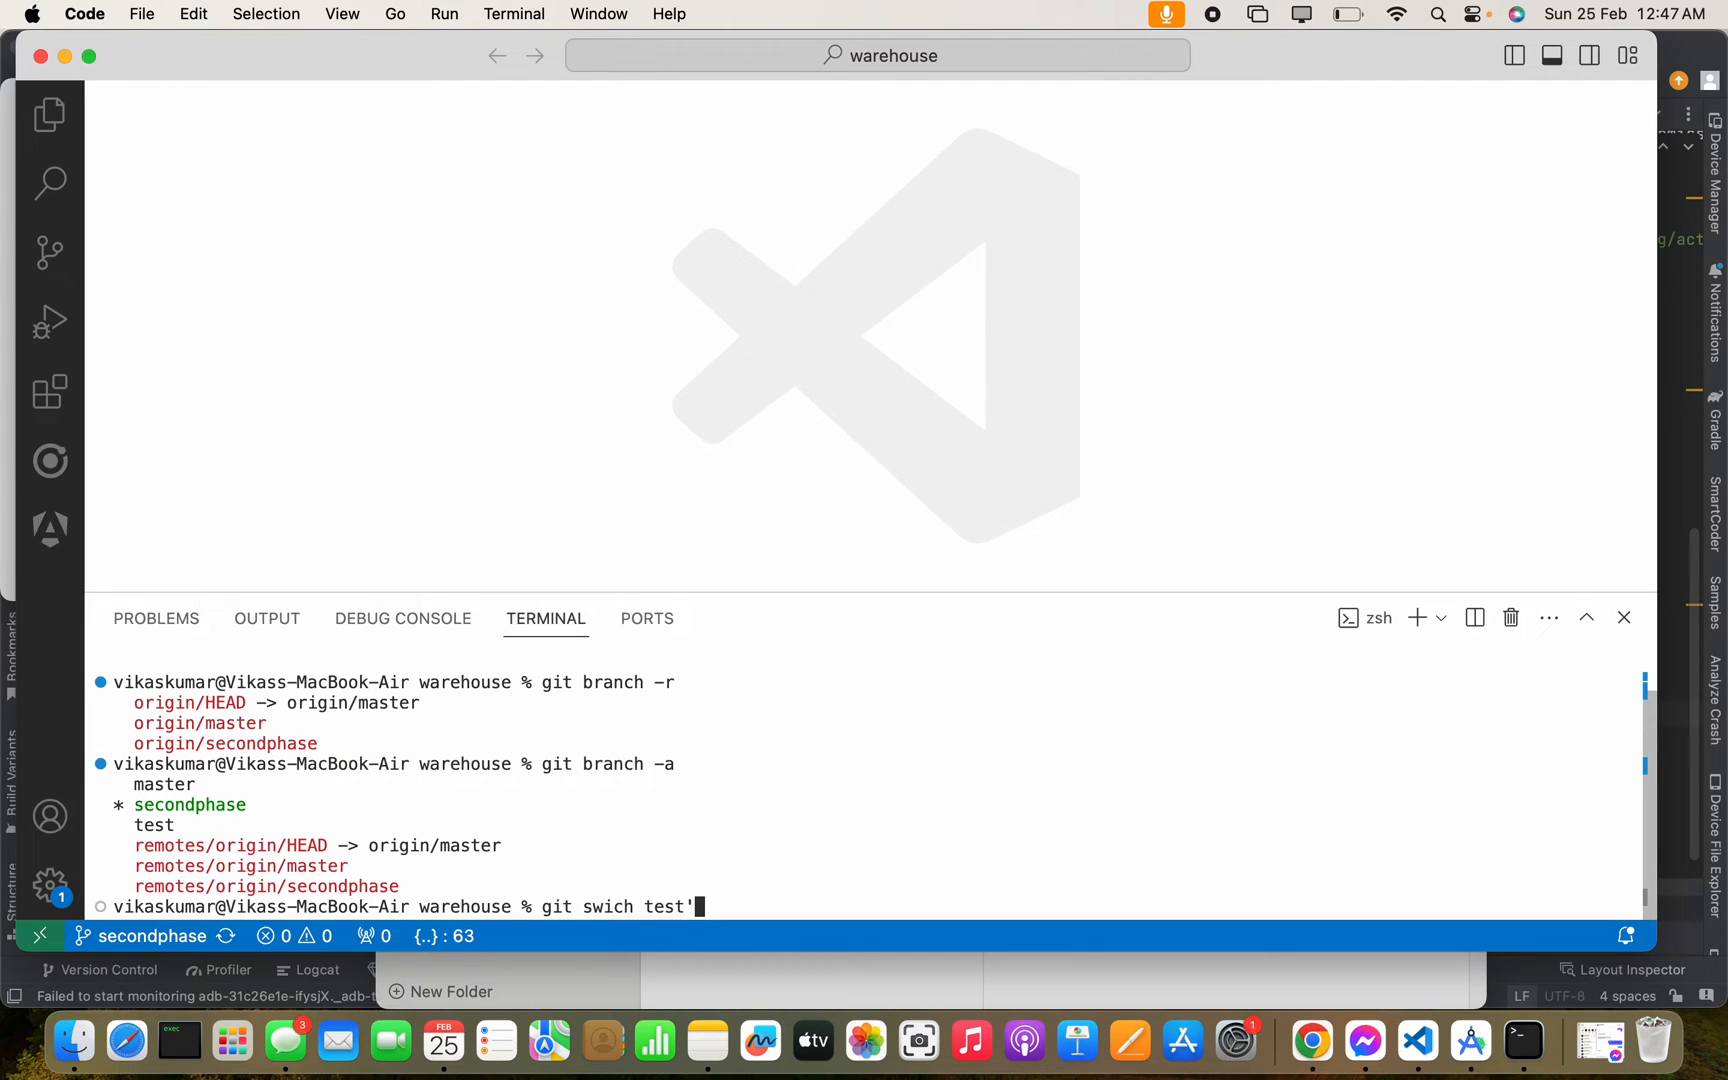
key(Return)
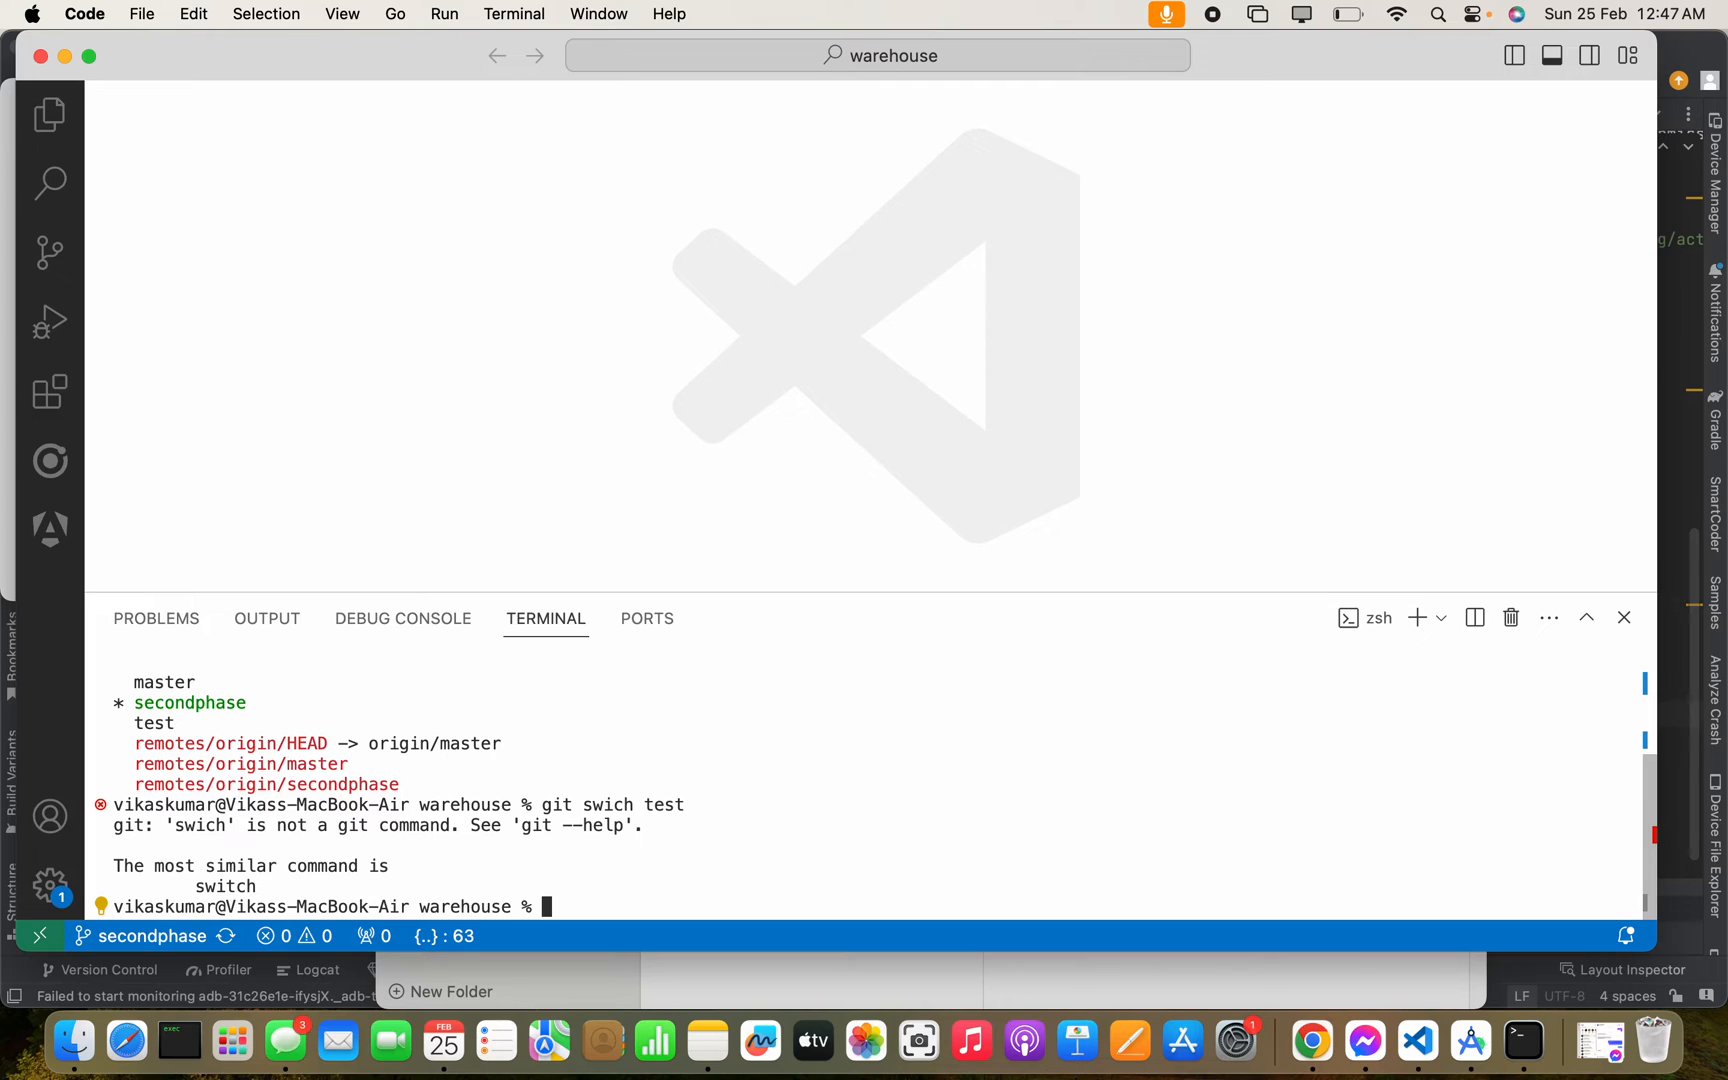
mouse_move(584, 896)
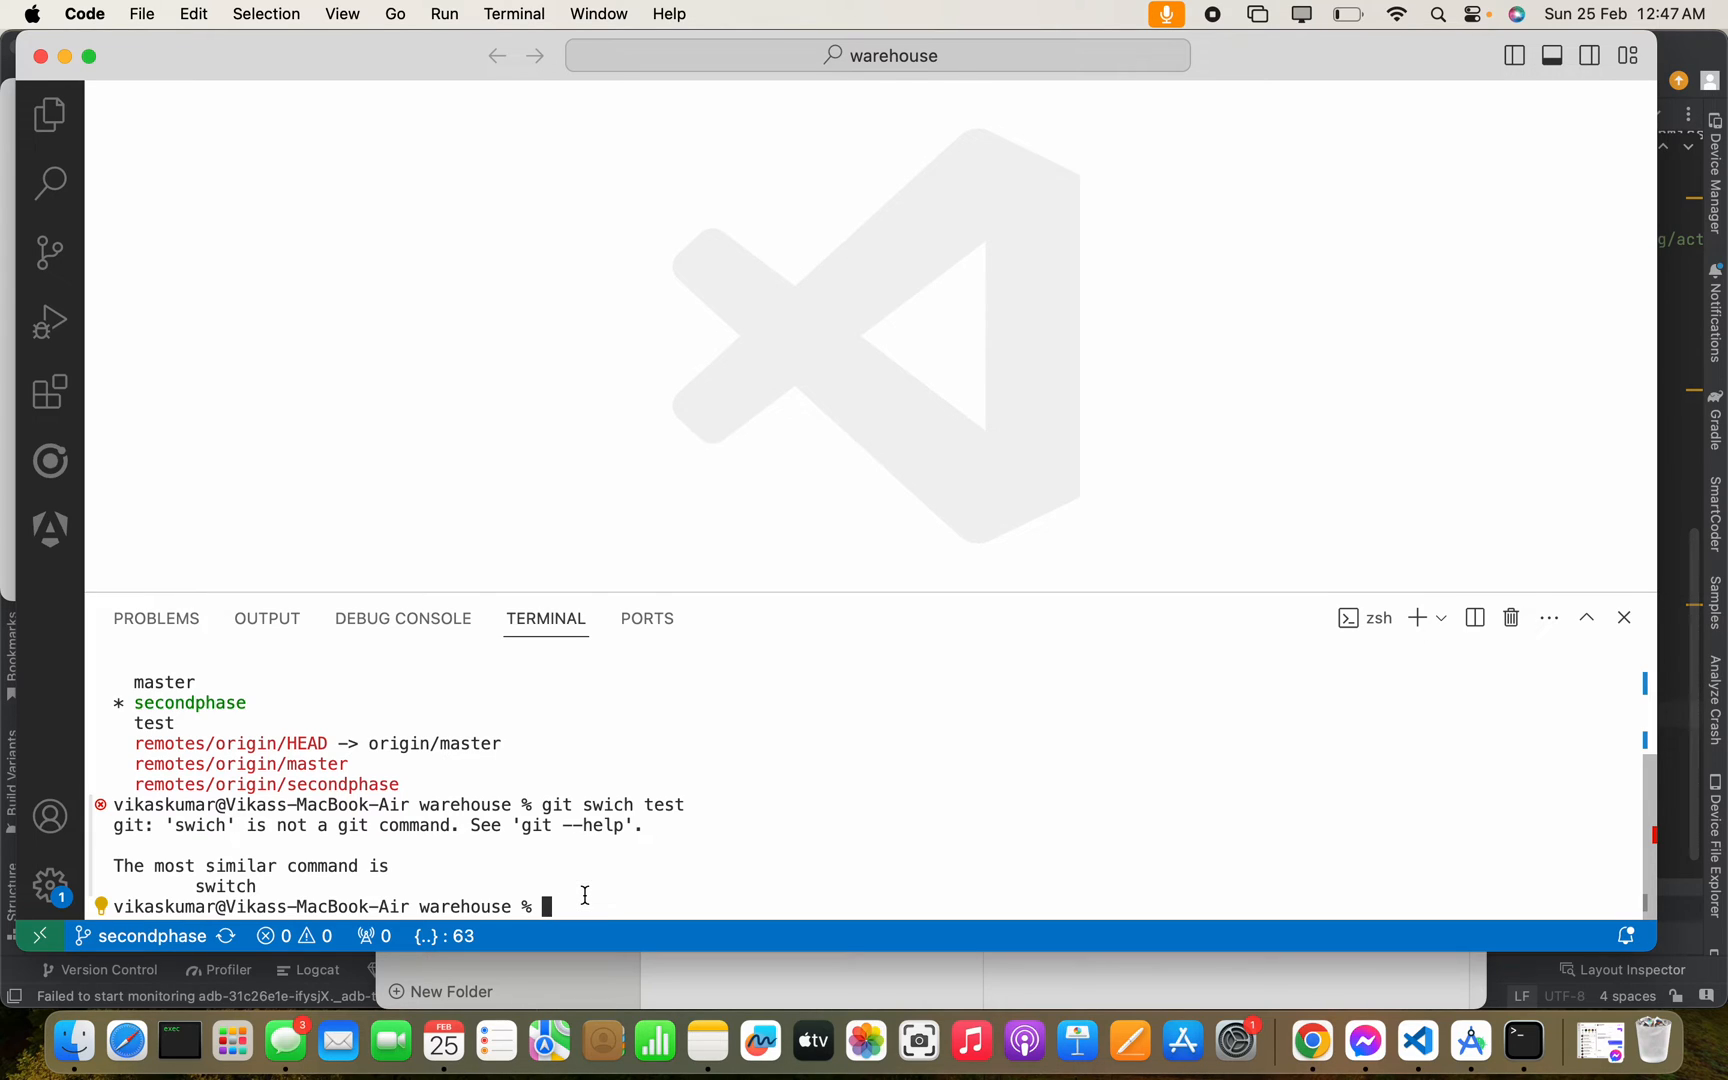
Run 'git switch test' so test becomes the current branch.
text(git sw)
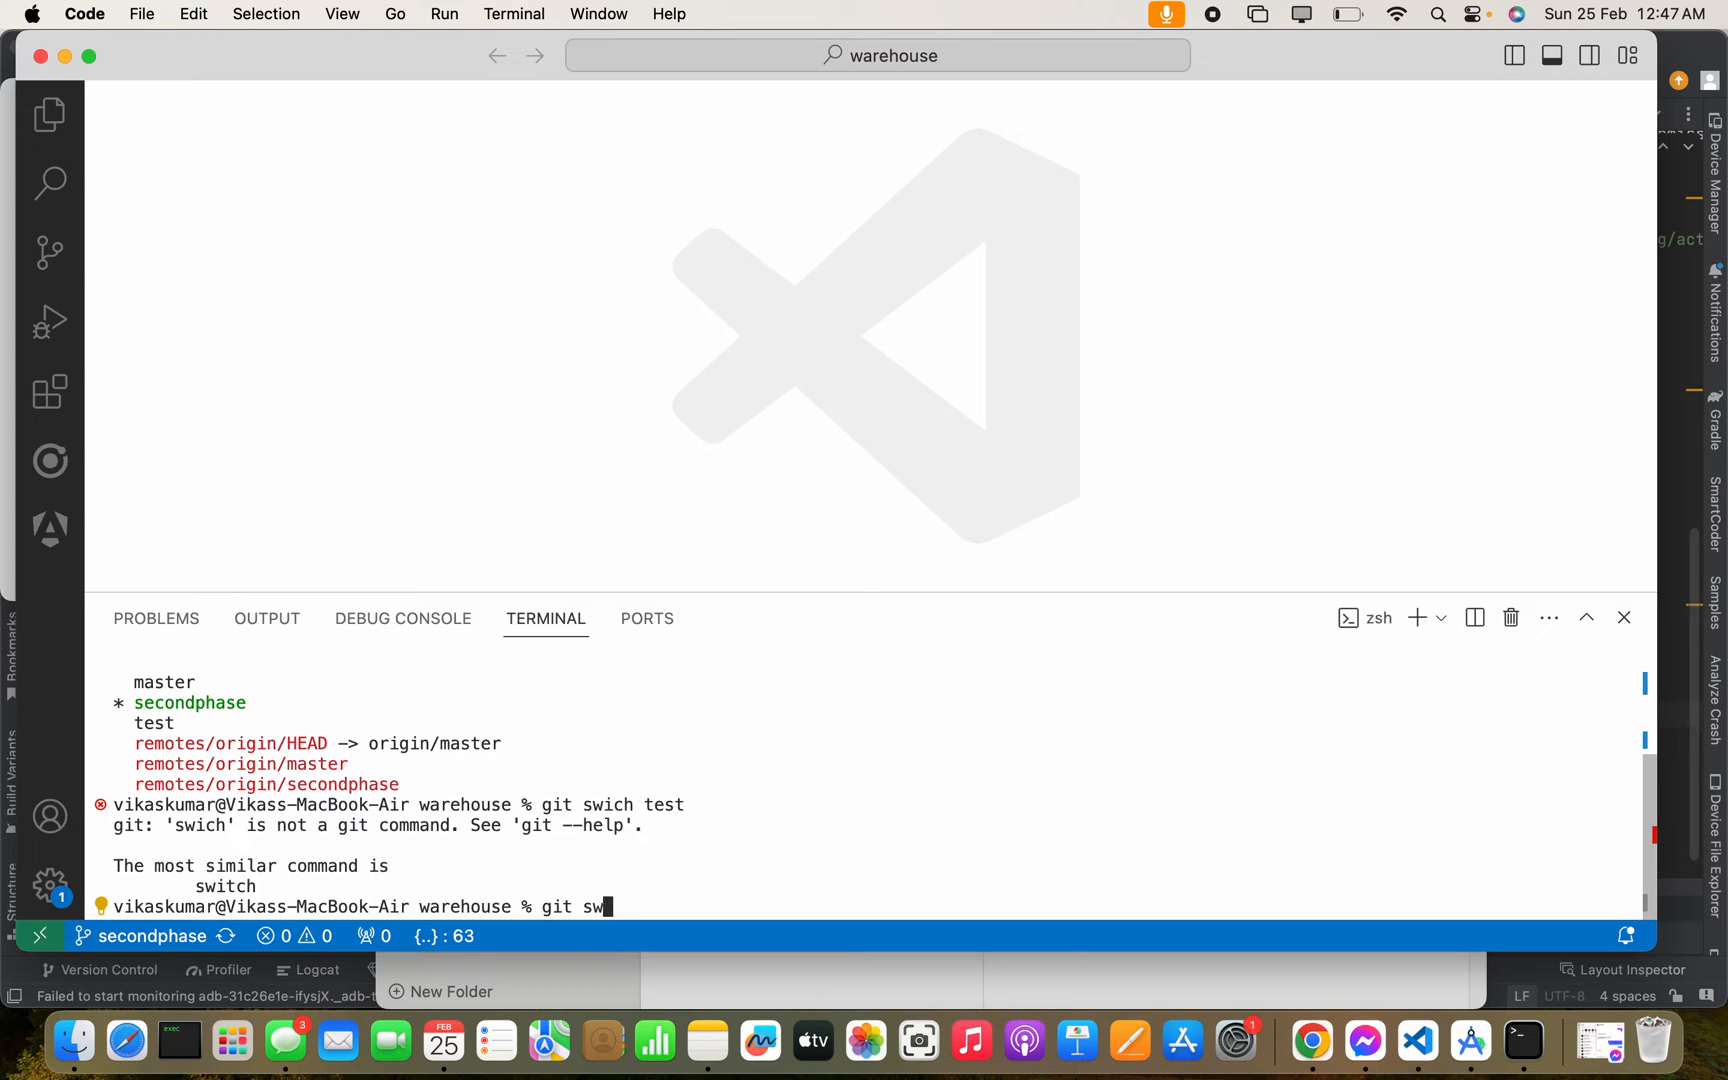
text(itch)
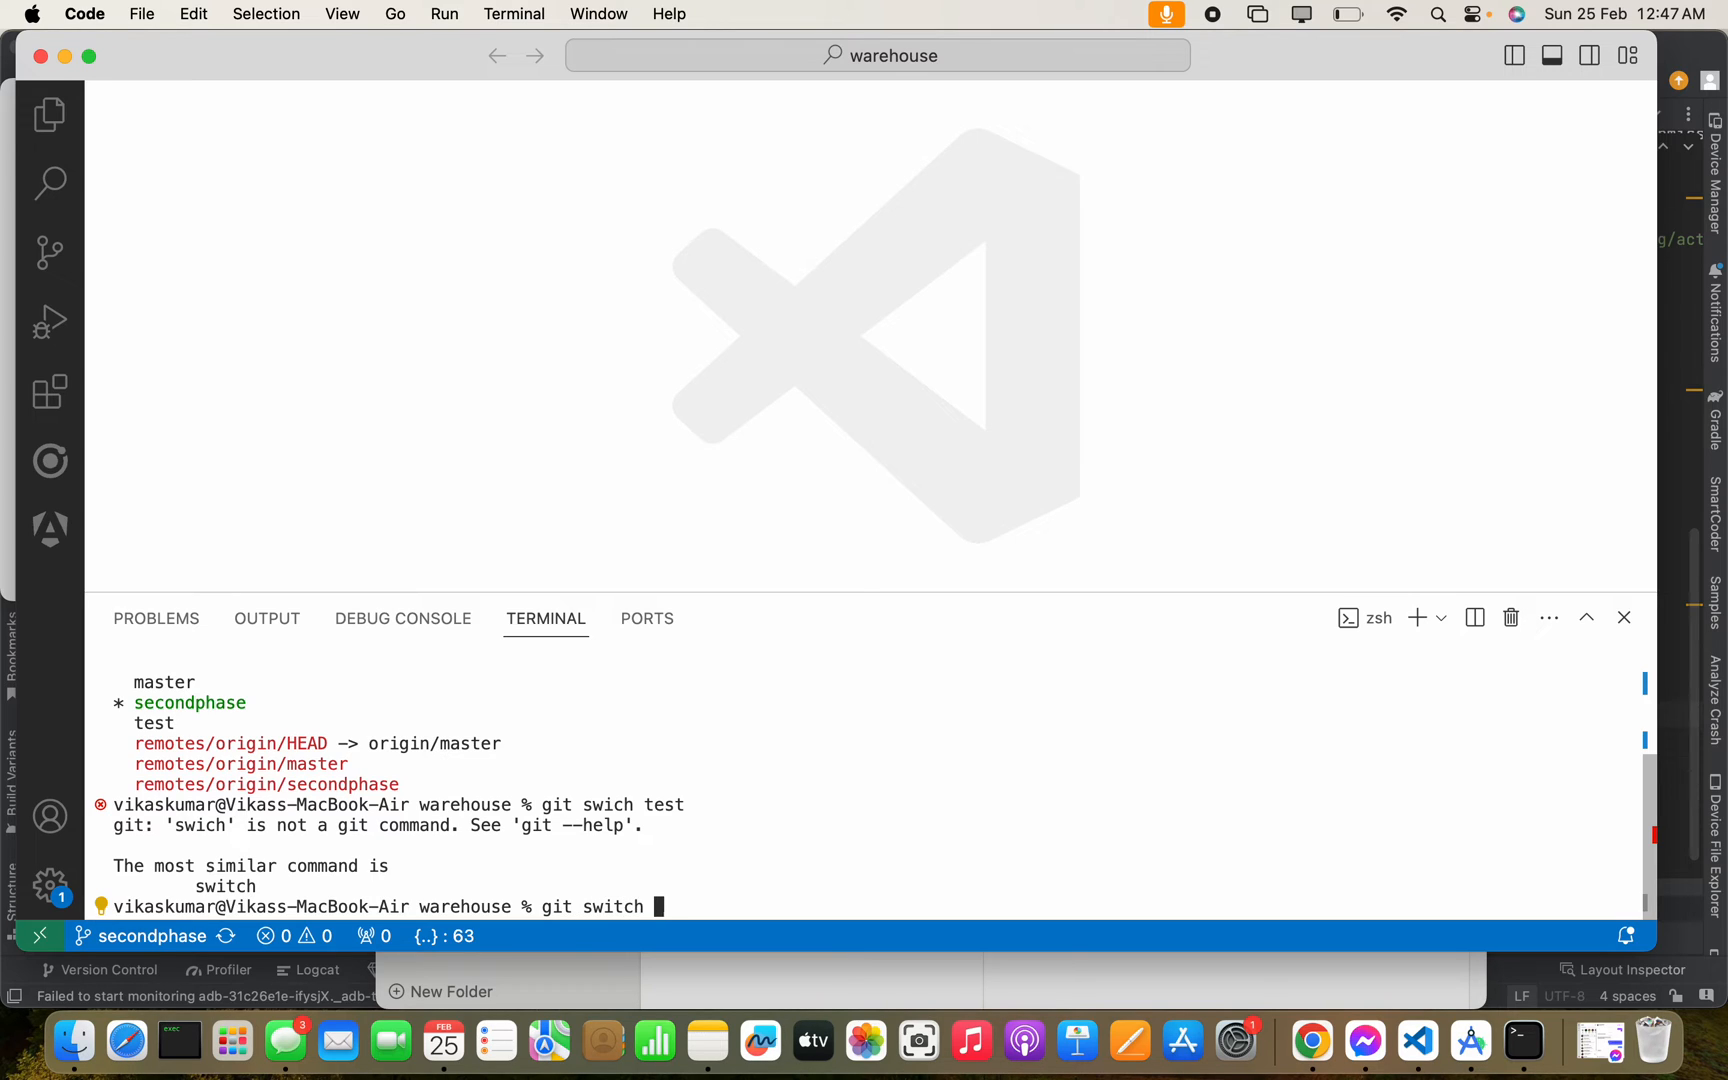
key(Return)
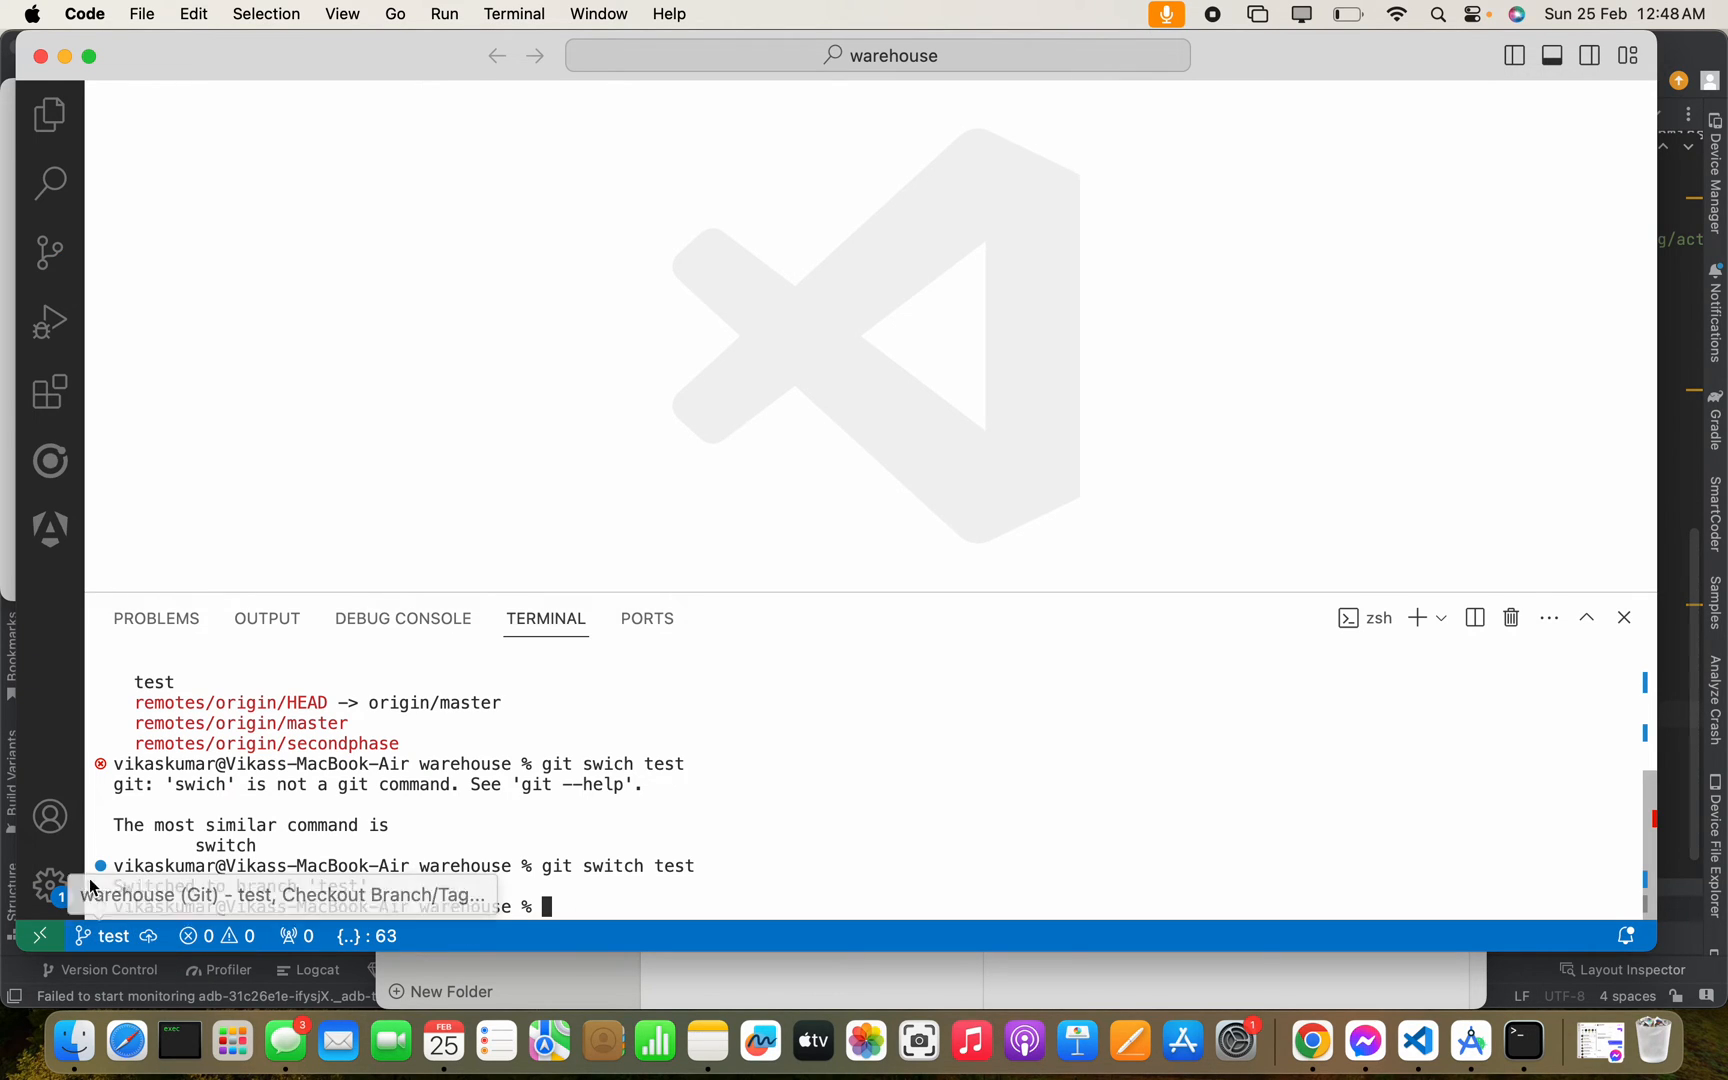
mouse_move(50, 251)
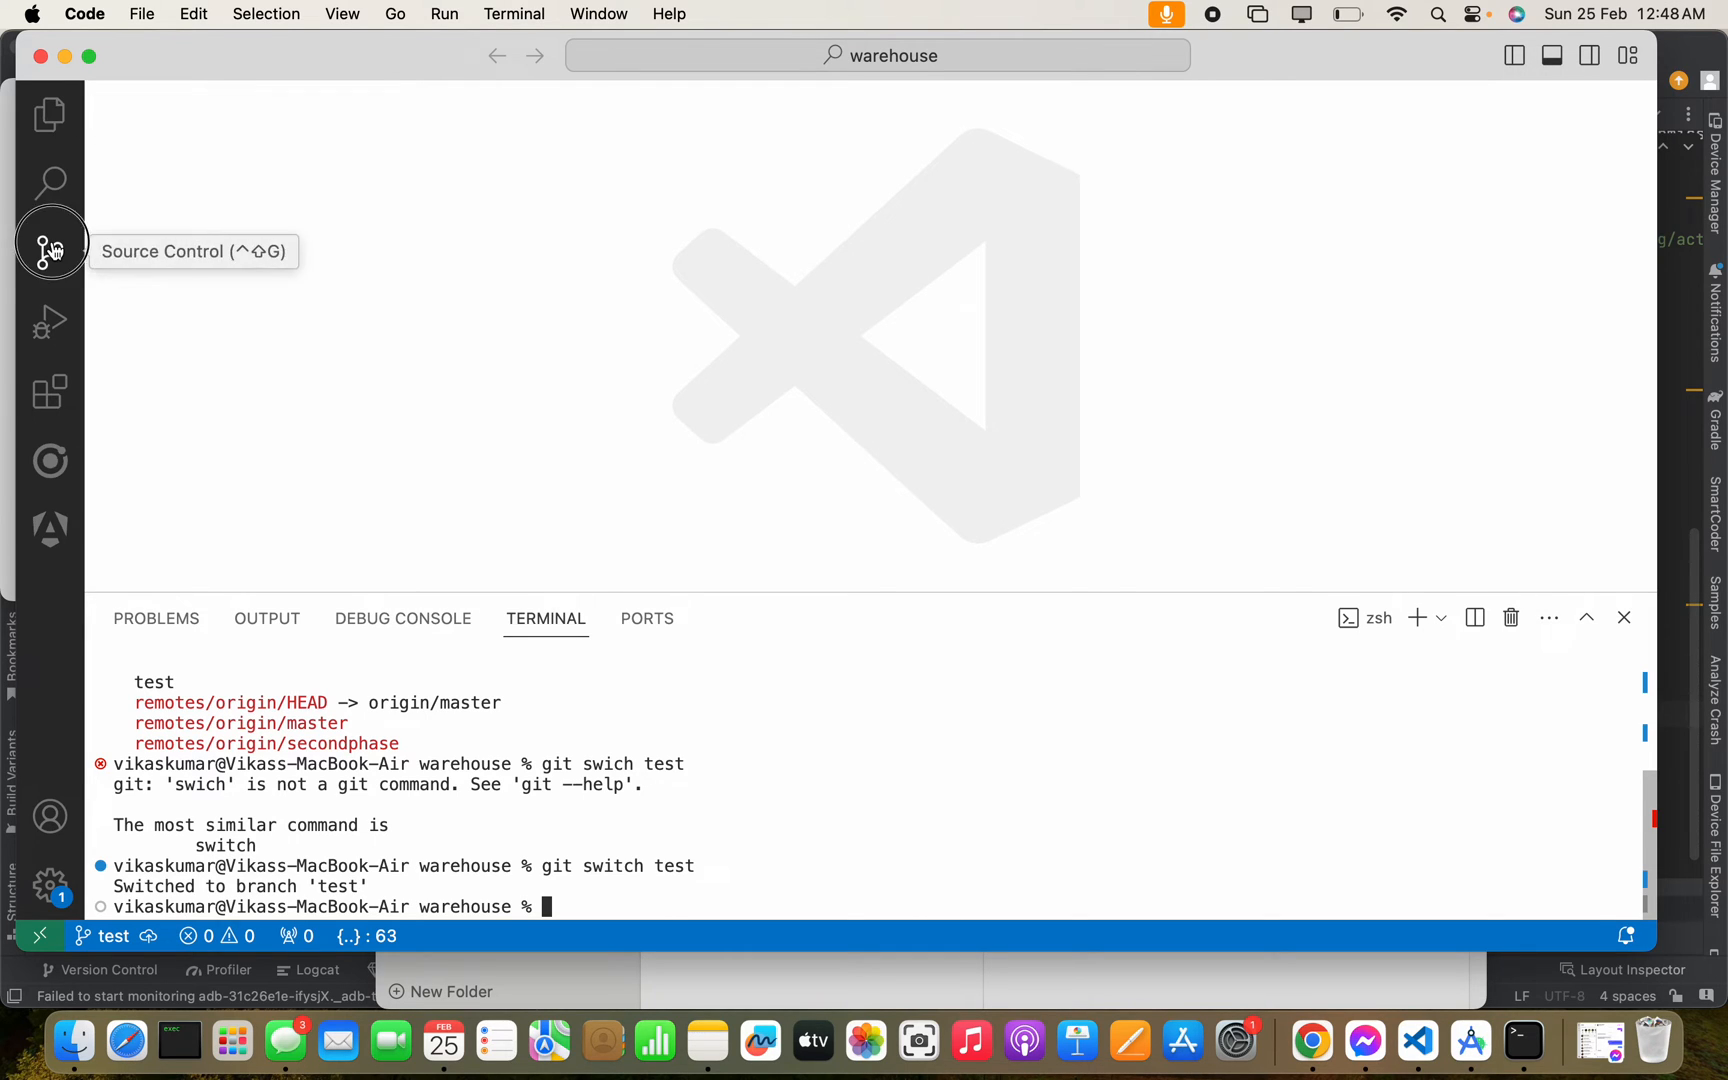
In Source Control, enter message 'first commit', publish the branch, and toggle Explorer closed.
click(51, 251)
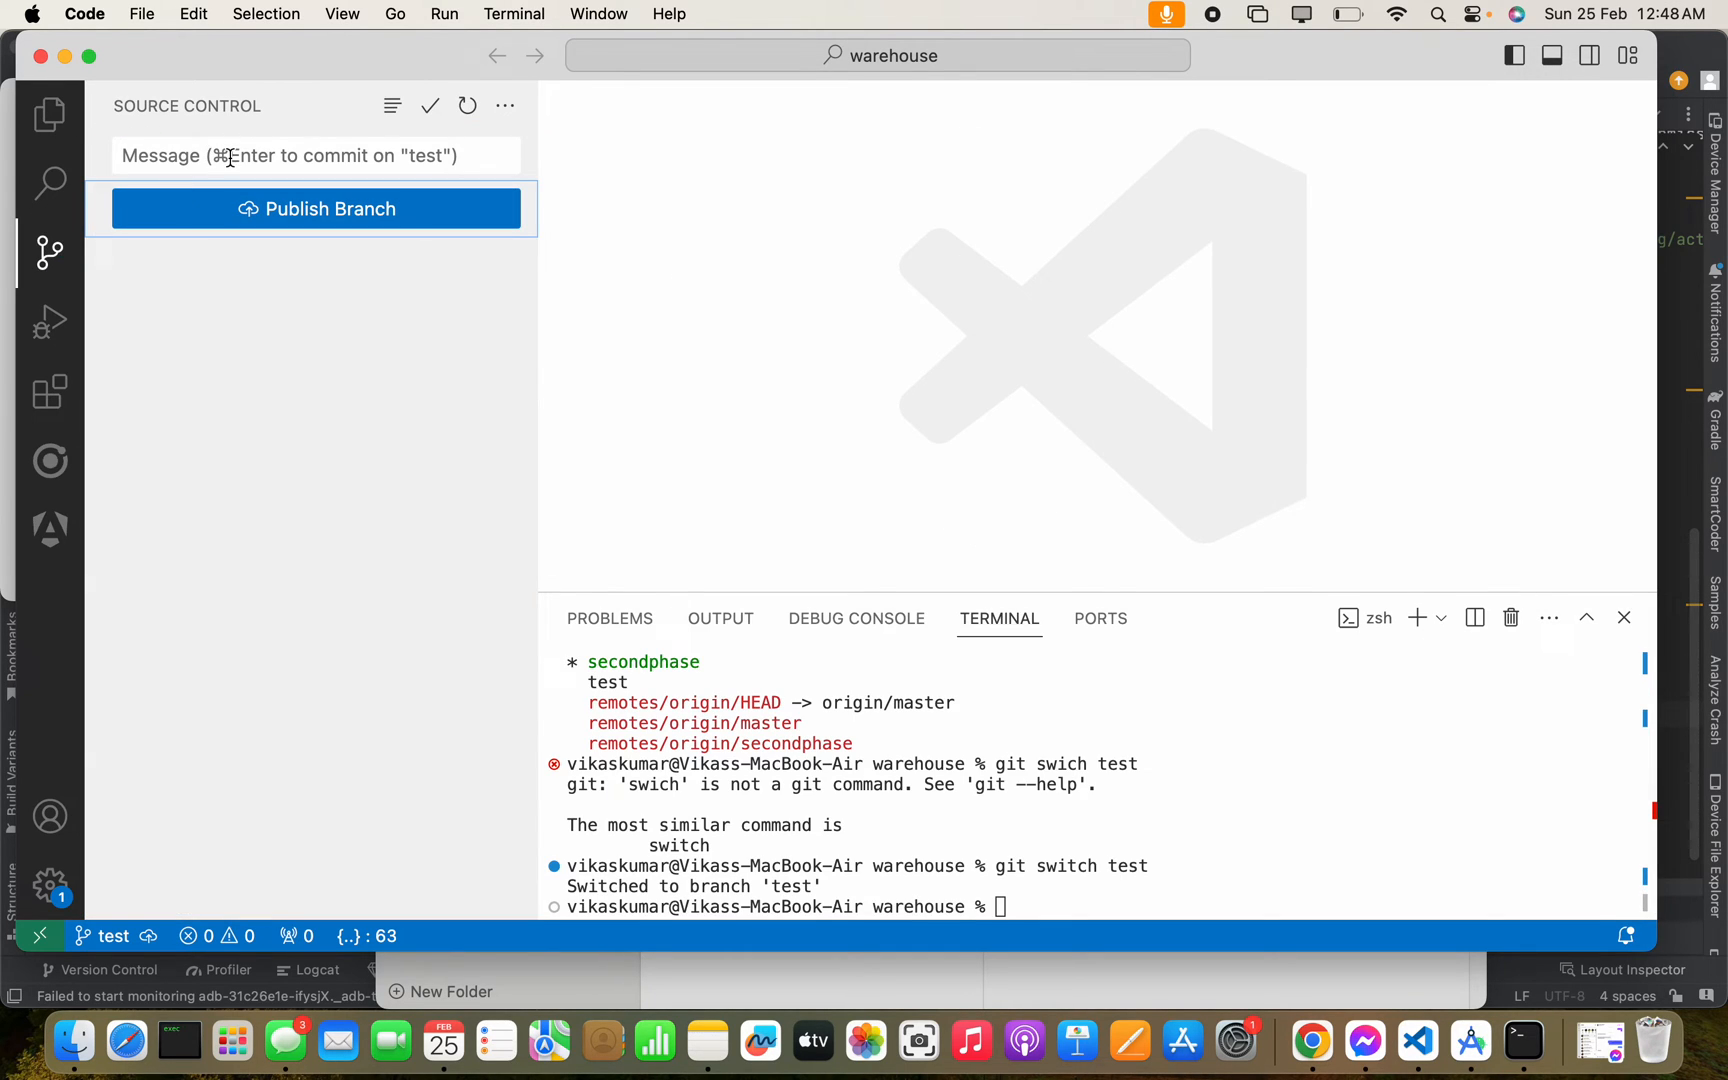
click(316, 155)
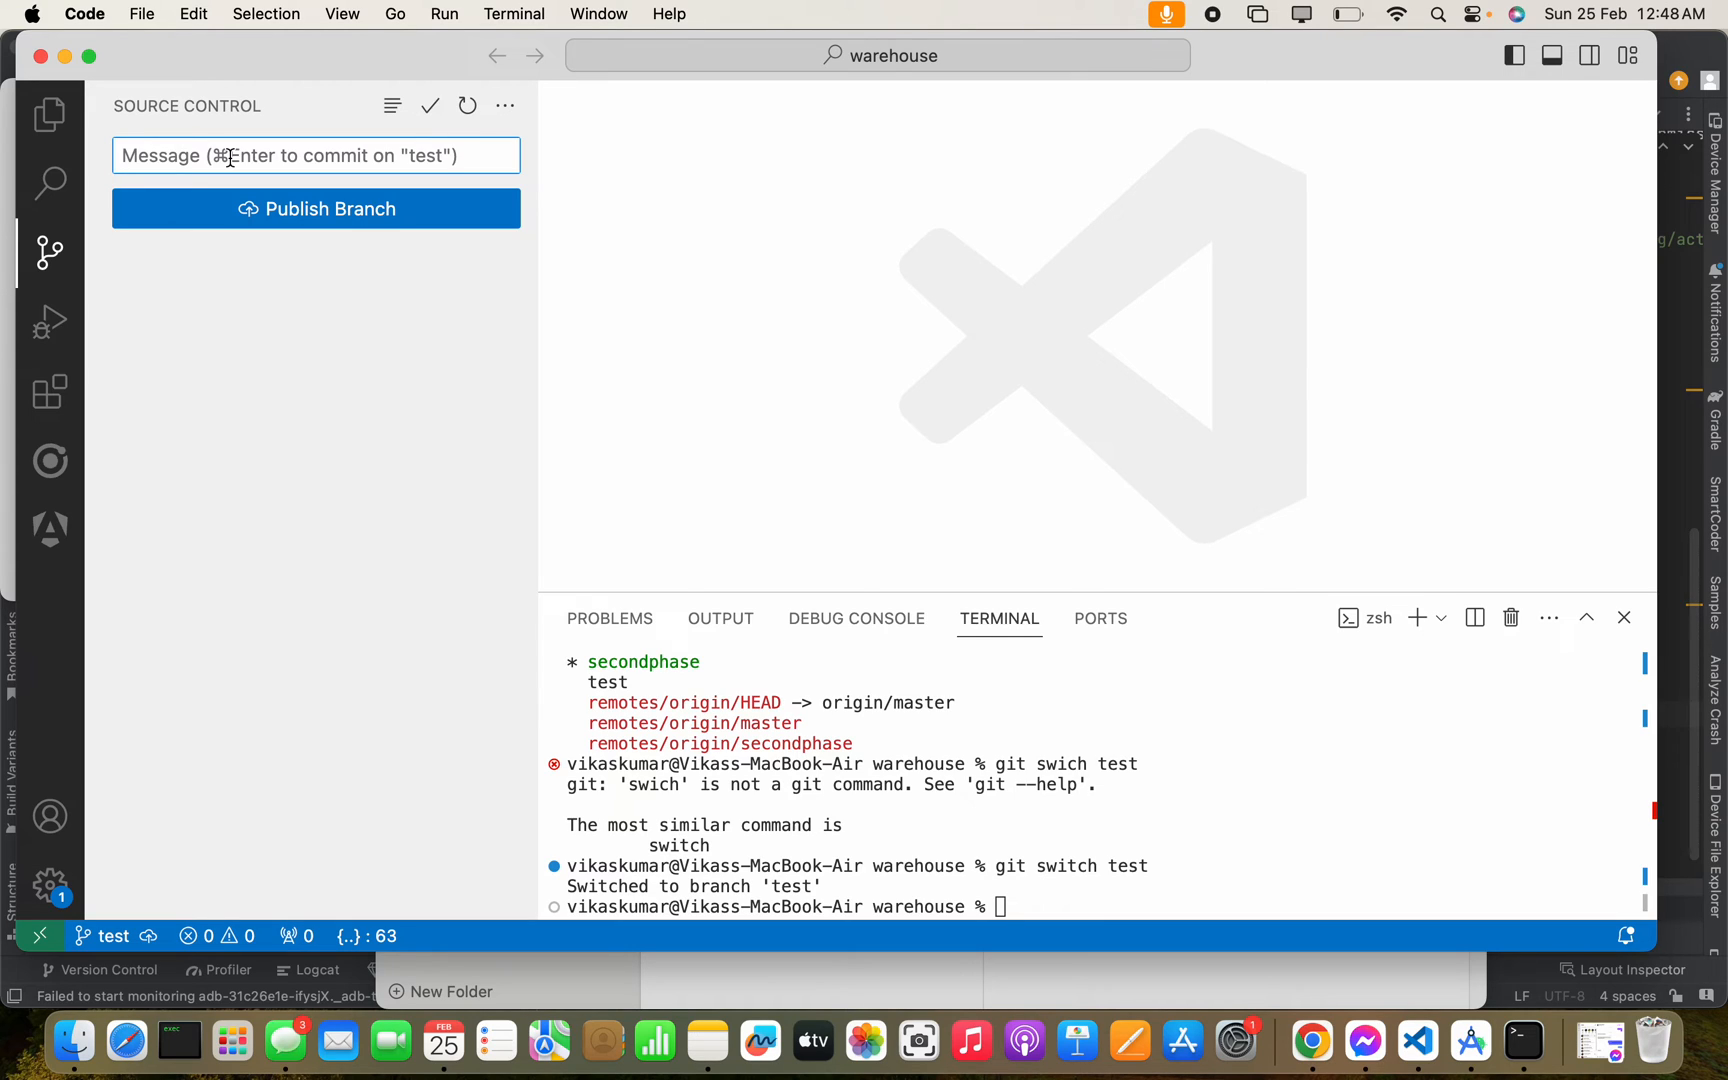
text(first ci)
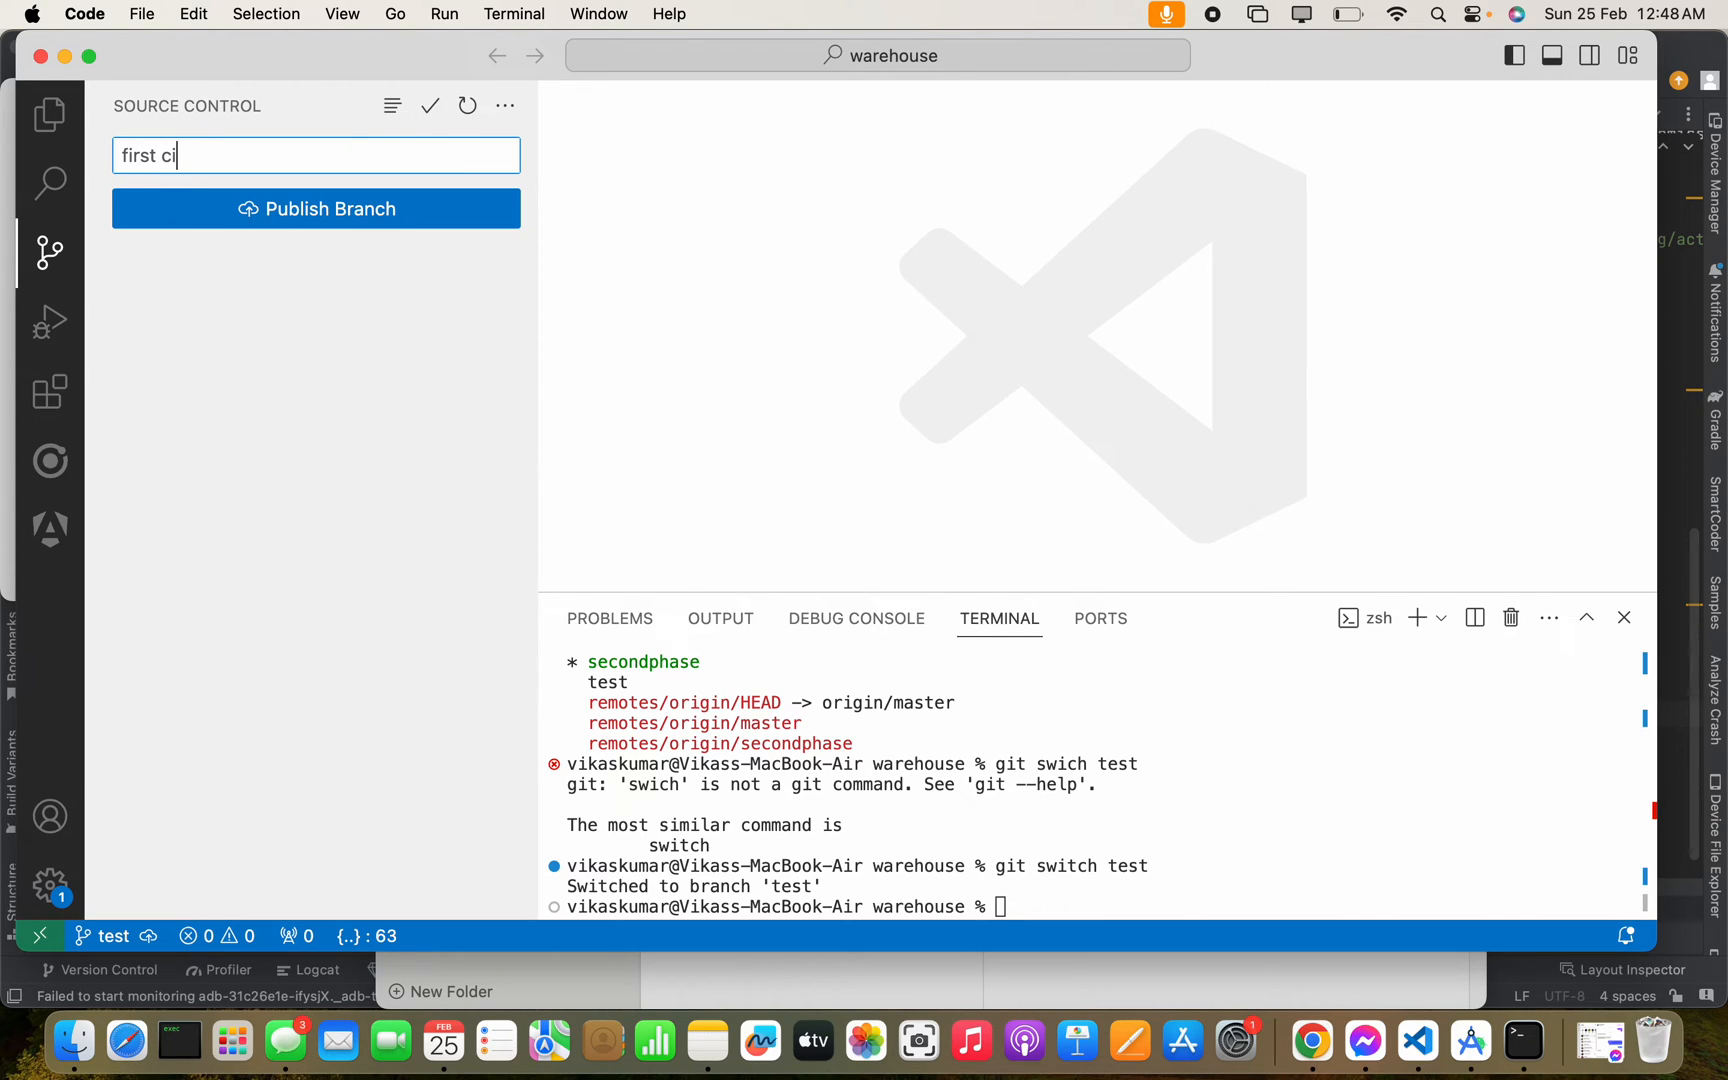
text(mmit)
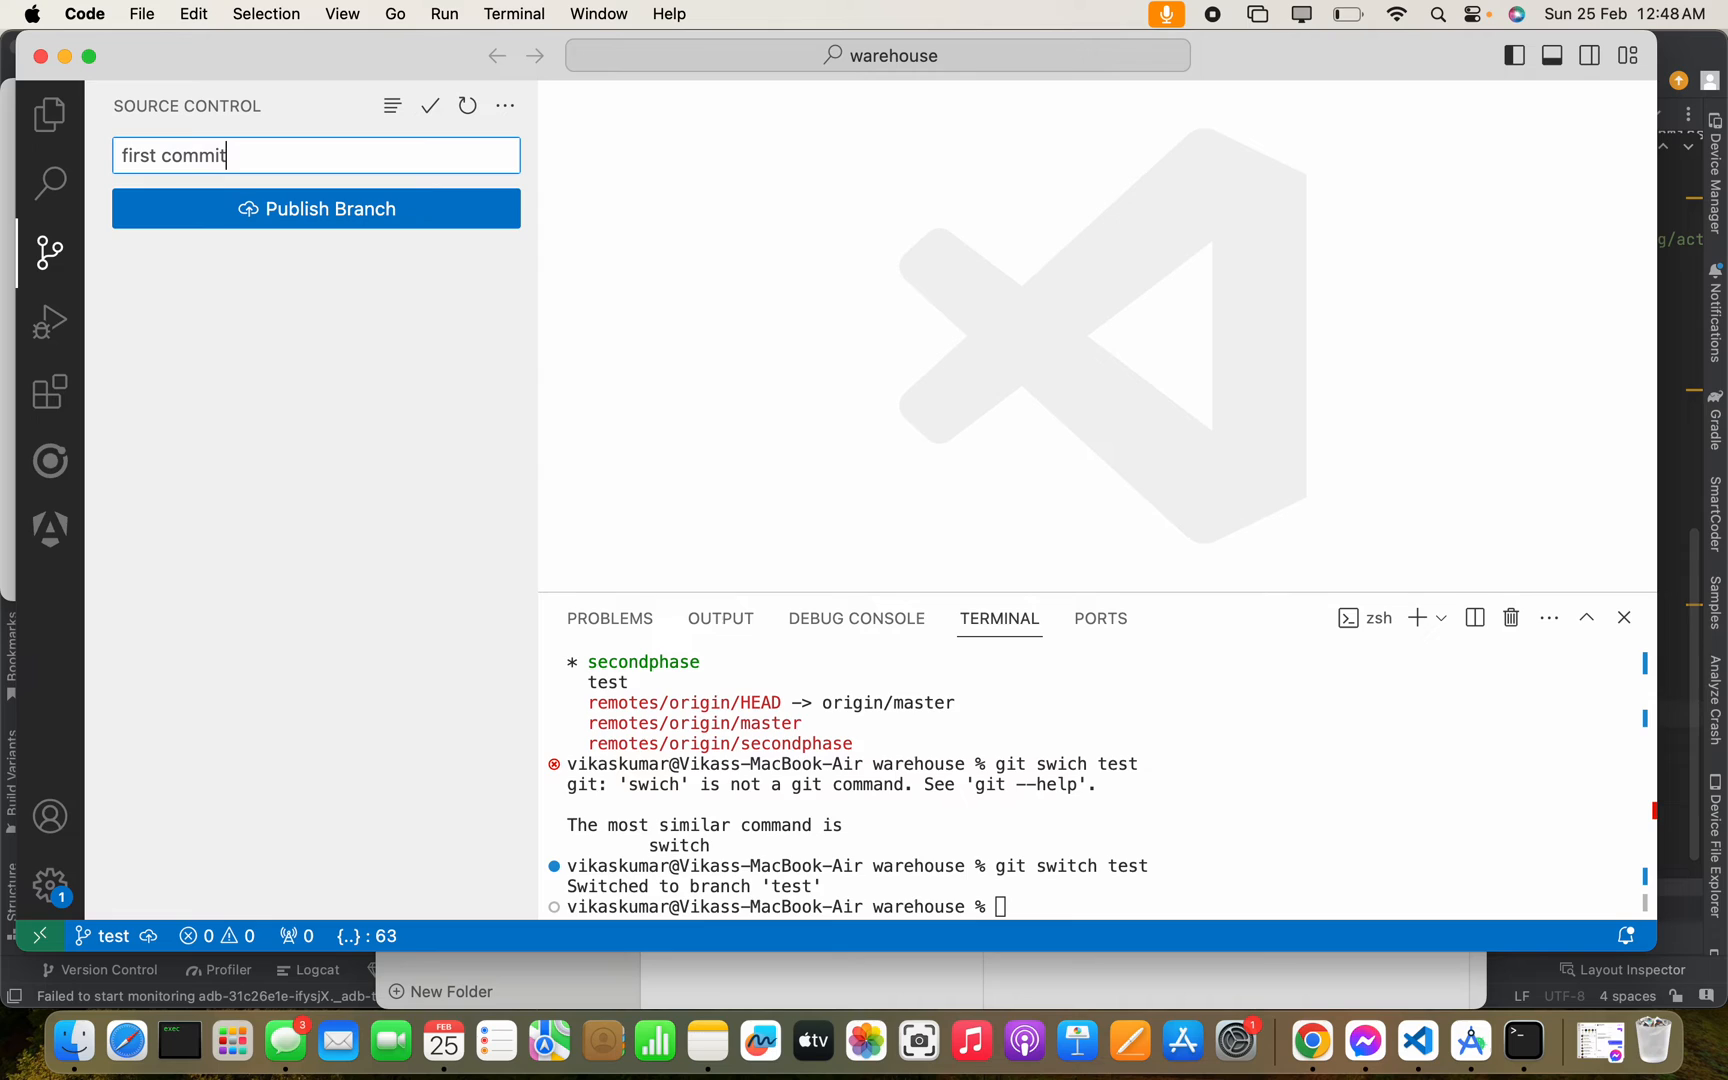
mouse_move(316, 208)
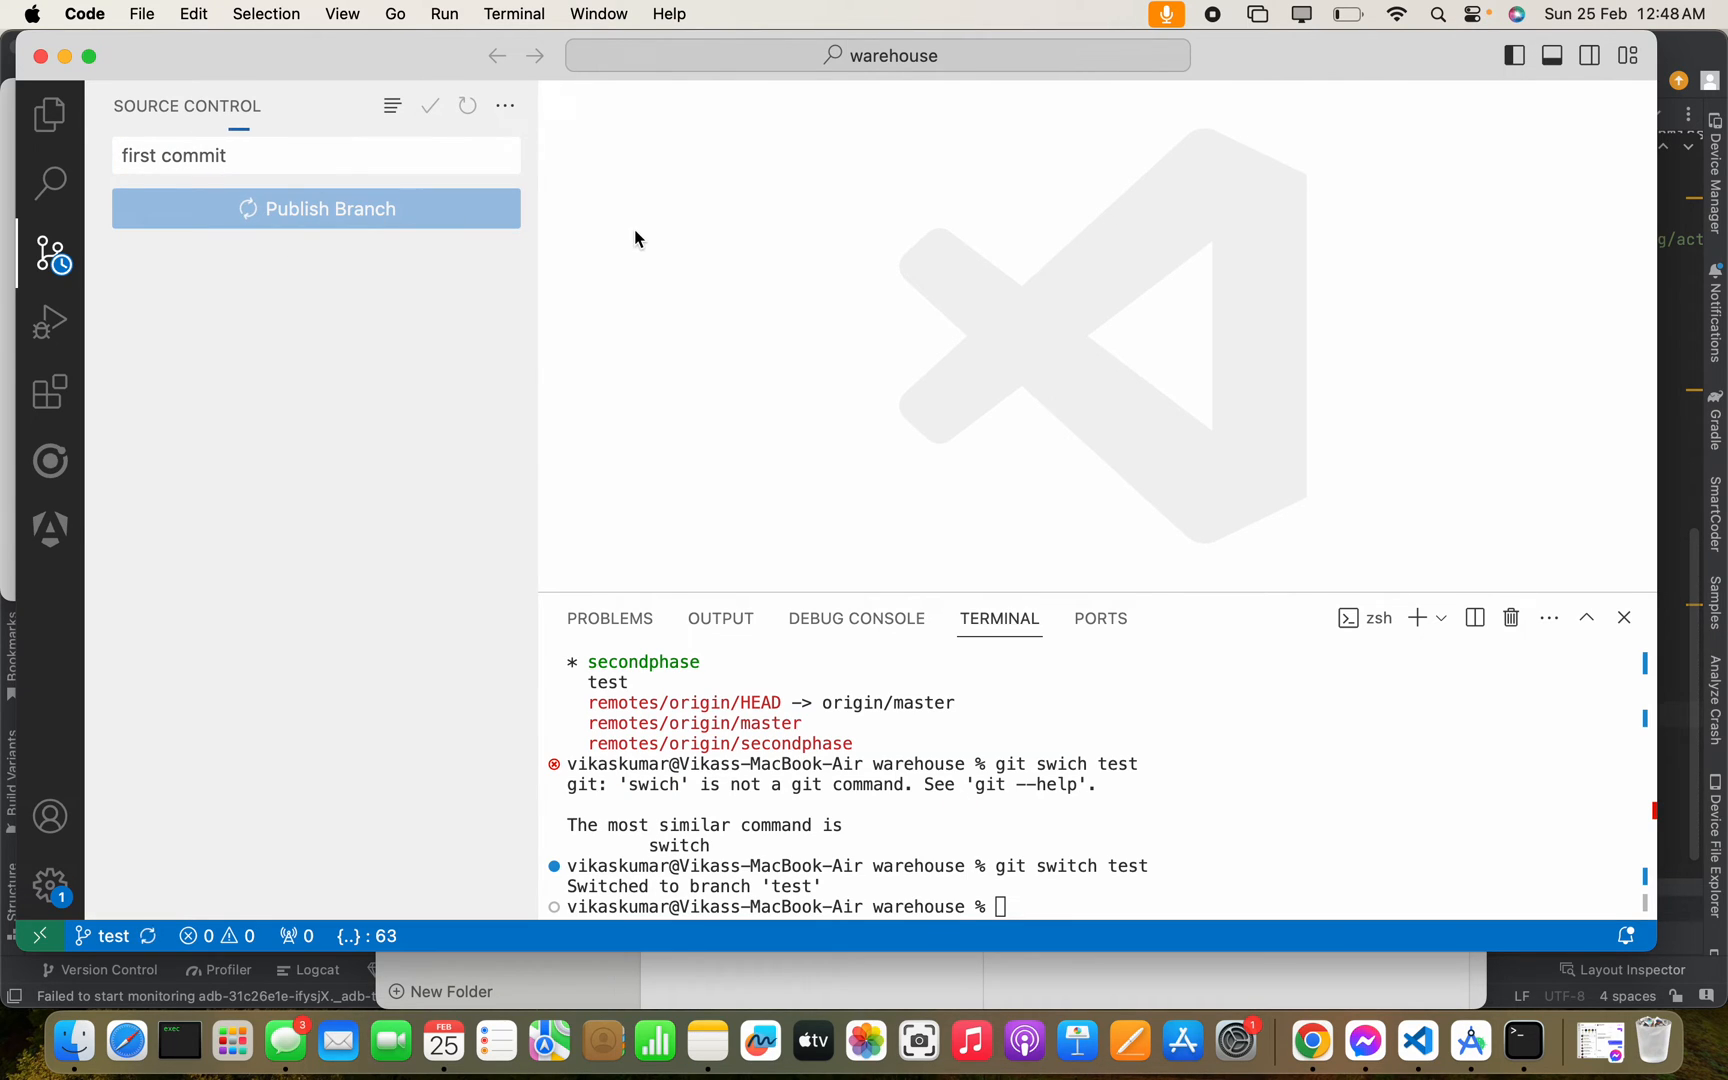
click(315, 208)
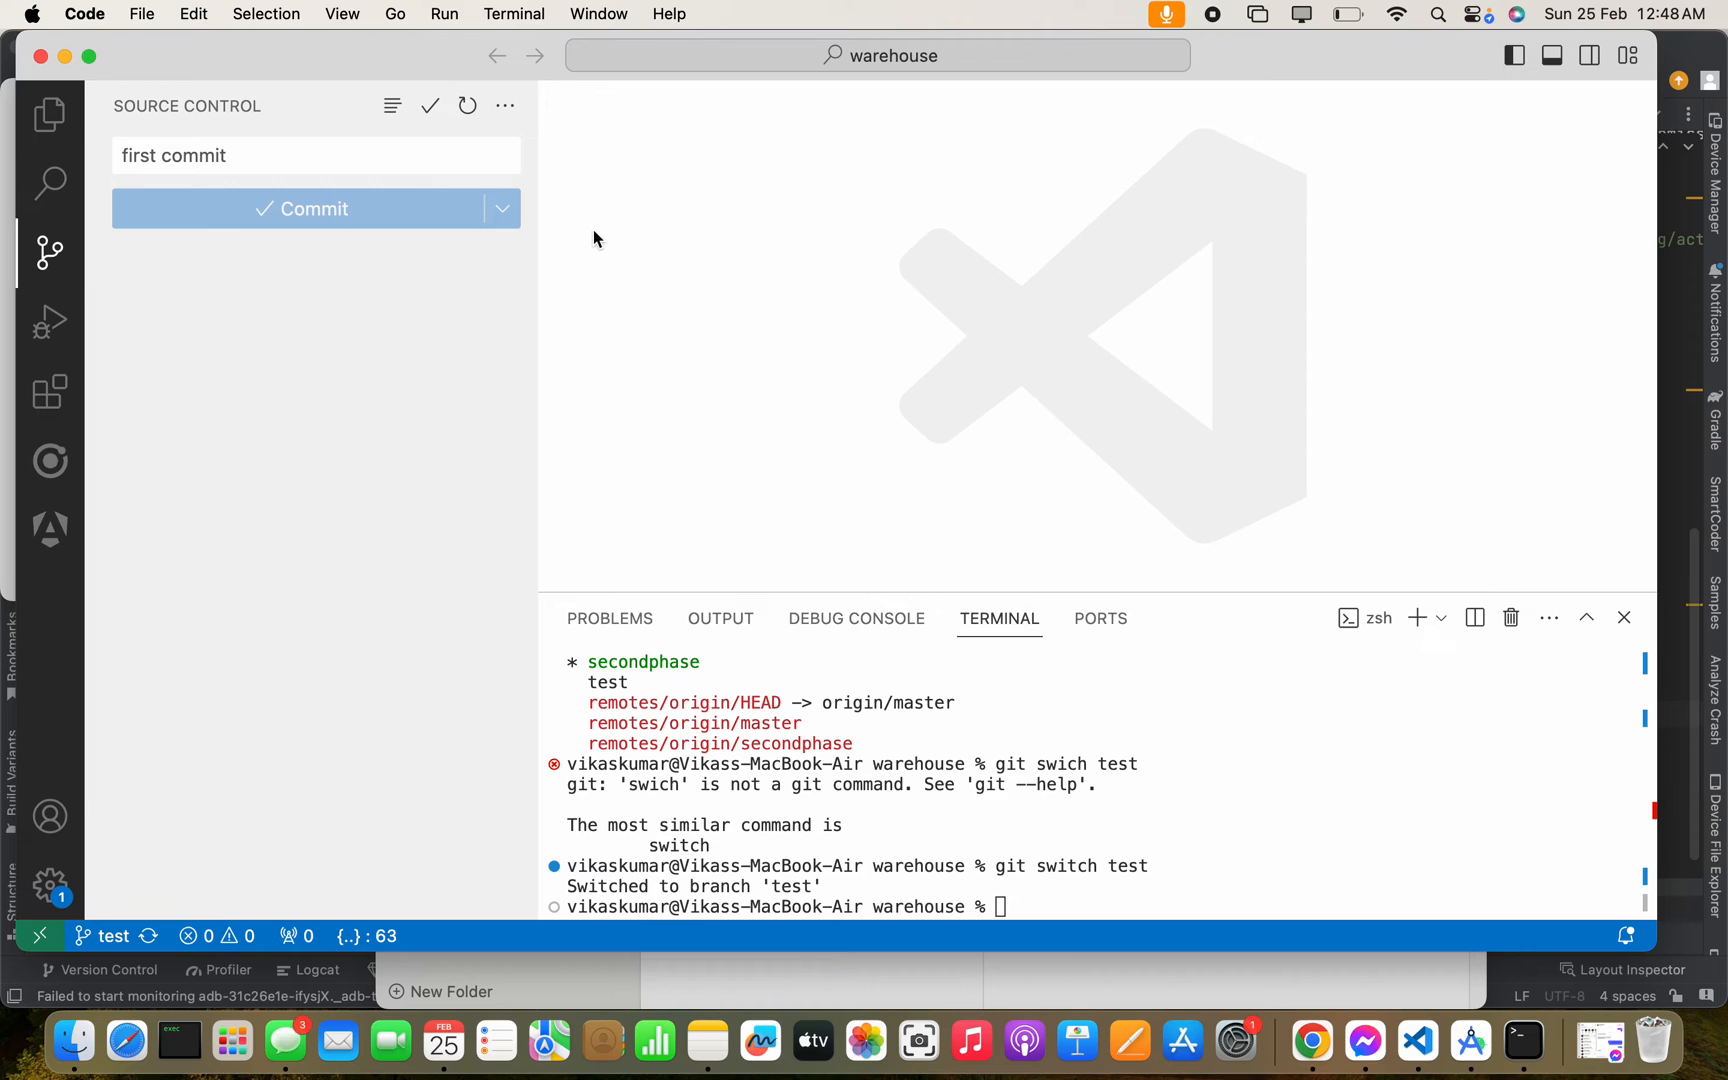
mouse_move(324, 245)
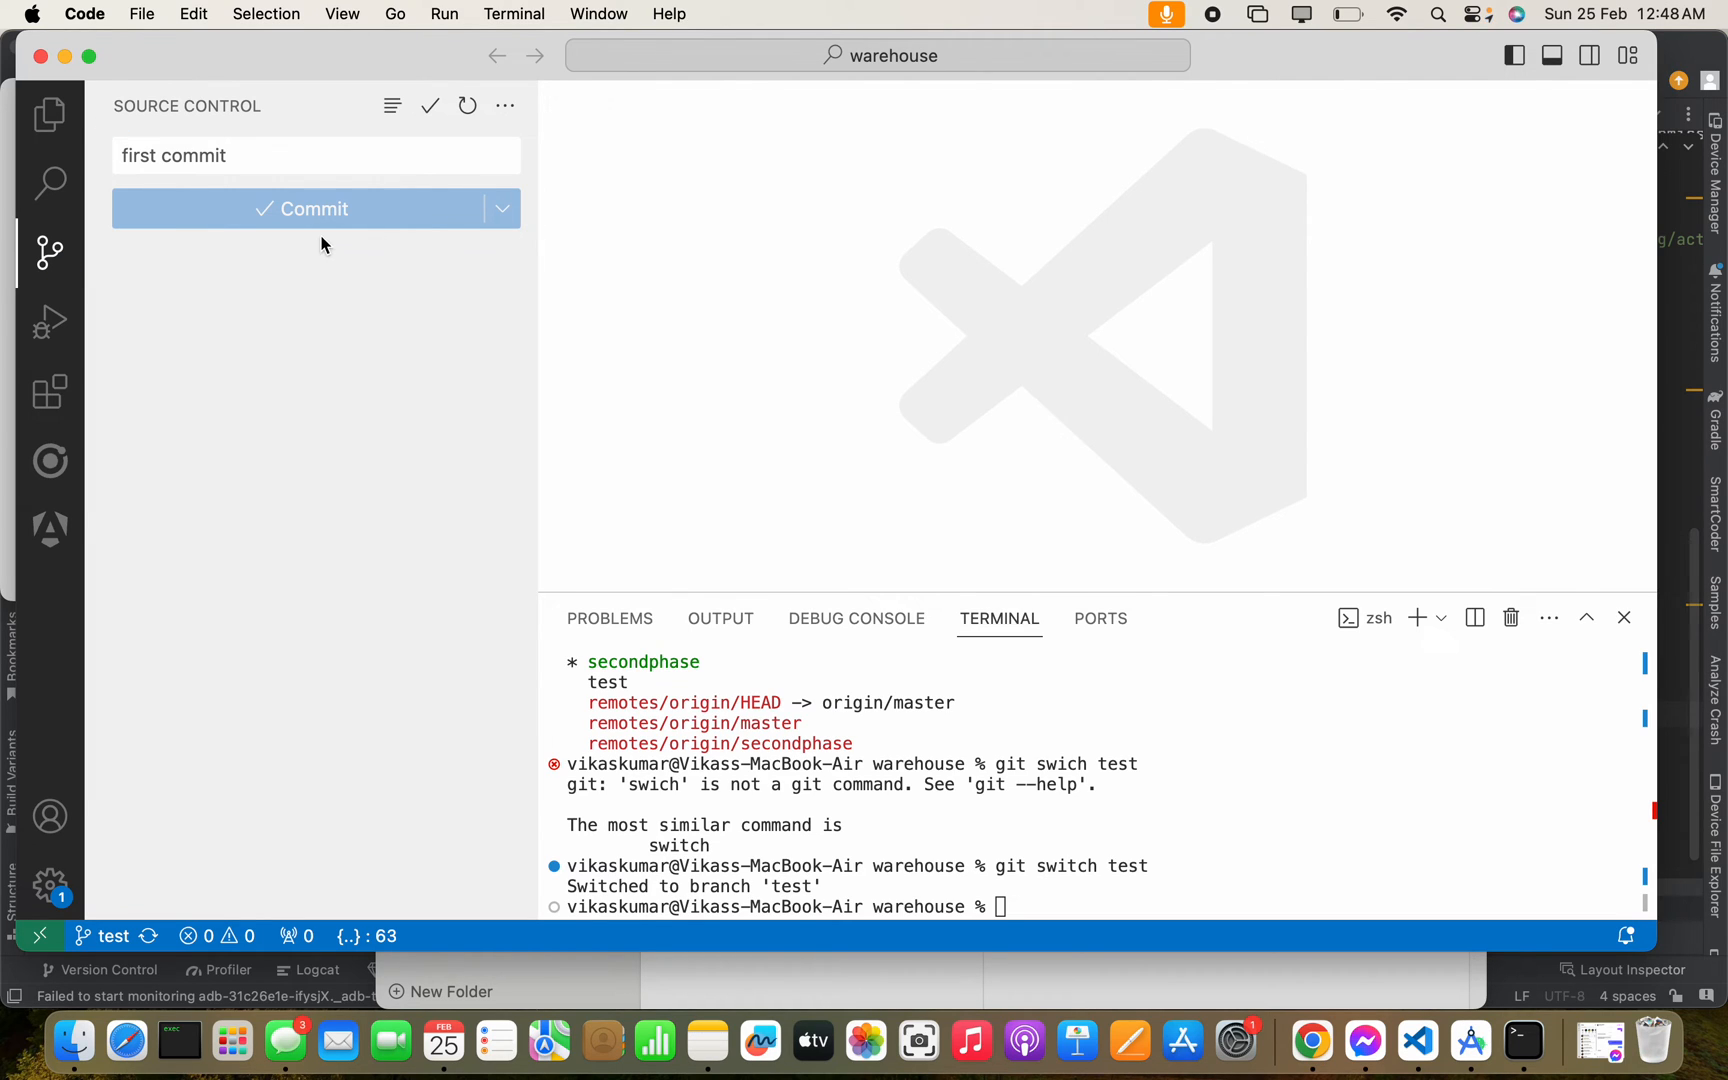
click(48, 115)
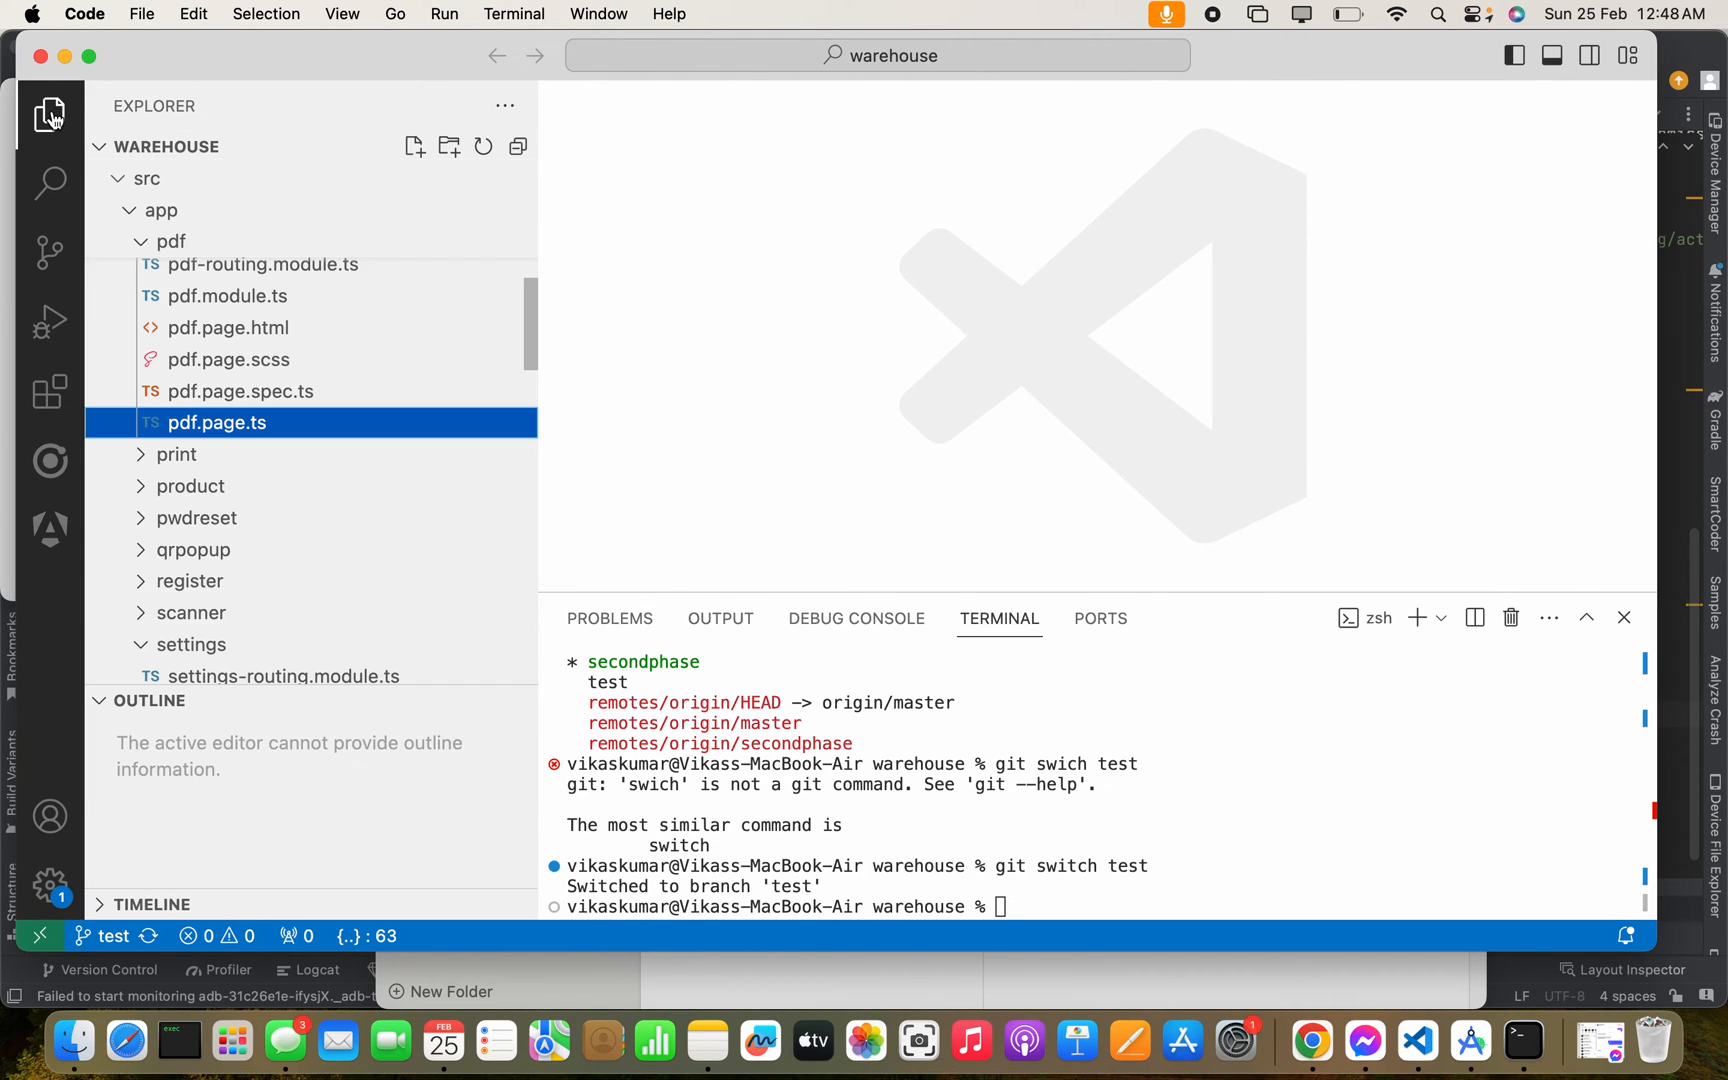
click(50, 115)
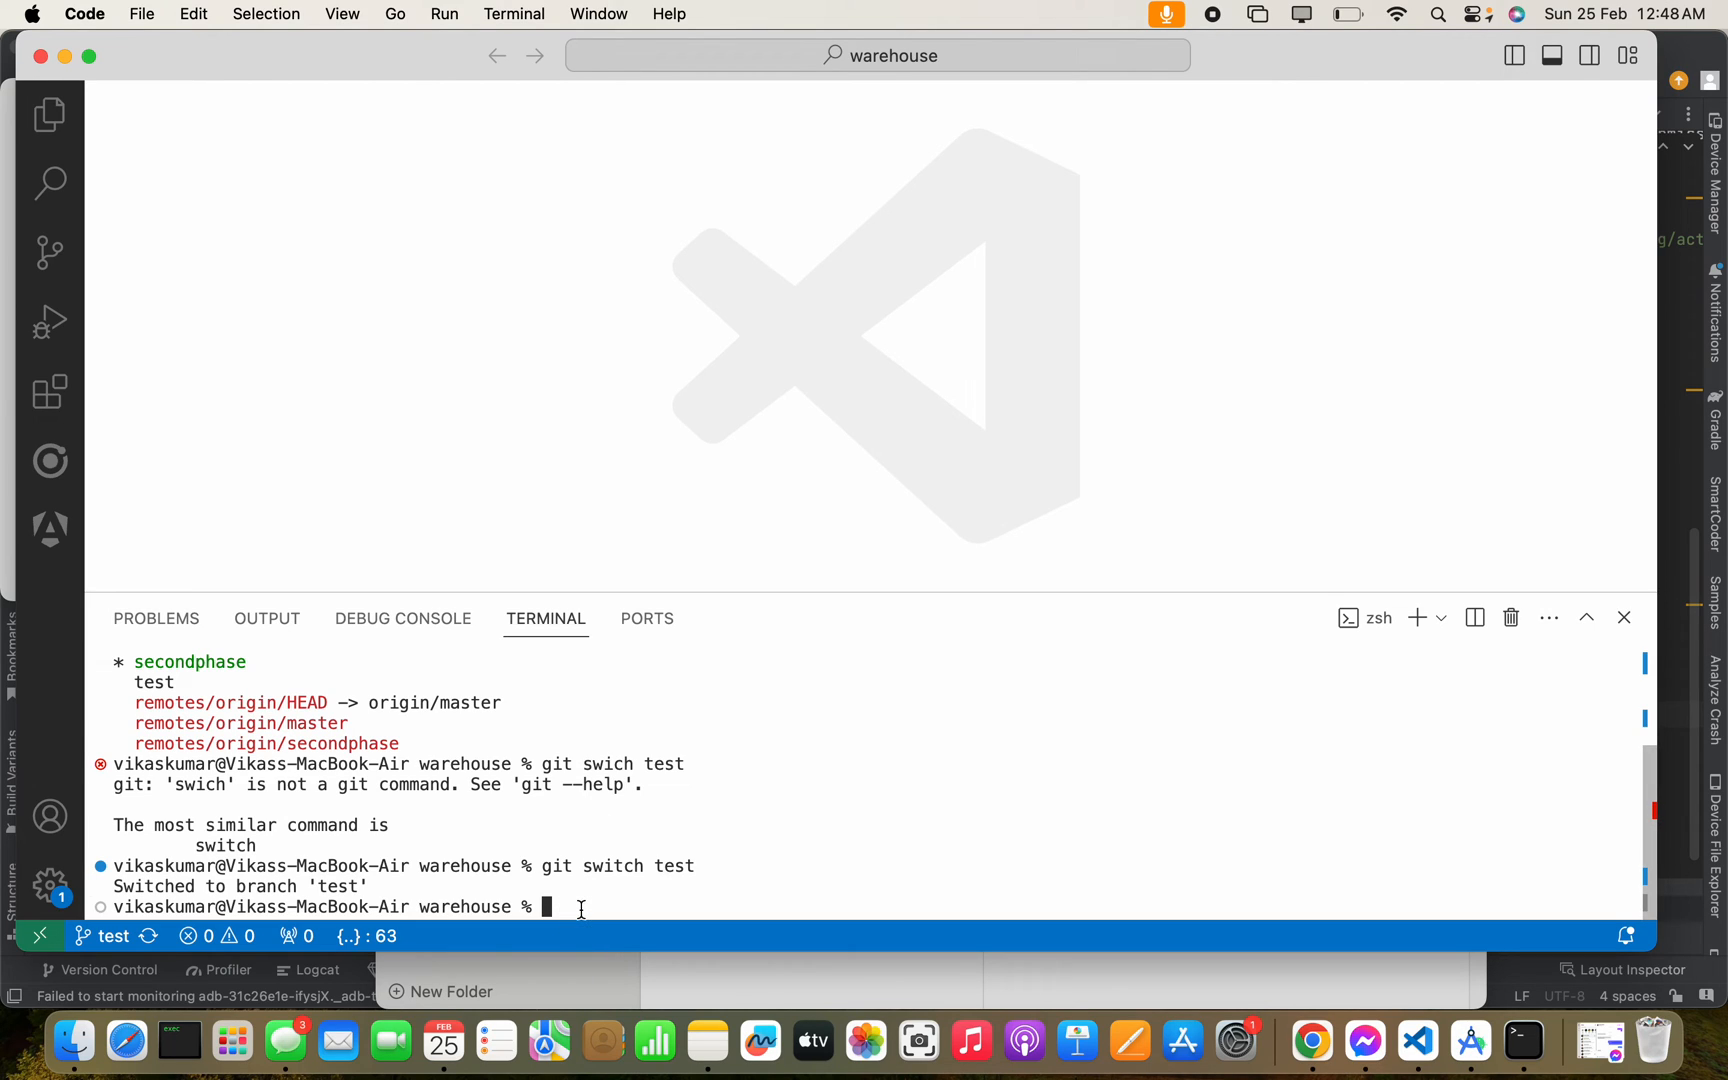
Run 'git branch -r' showing origin/test among remotes, and highlight the output.
text(git branch -a)
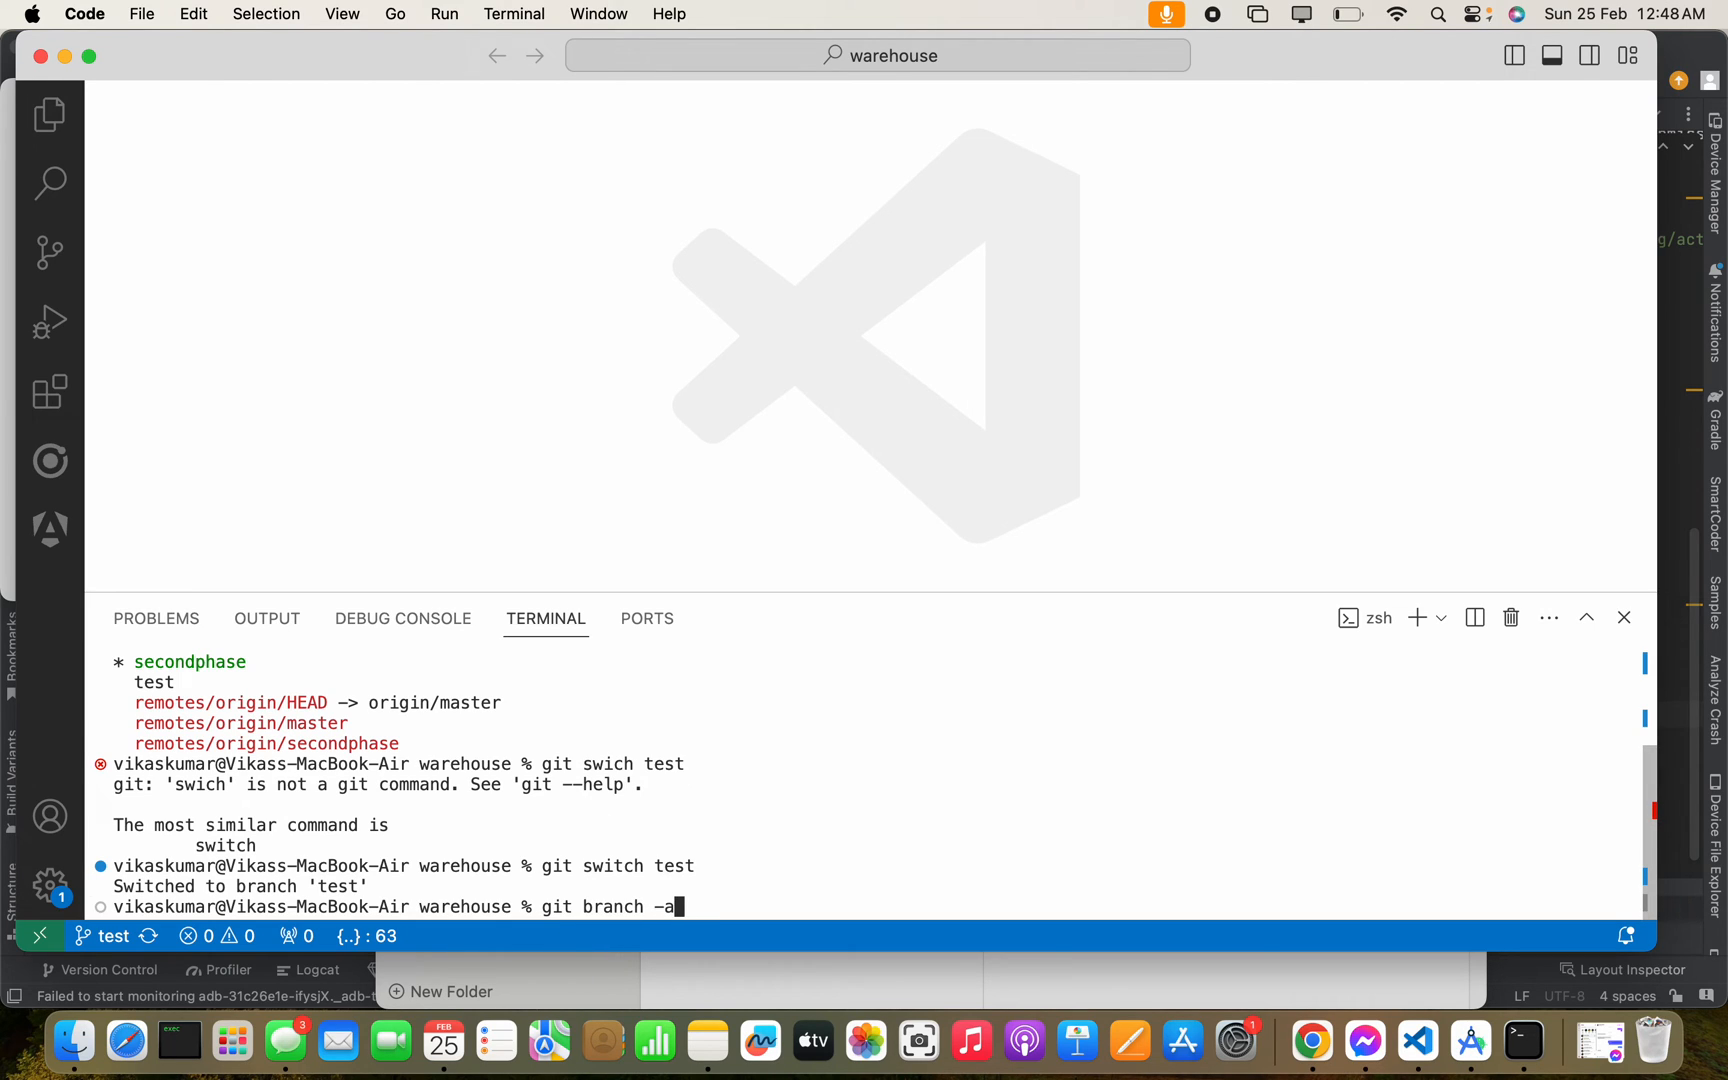
text(r)
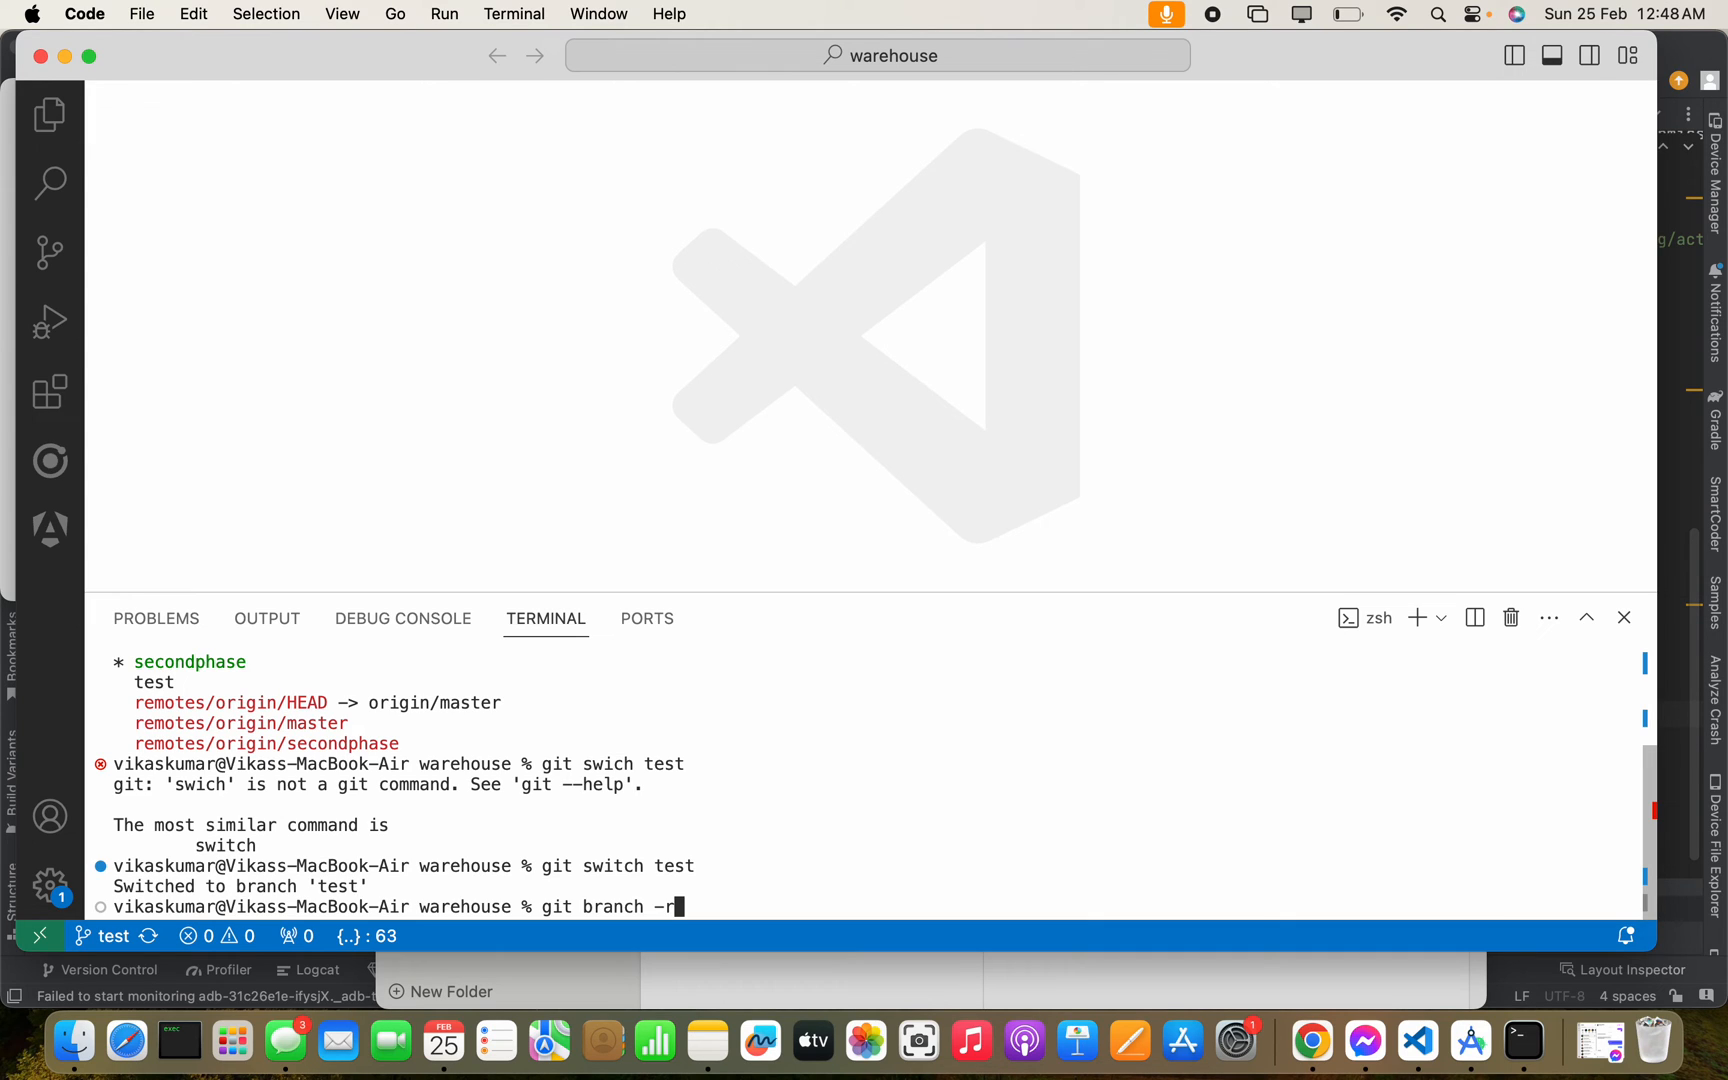
key(Return)
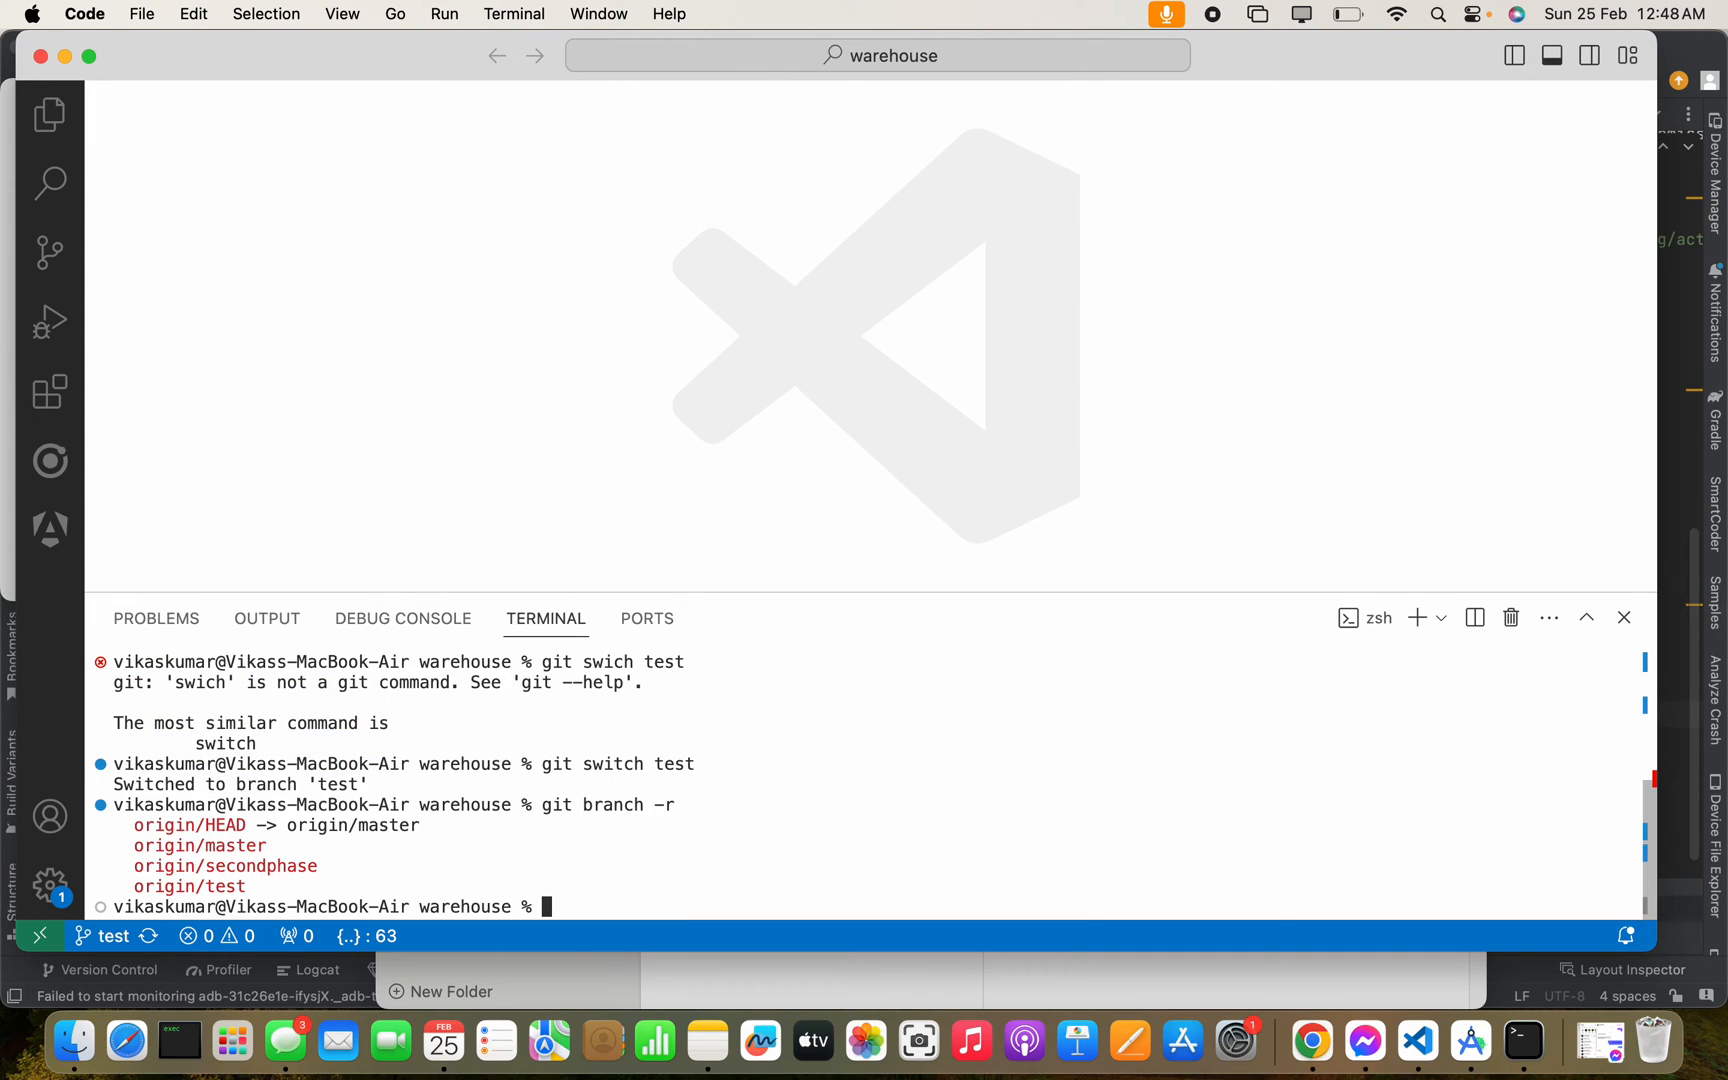
mouse_move(253, 889)
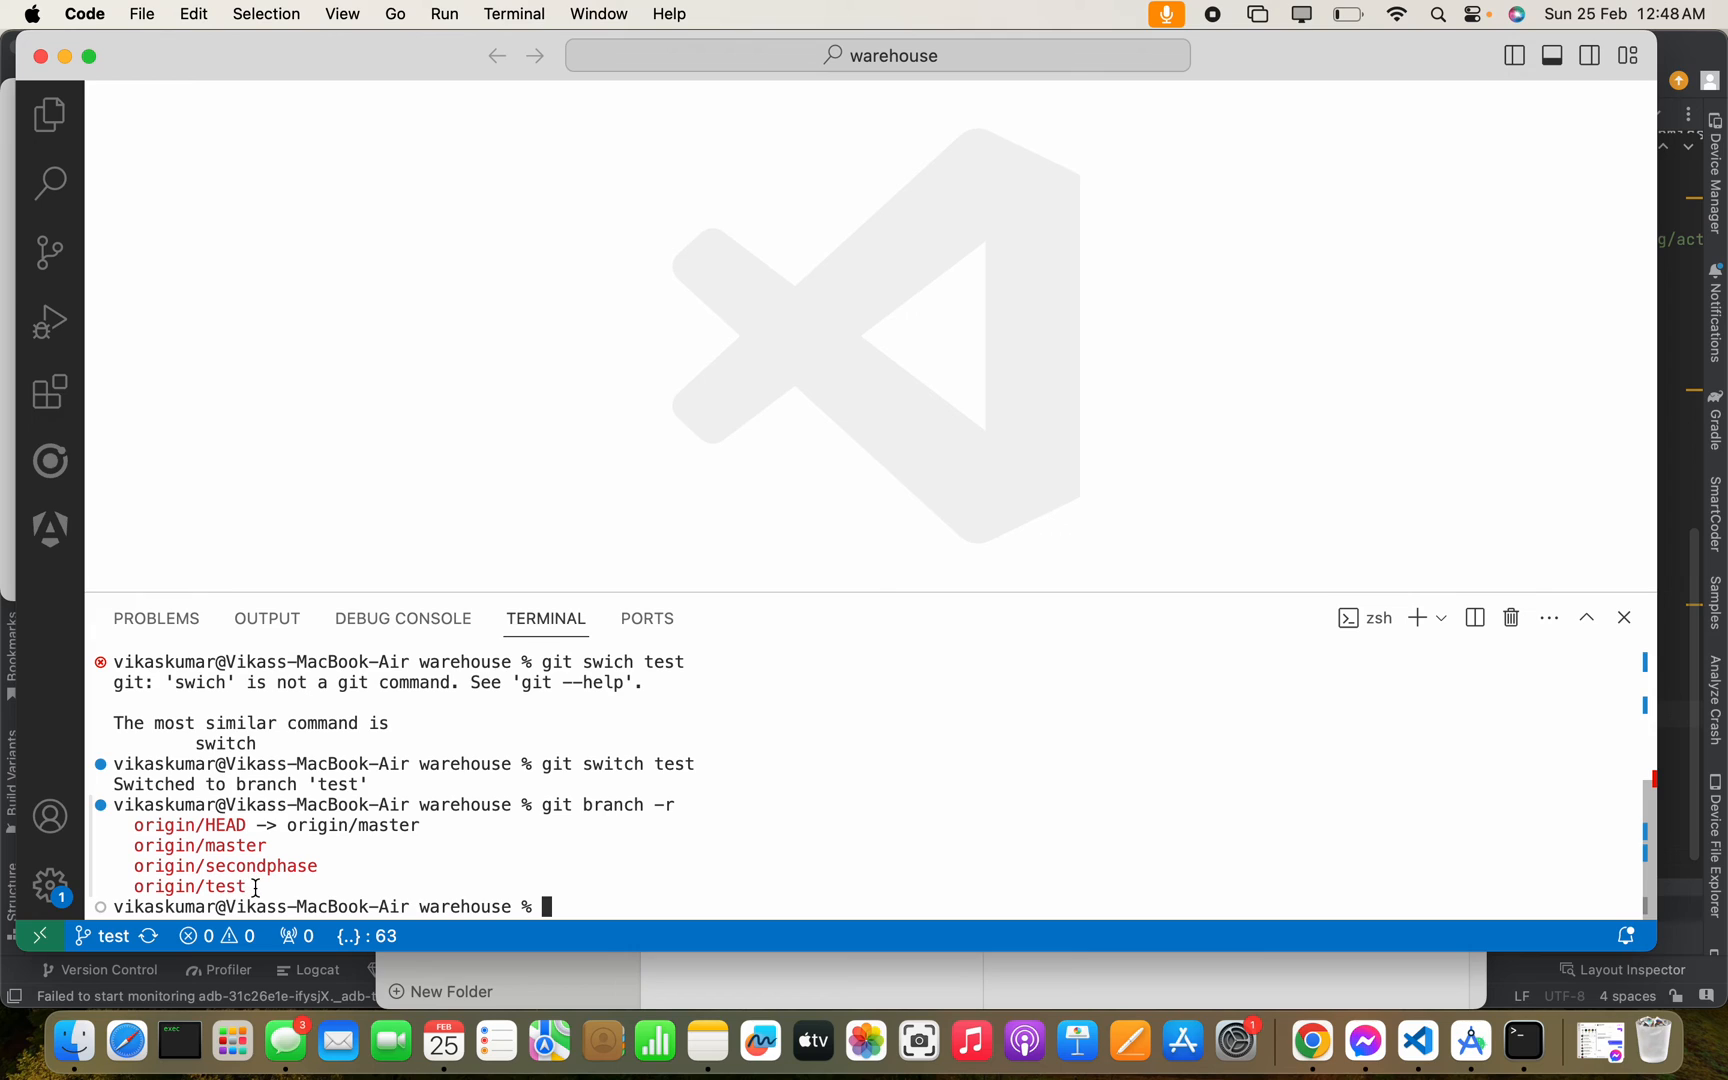
double_click(220, 886)
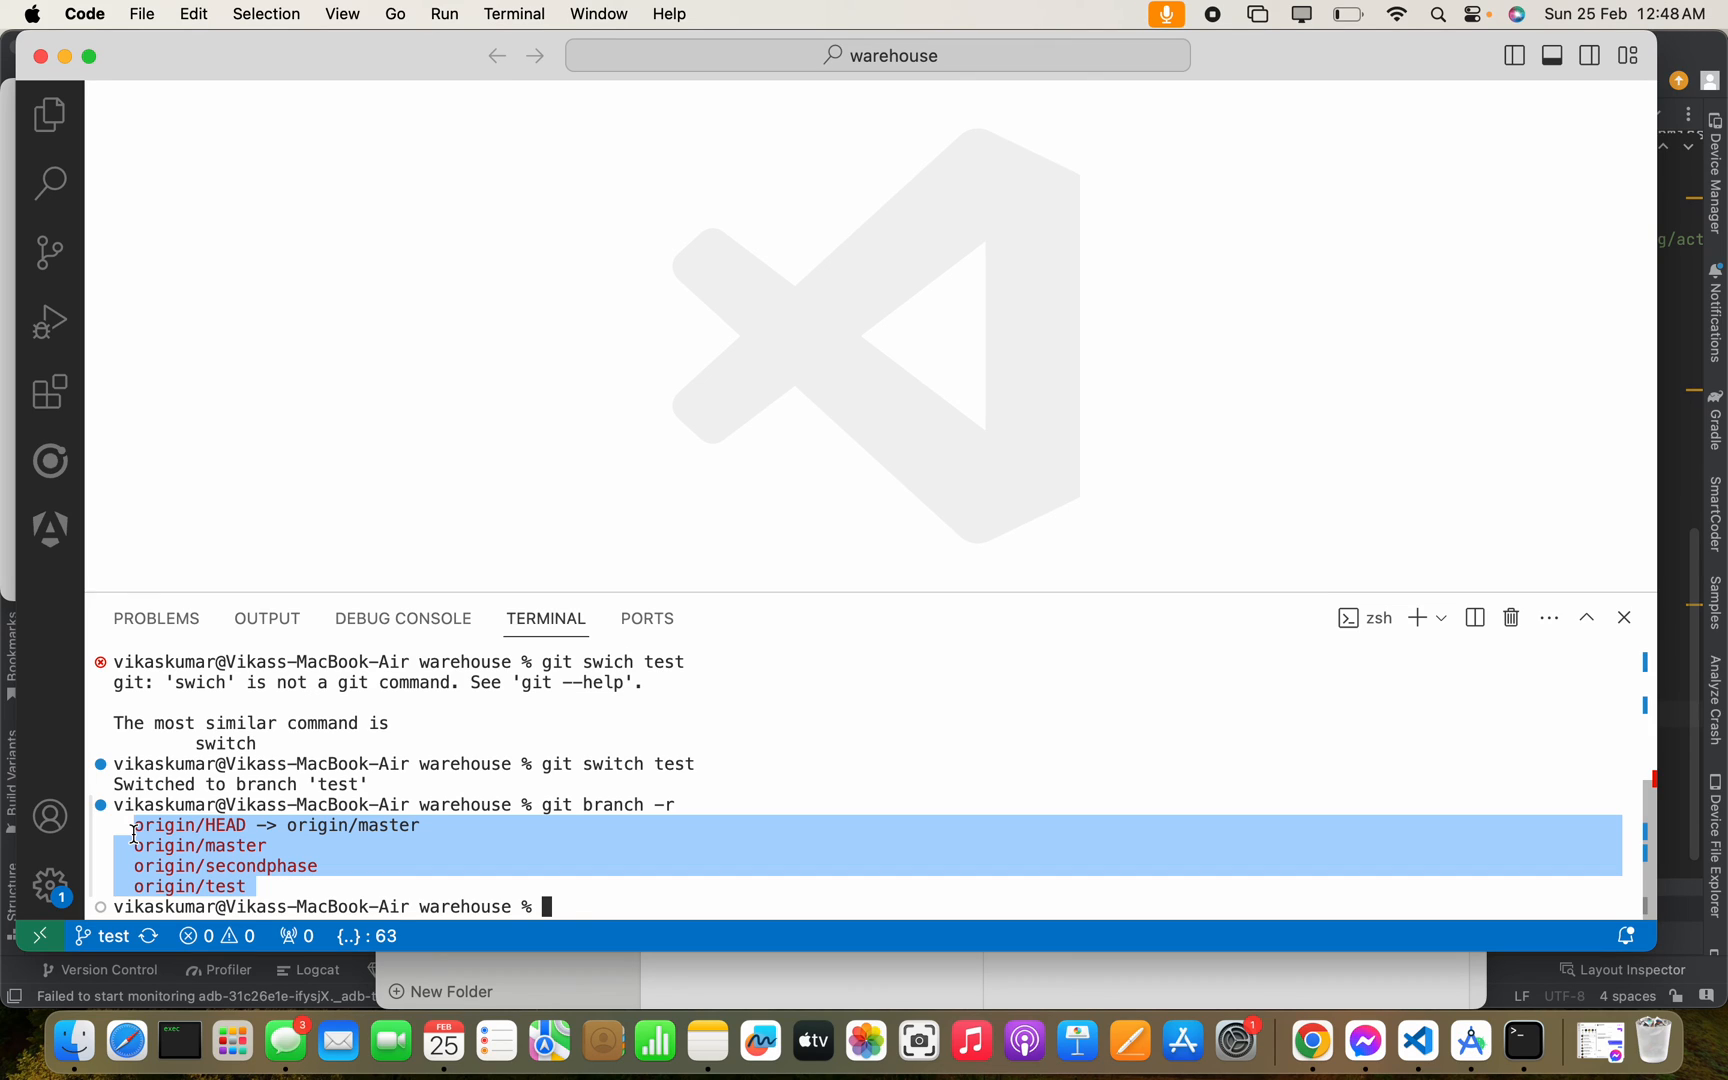
mouse_move(430, 818)
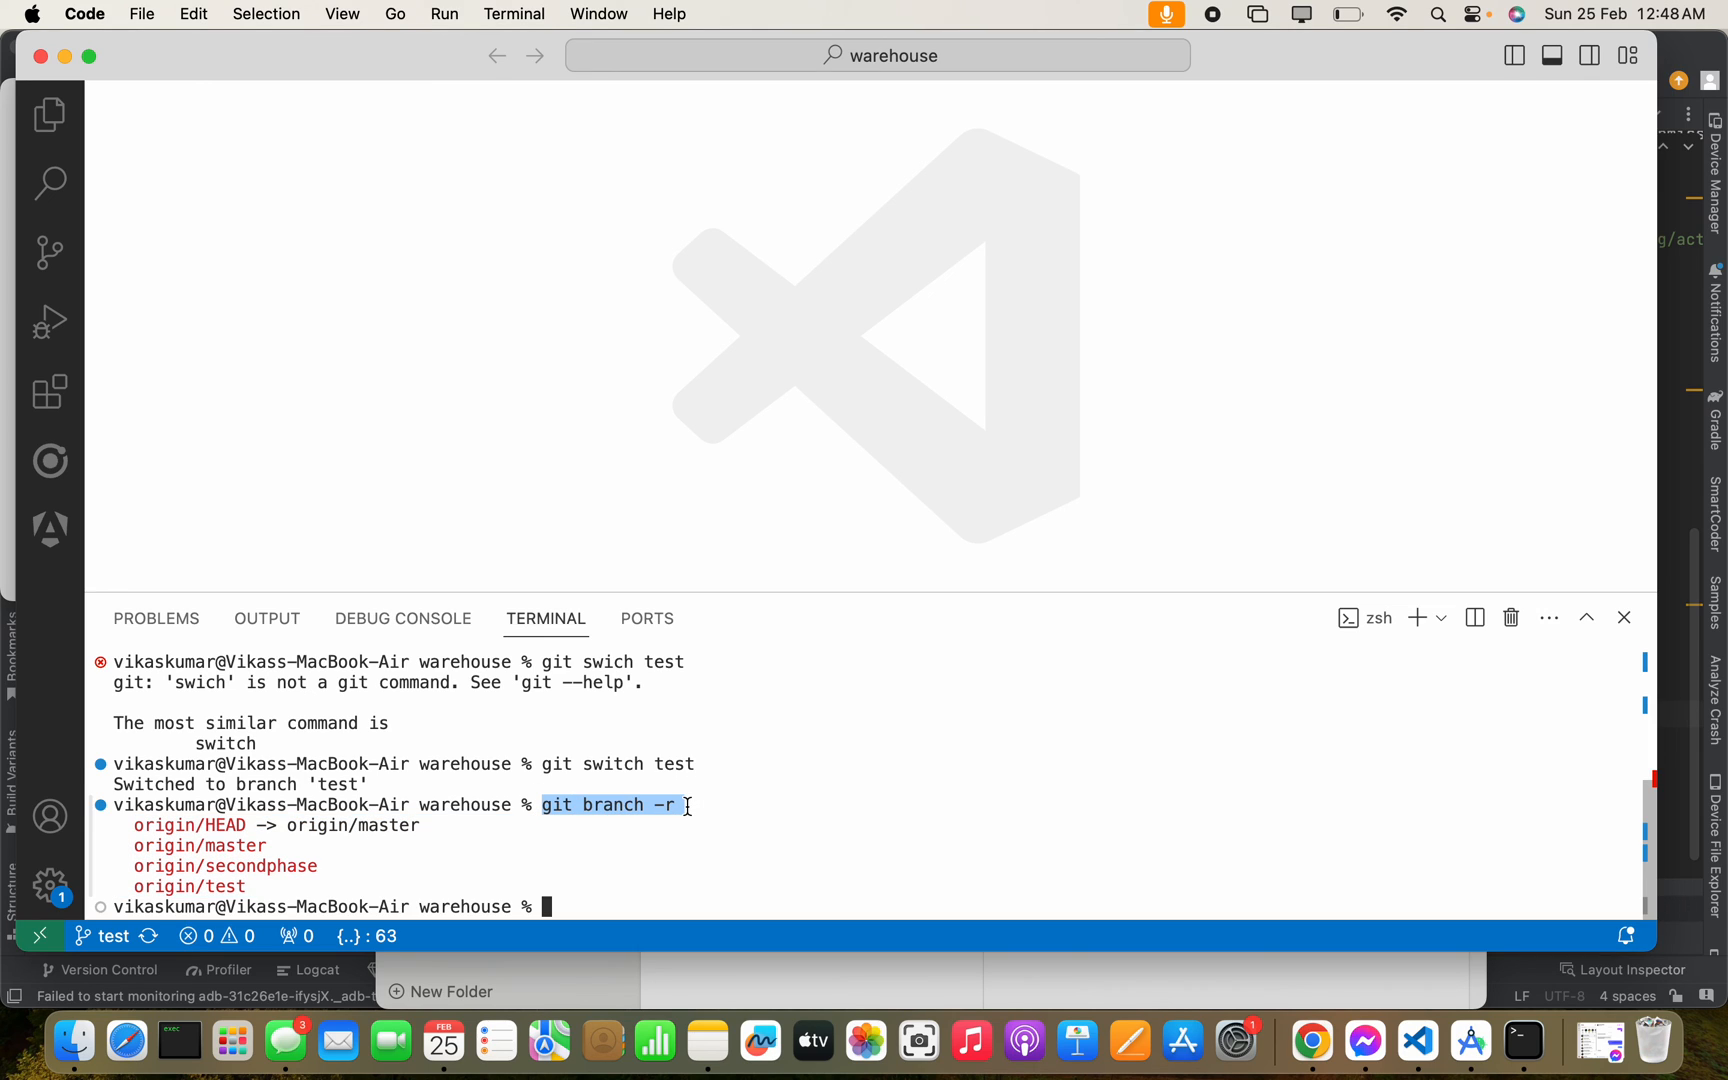
mouse_move(608, 888)
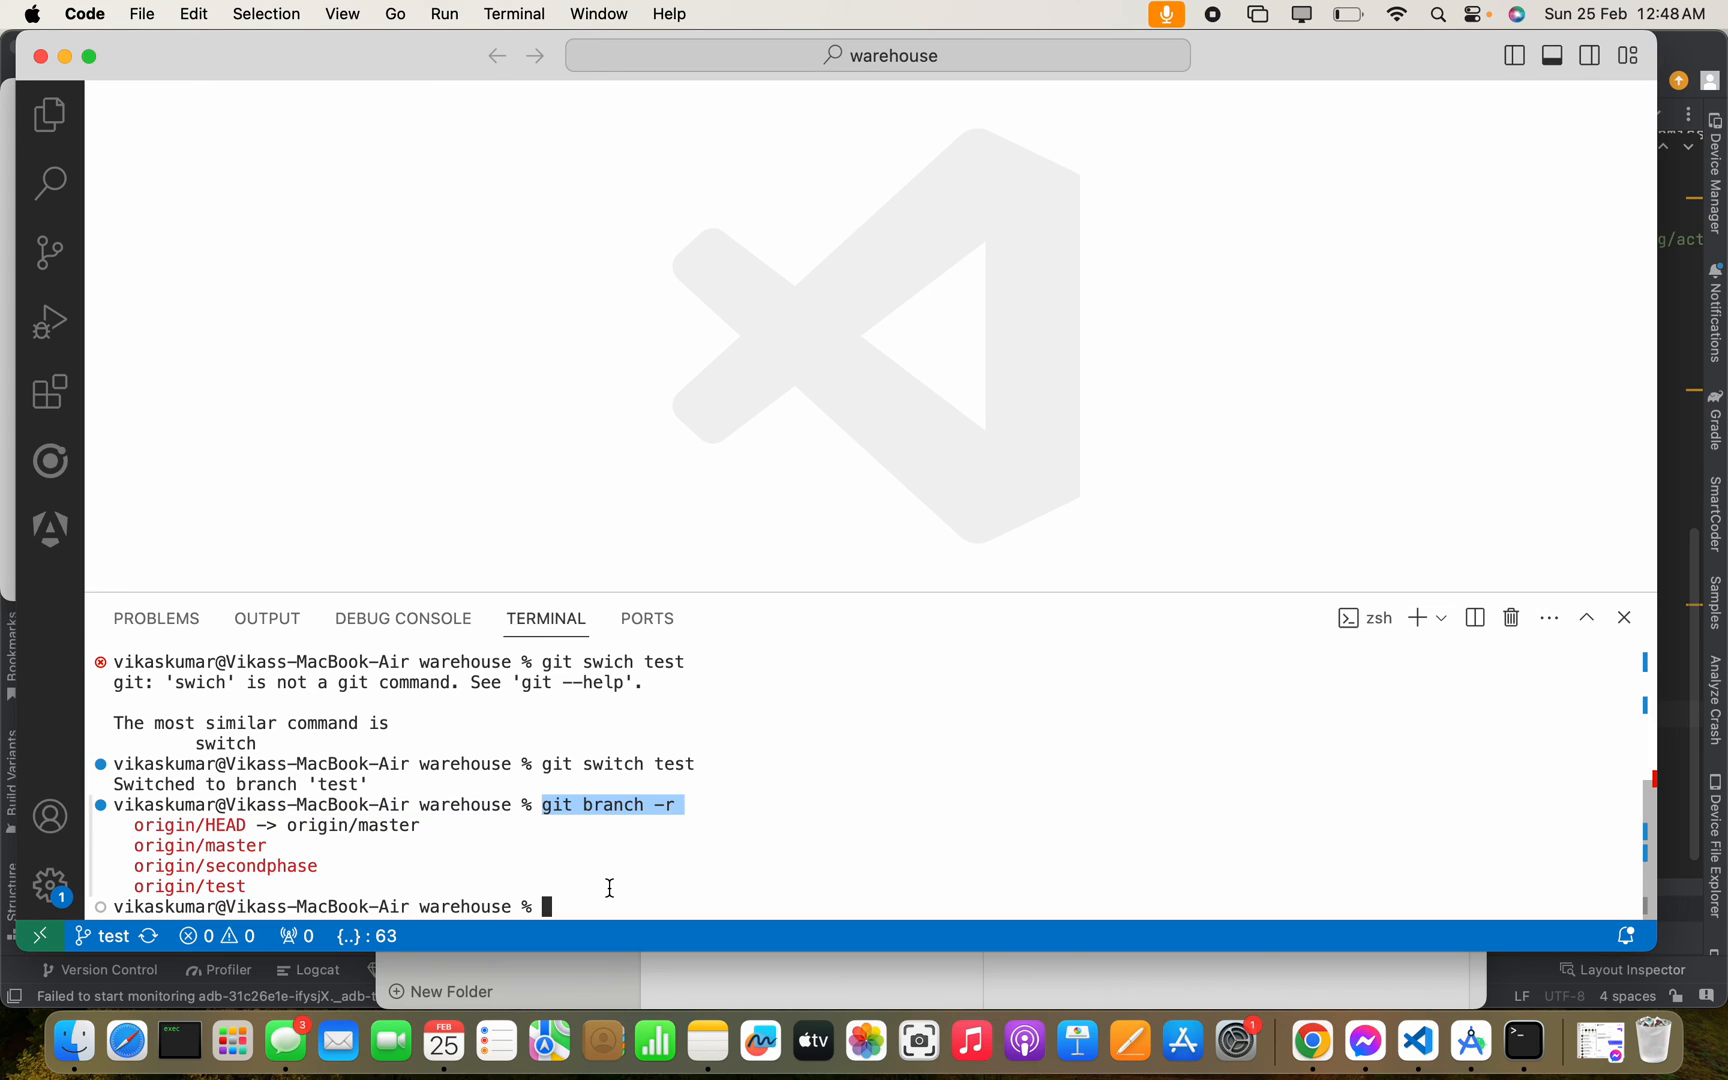